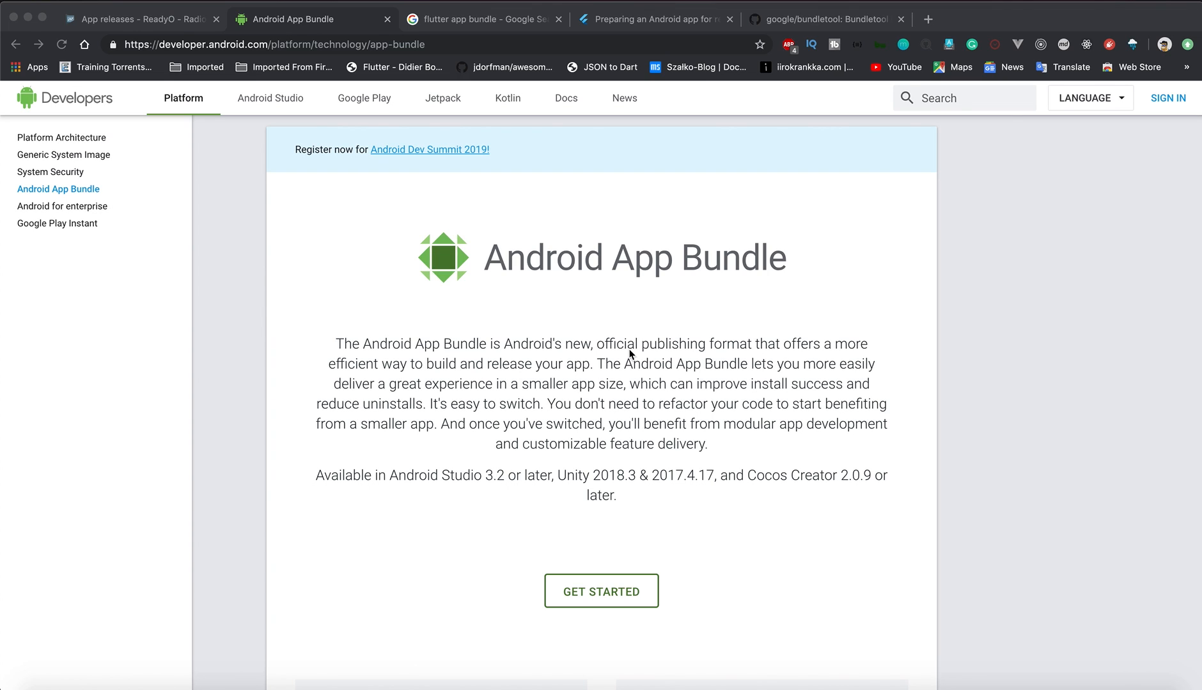
# Step: Scroll down through the open page before returning to the terminal
pyautogui.scroll(-3)
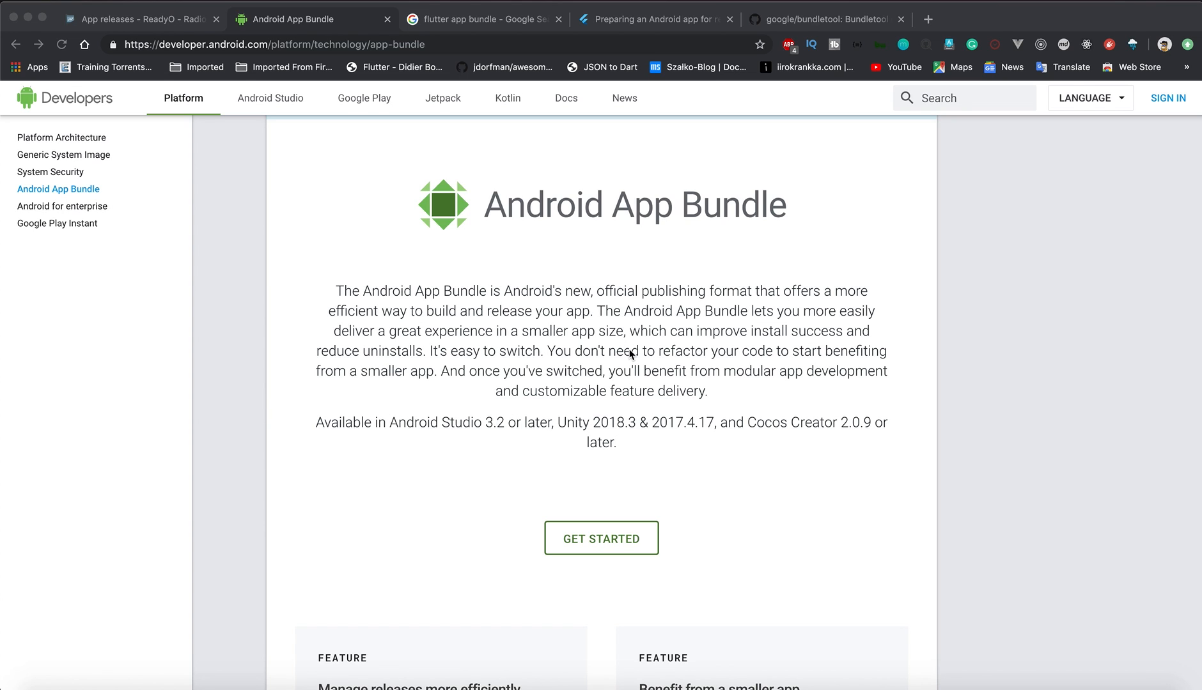
pyautogui.scroll(-3)
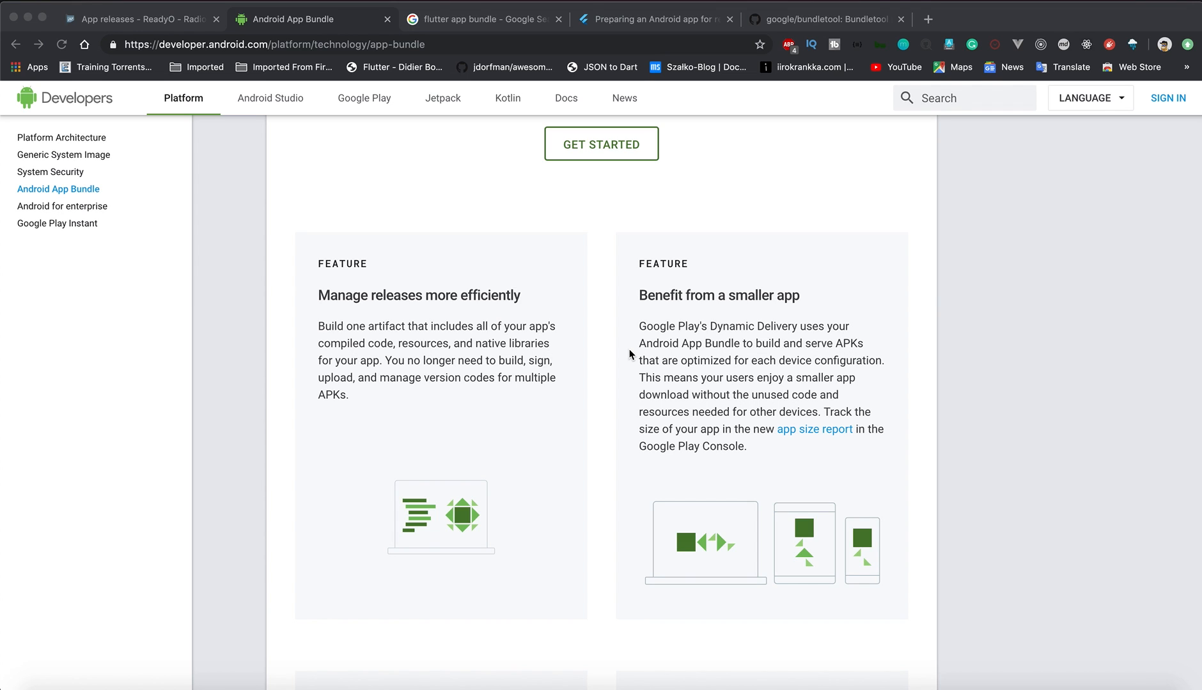
pyautogui.scroll(-3)
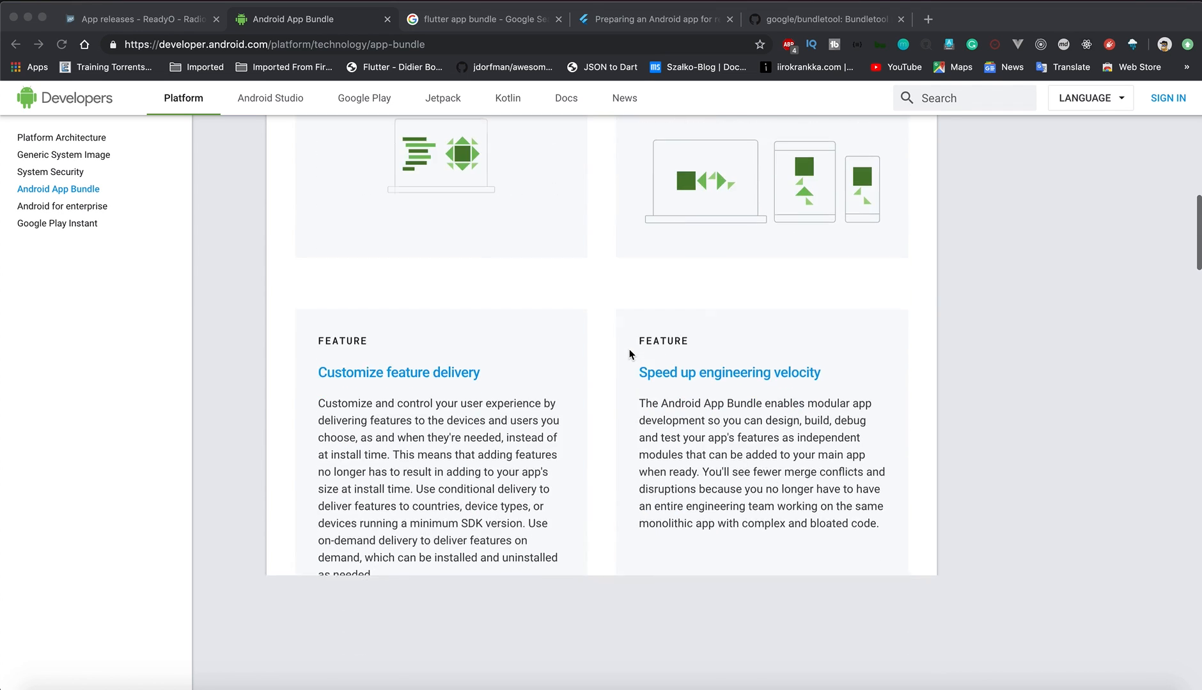
pyautogui.scroll(-3)
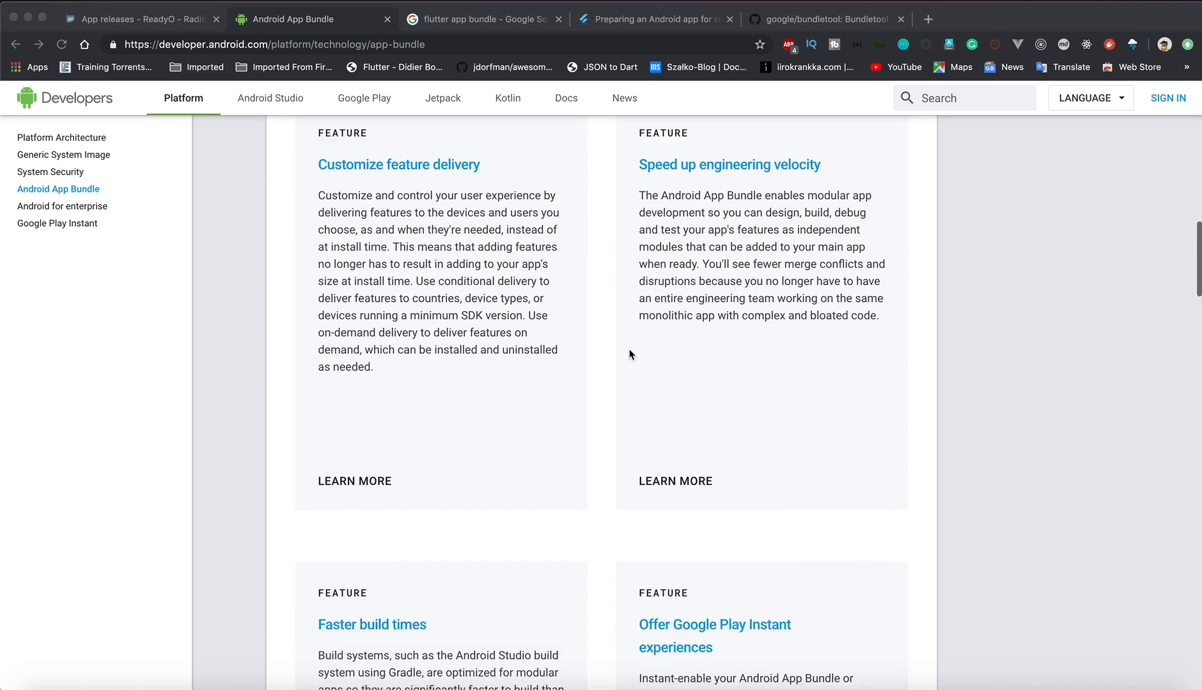
pyautogui.scroll(-3)
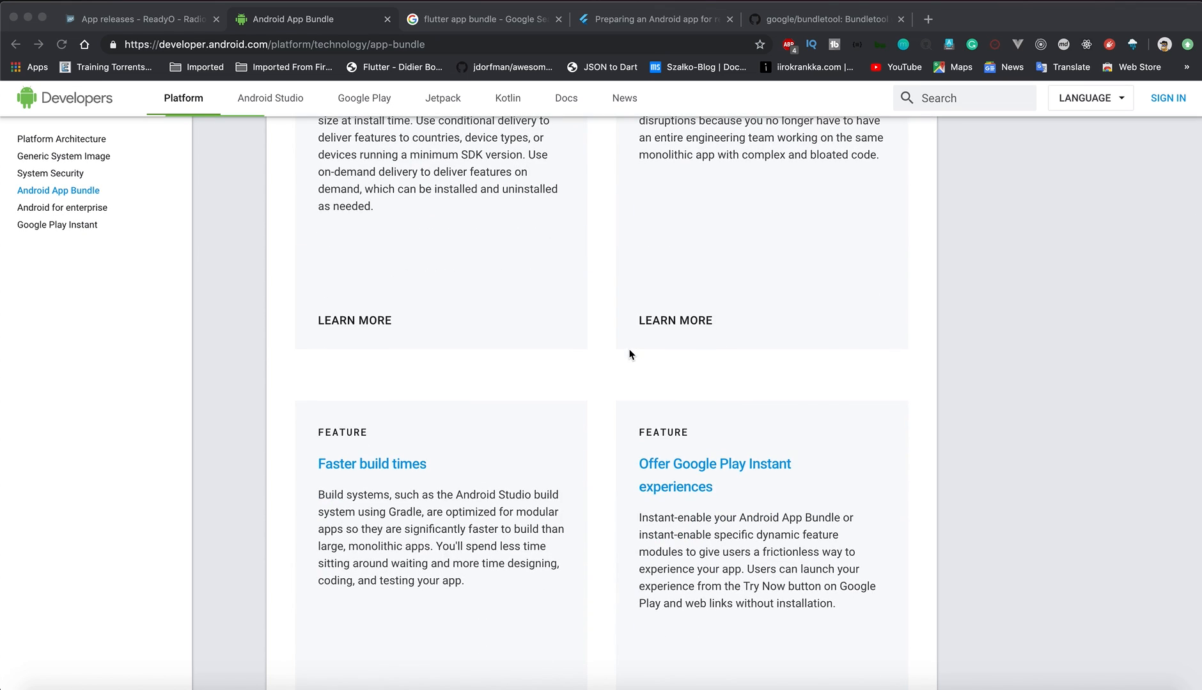
pyautogui.scroll(-3)
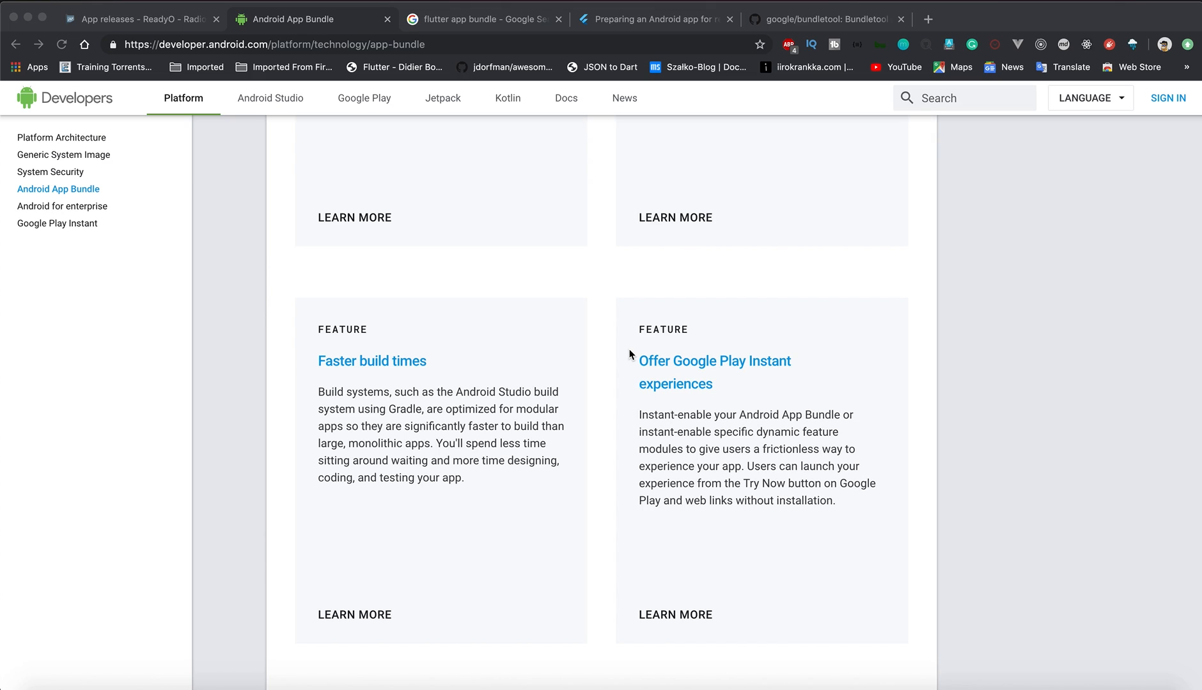
pyautogui.scroll(-3)
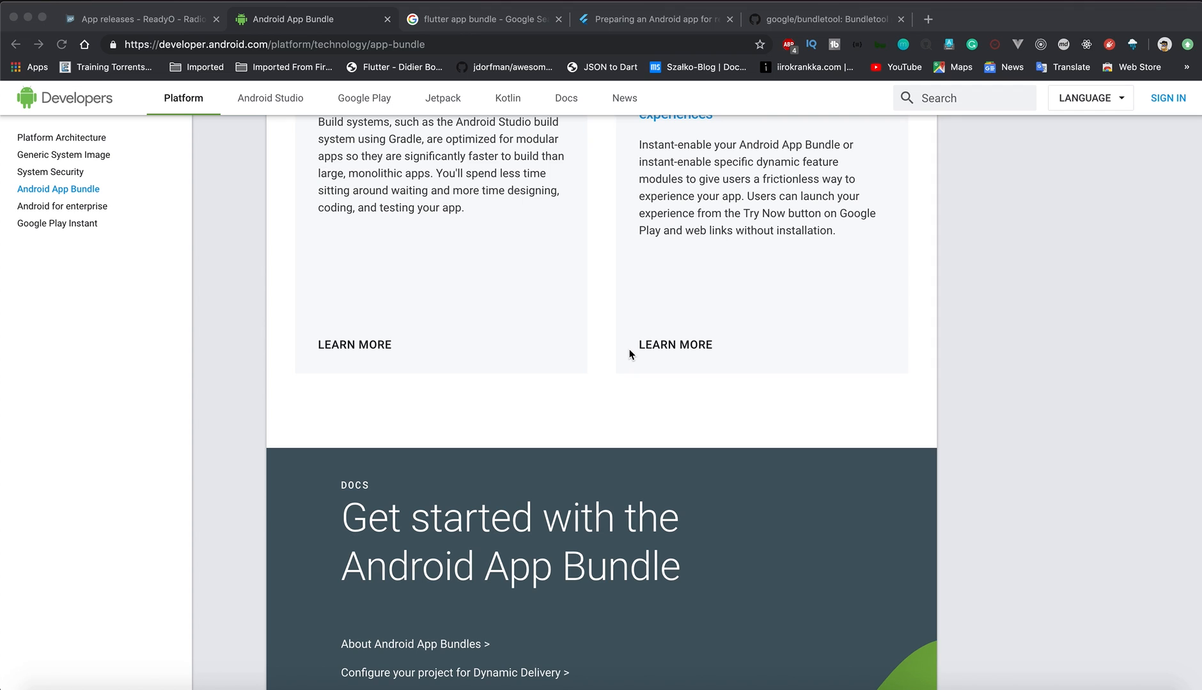
pyautogui.scroll(-3)
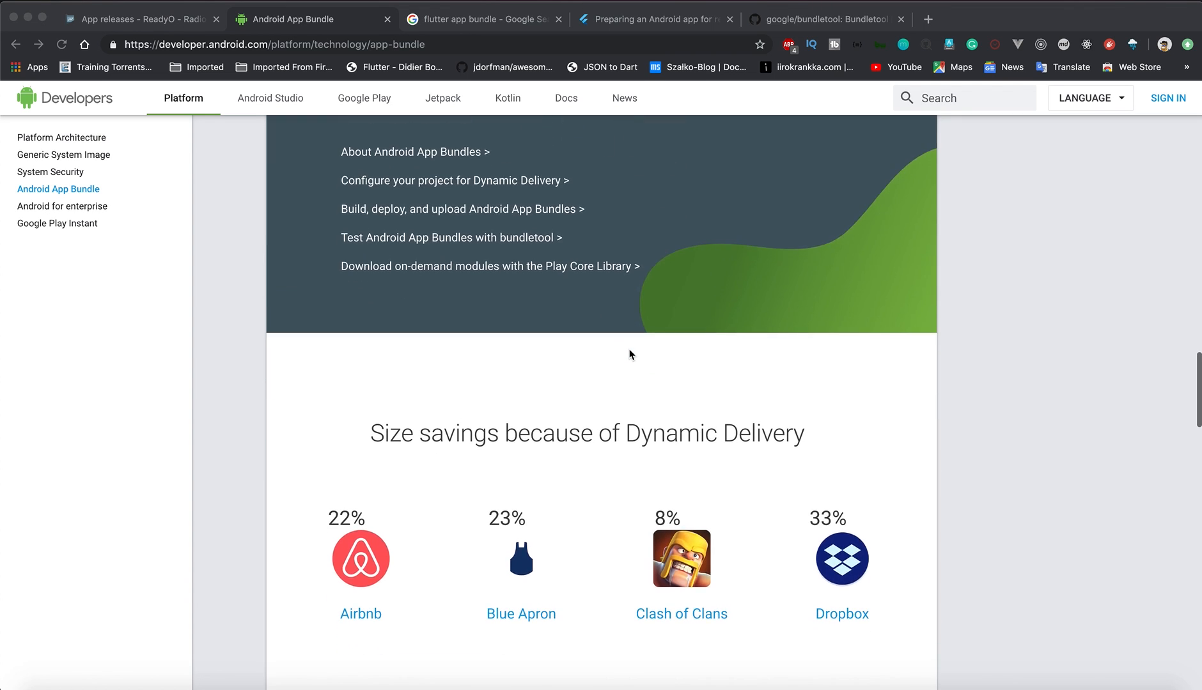
pyautogui.scroll(-3)
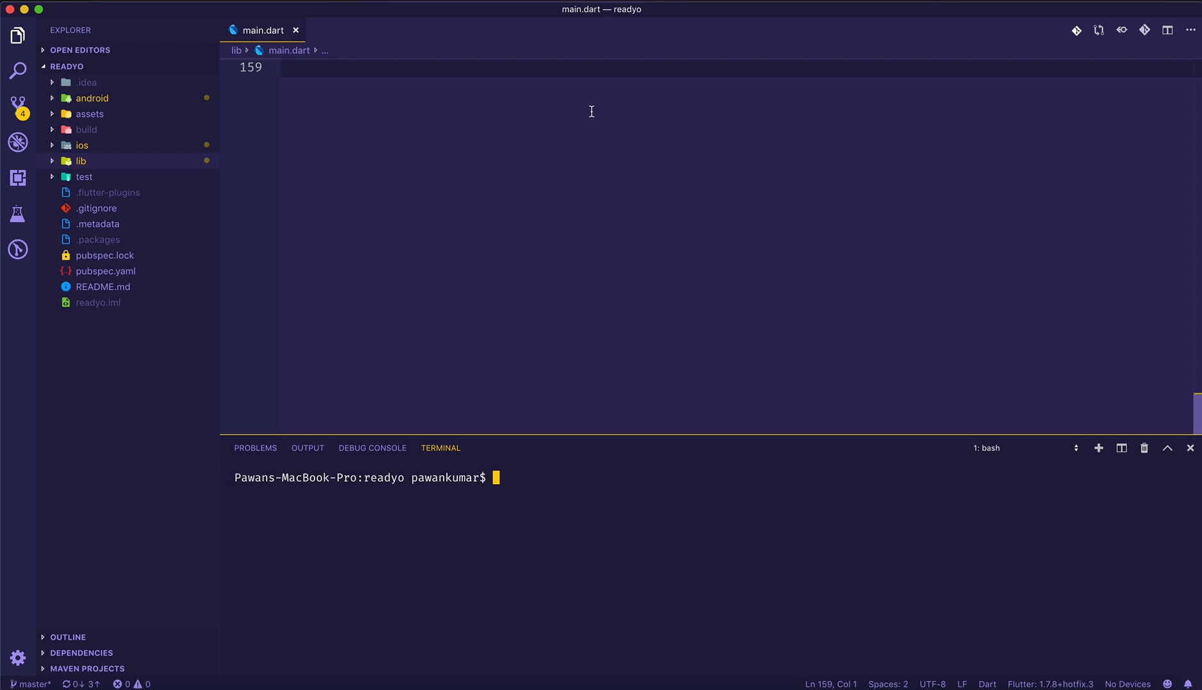
pyautogui.moveTo(496, 491)
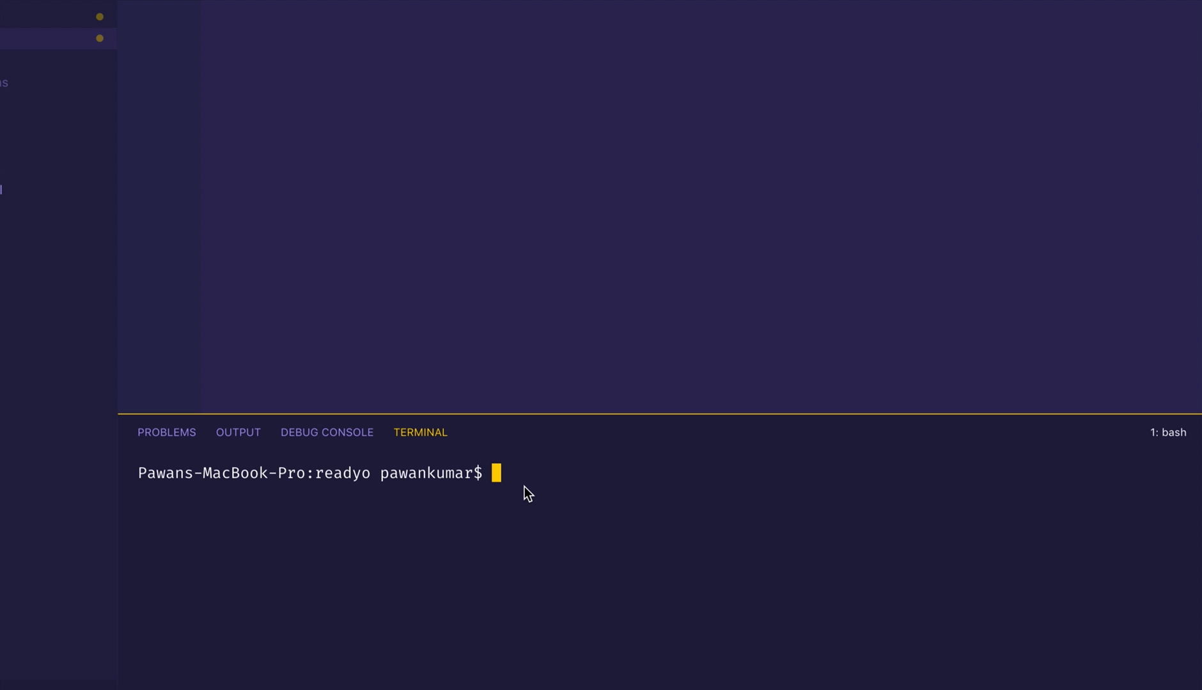
# Step: Run flutter build apk --release in the readyo project's terminal
pyautogui.write('flu')
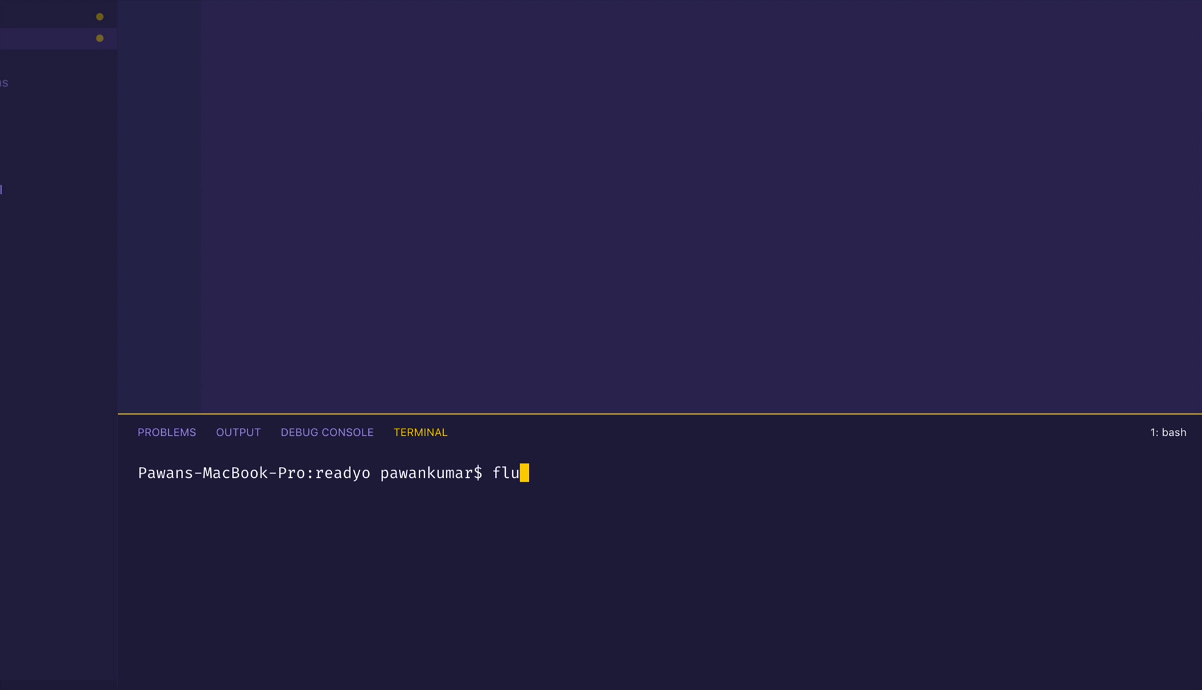
pyautogui.write('tter build')
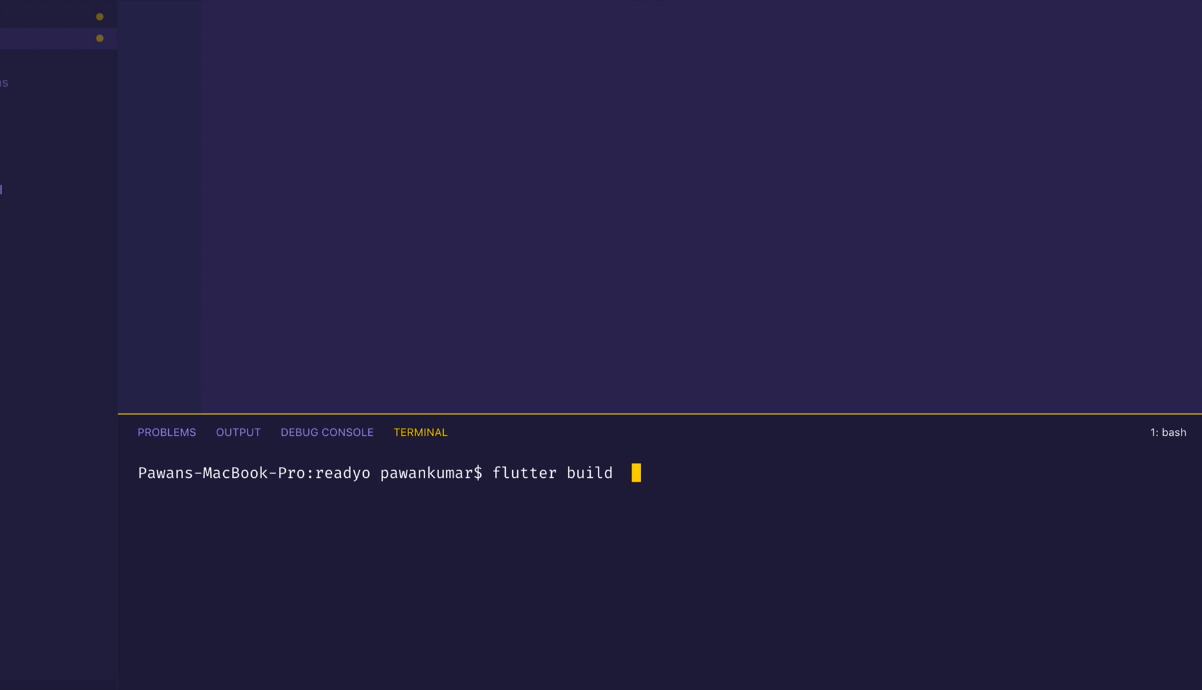
pyautogui.write('a')
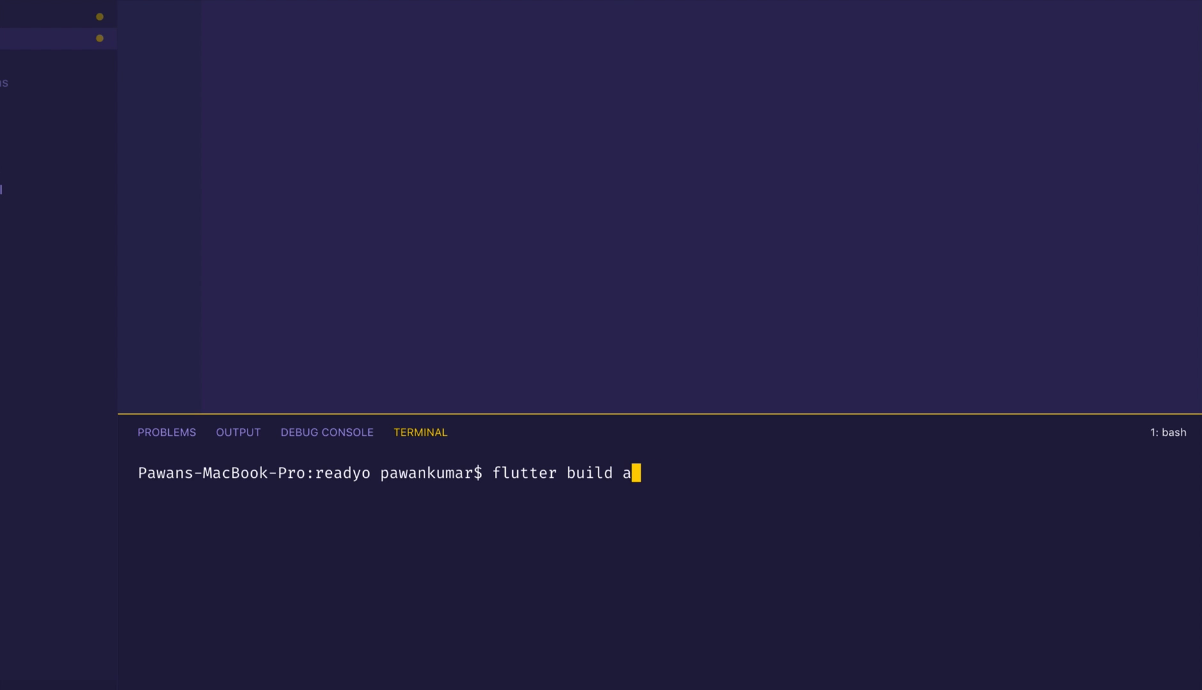
pyautogui.write('pk --releas')
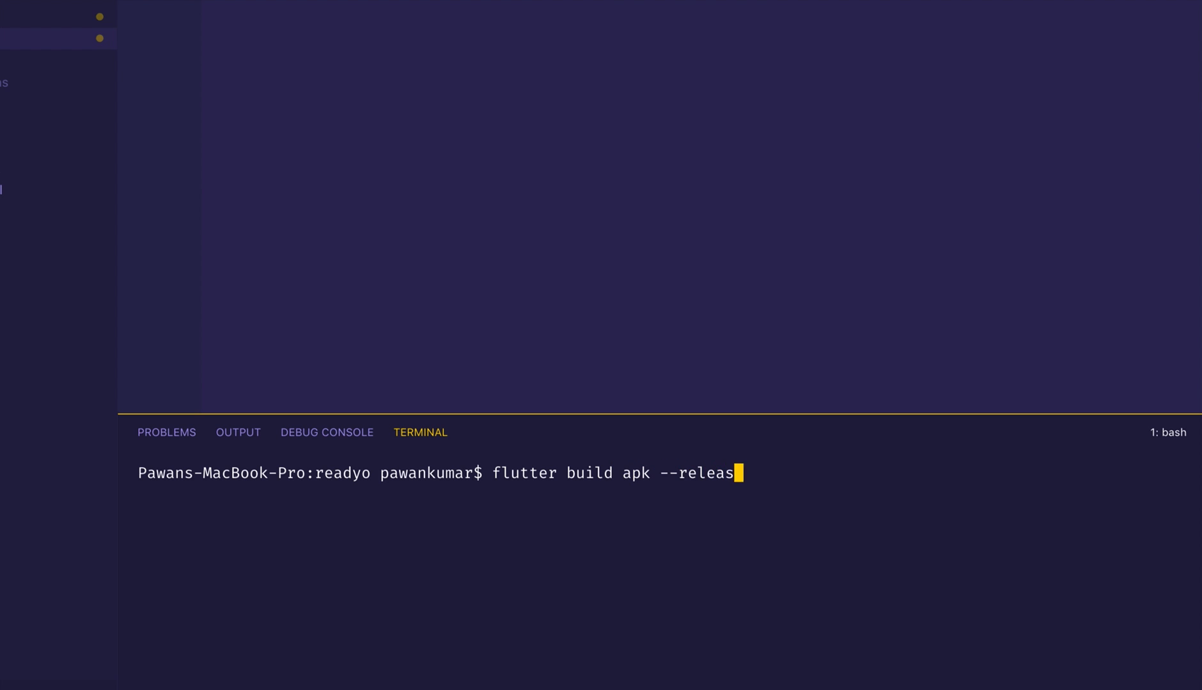
pyautogui.press('Return')
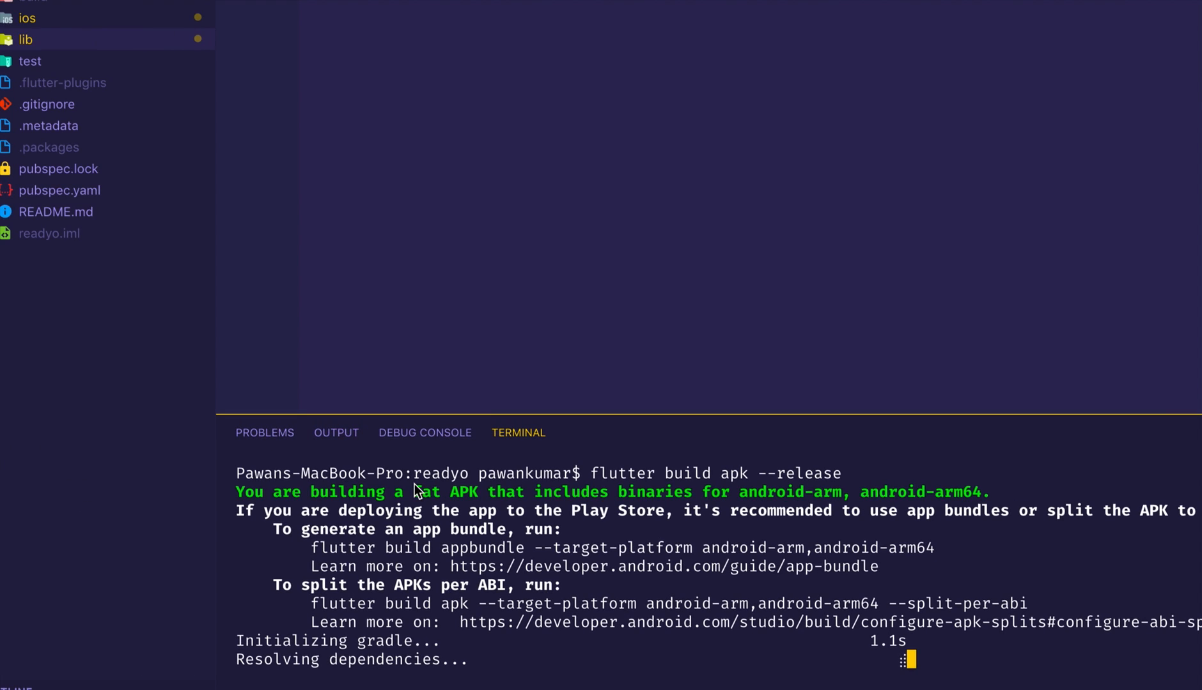
pyautogui.moveTo(470, 496)
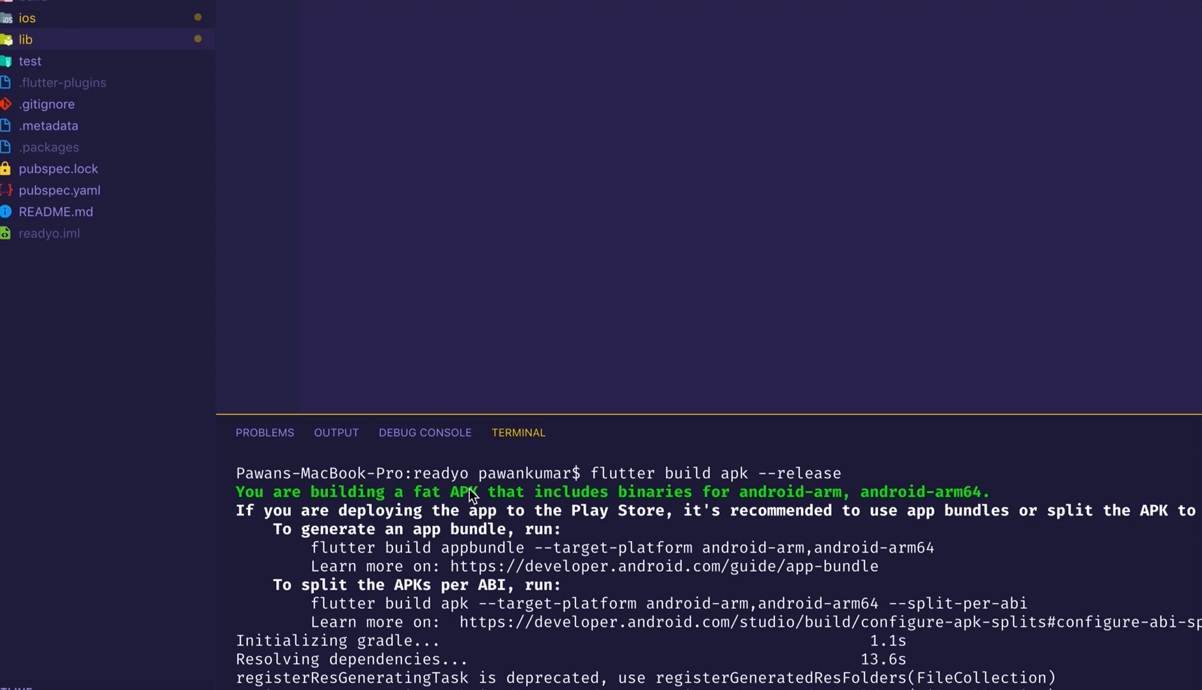
pyautogui.moveTo(483, 611)
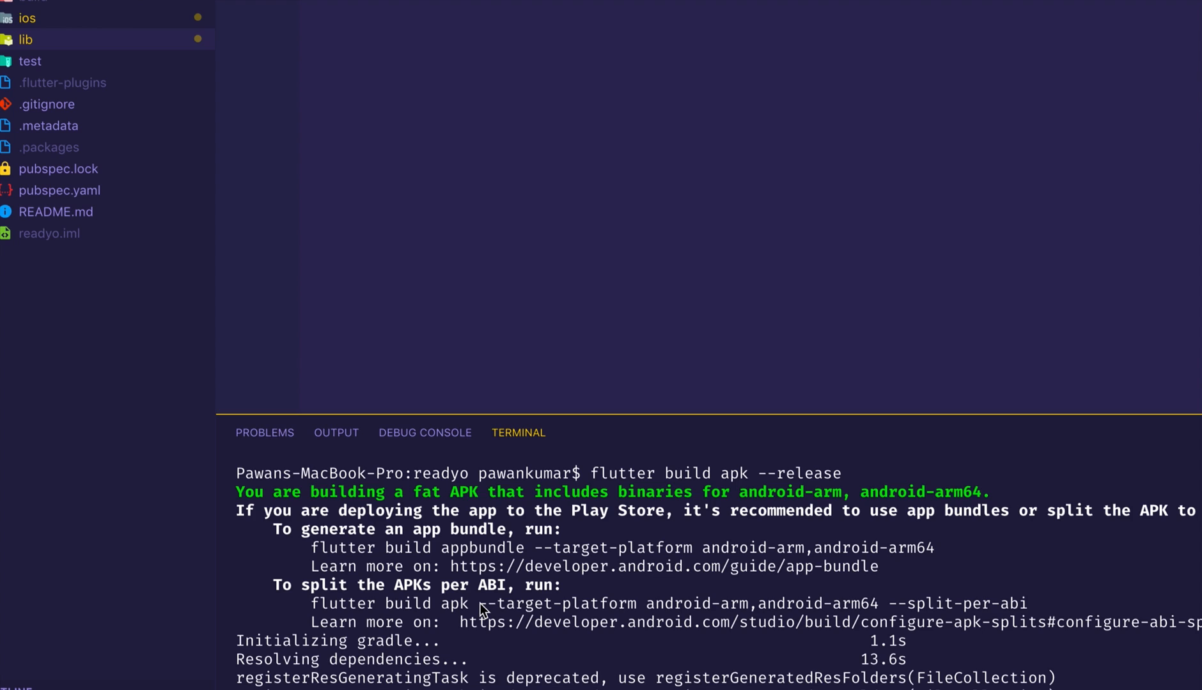
pyautogui.moveTo(310, 608)
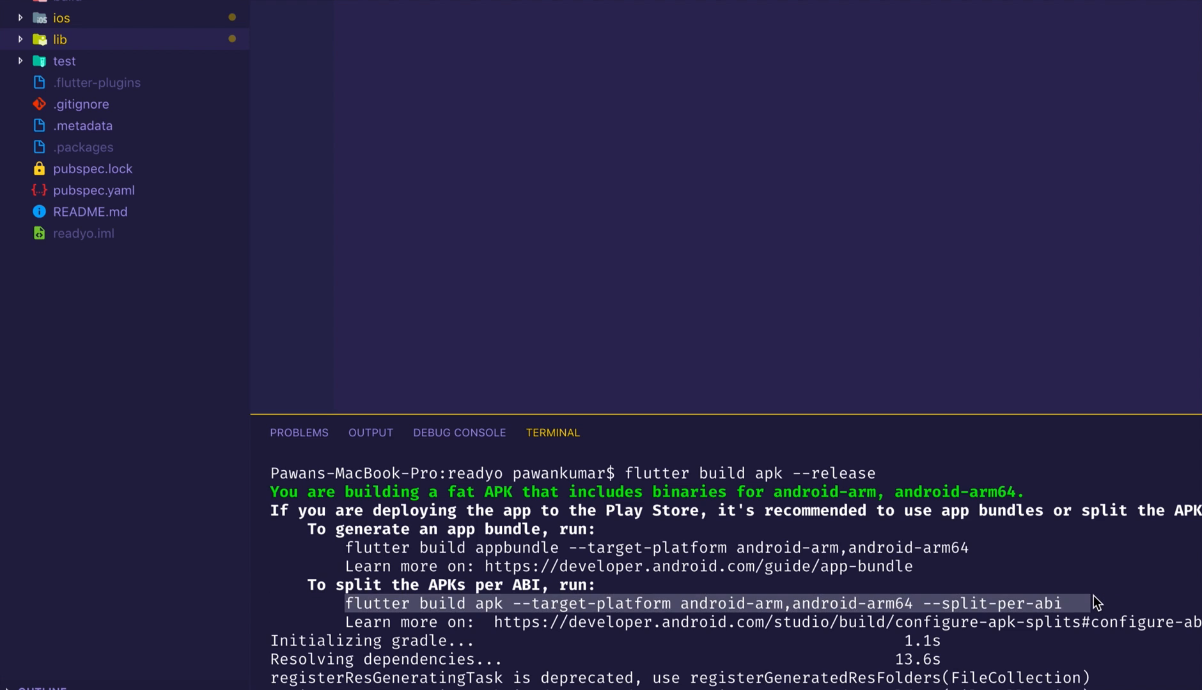
pyautogui.moveTo(565, 658)
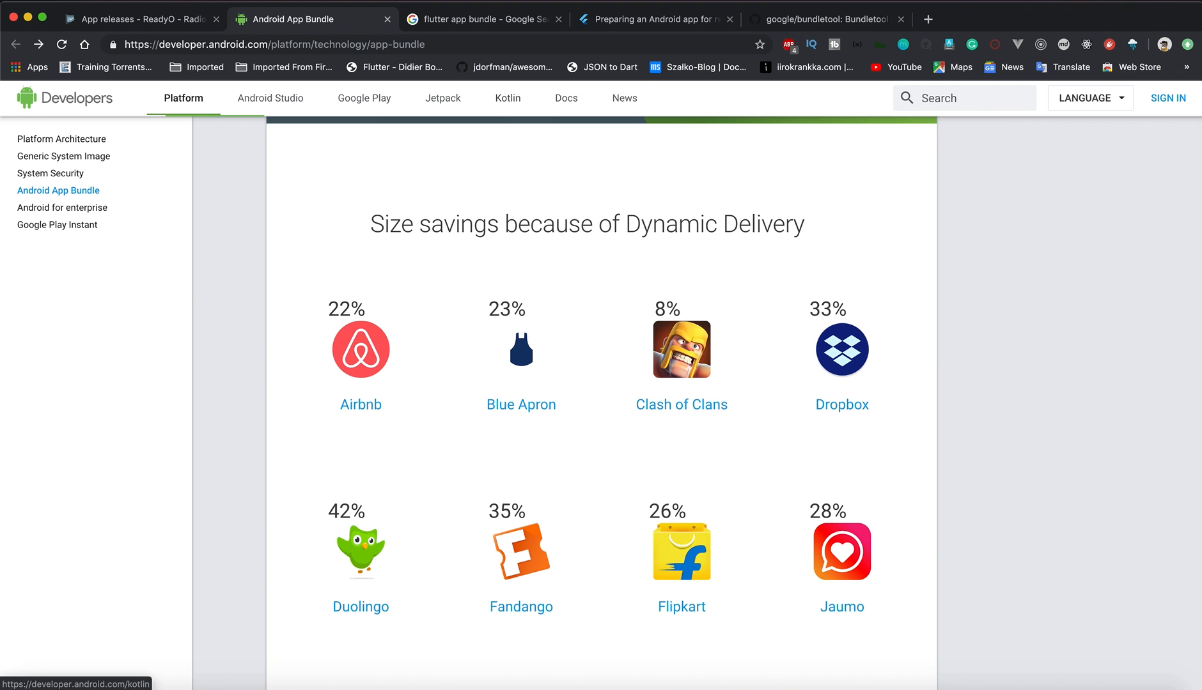
# Step: Show ReadyO's Production release 1.0.2 with its App Bundle at version code 3
pyautogui.click(140, 18)
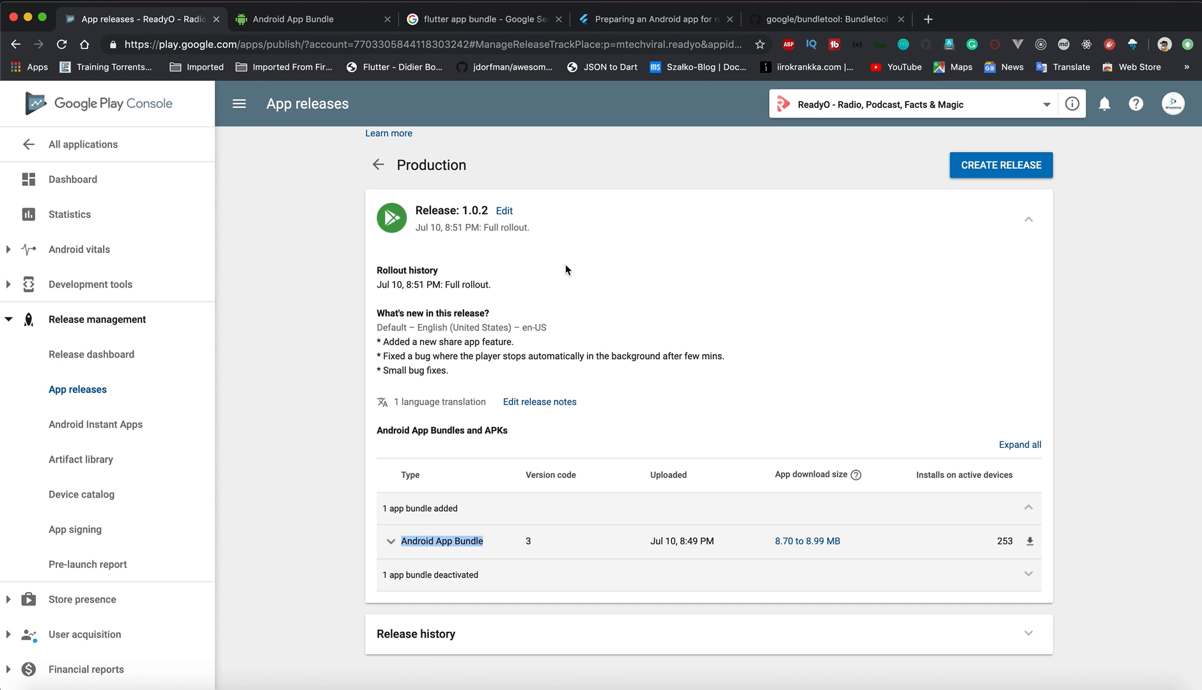
pyautogui.scroll(-3)
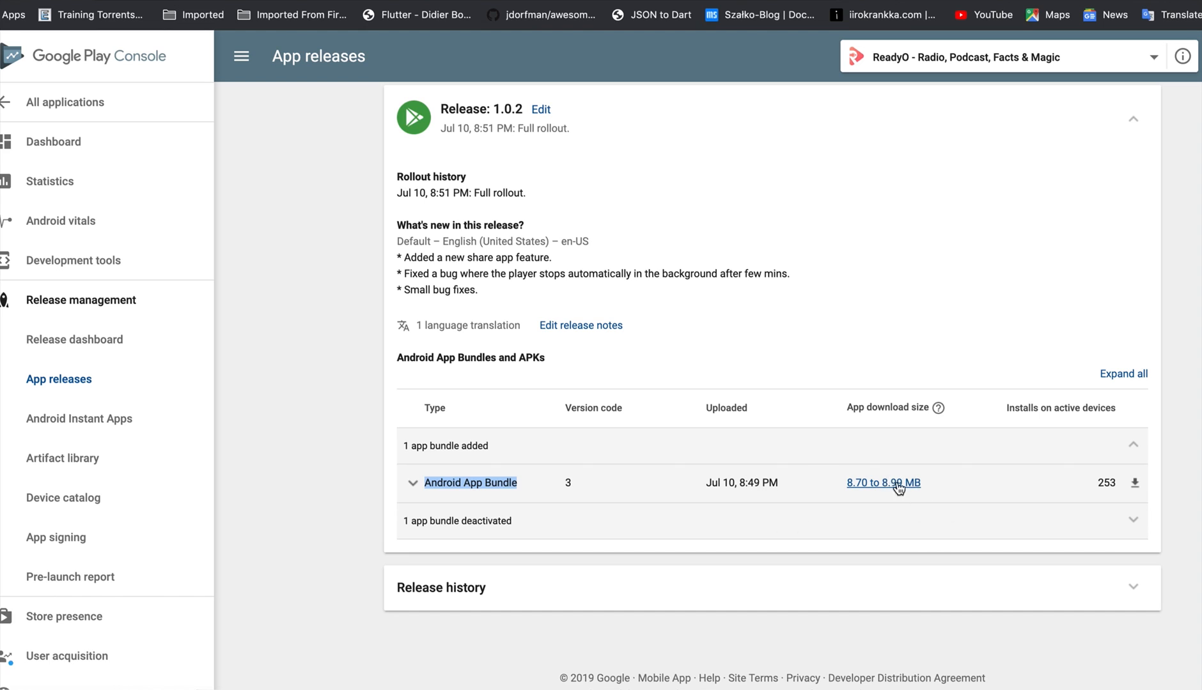
pyautogui.moveTo(850, 496)
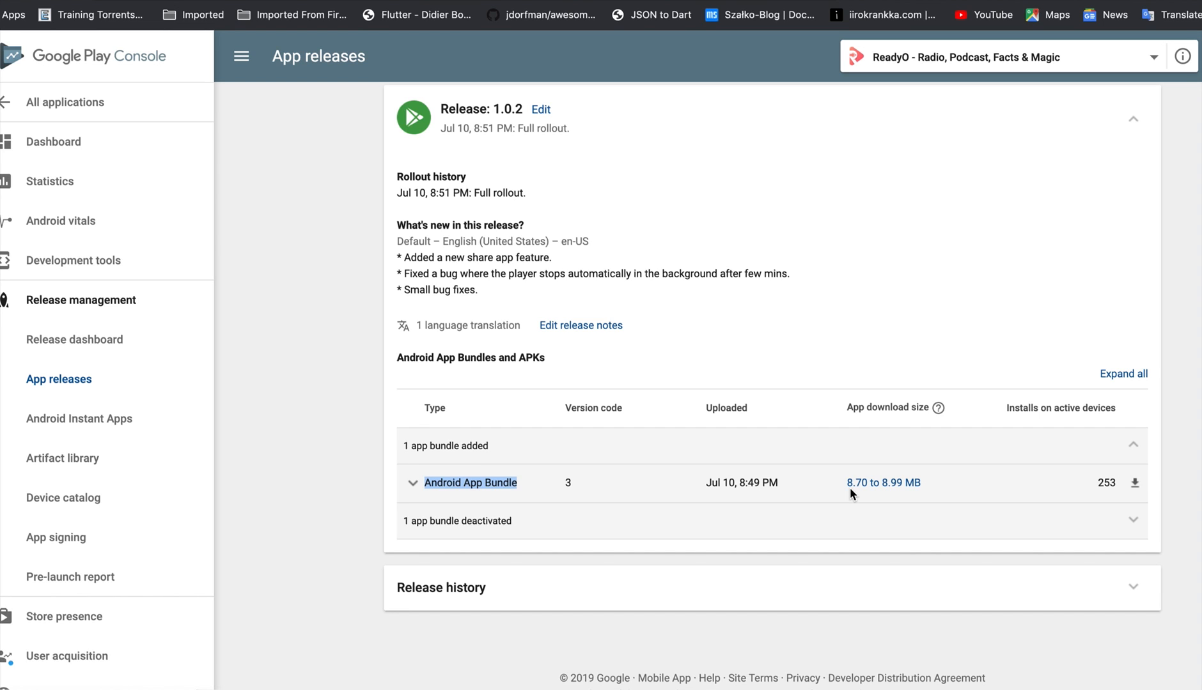
pyautogui.moveTo(854, 500)
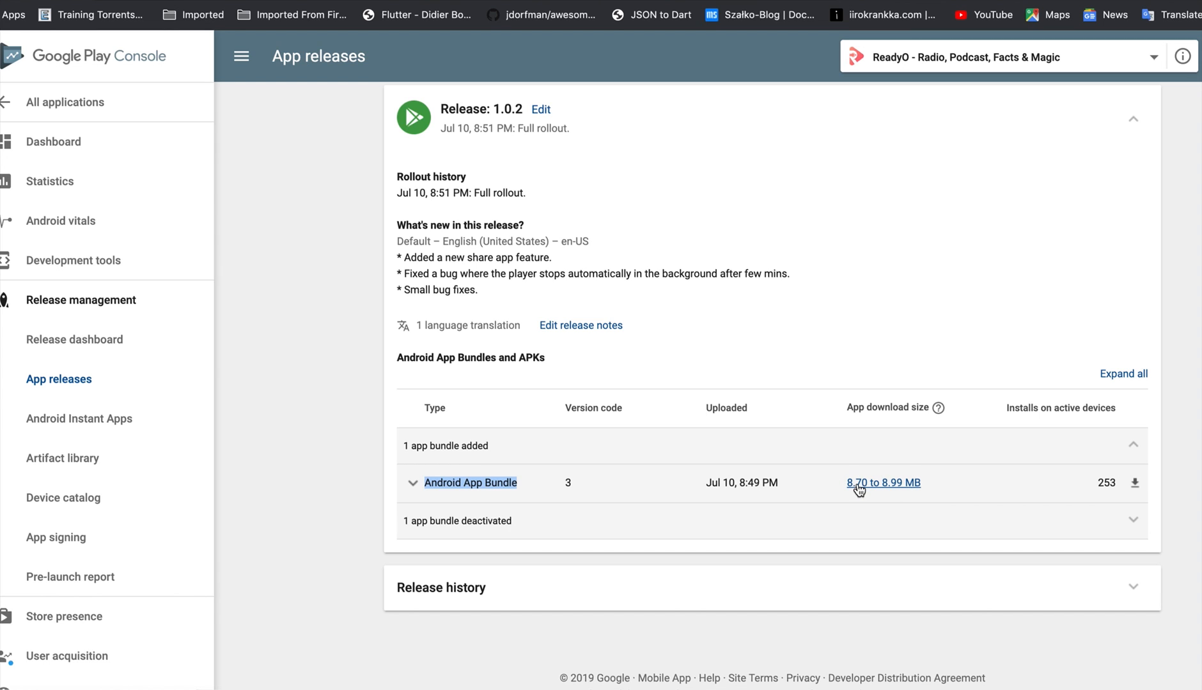
pyautogui.moveTo(513, 504)
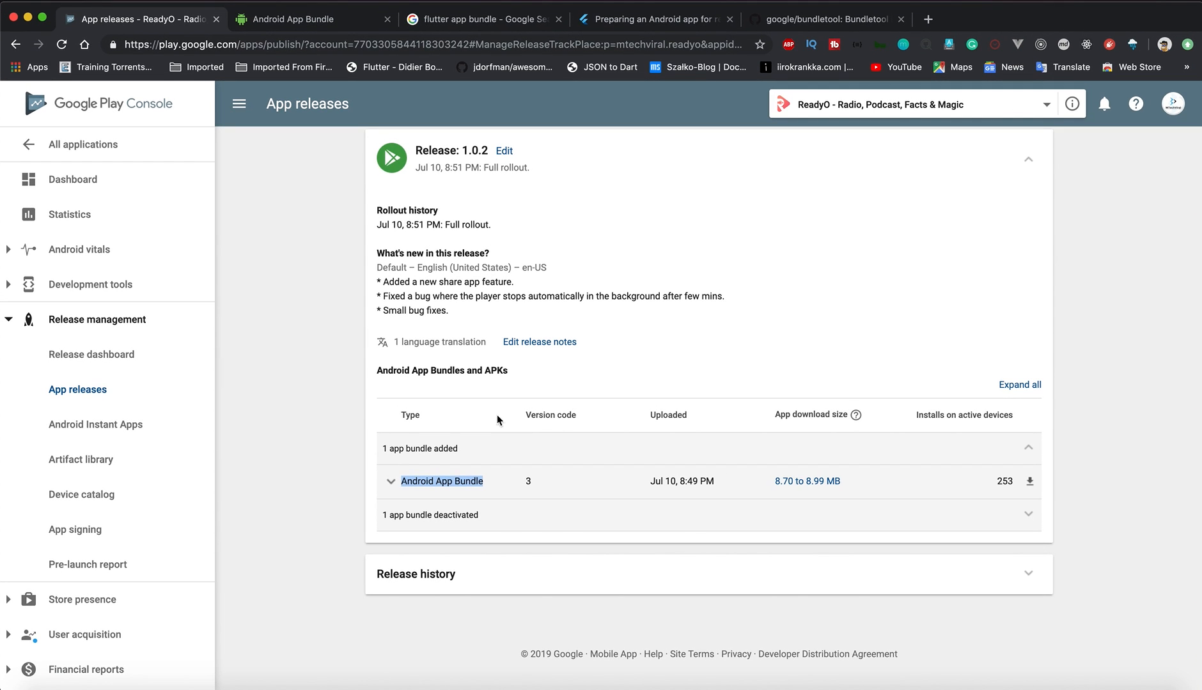
# Step: Review the app signing and upload certificates, then return to the App releases overview
pyautogui.click(74, 530)
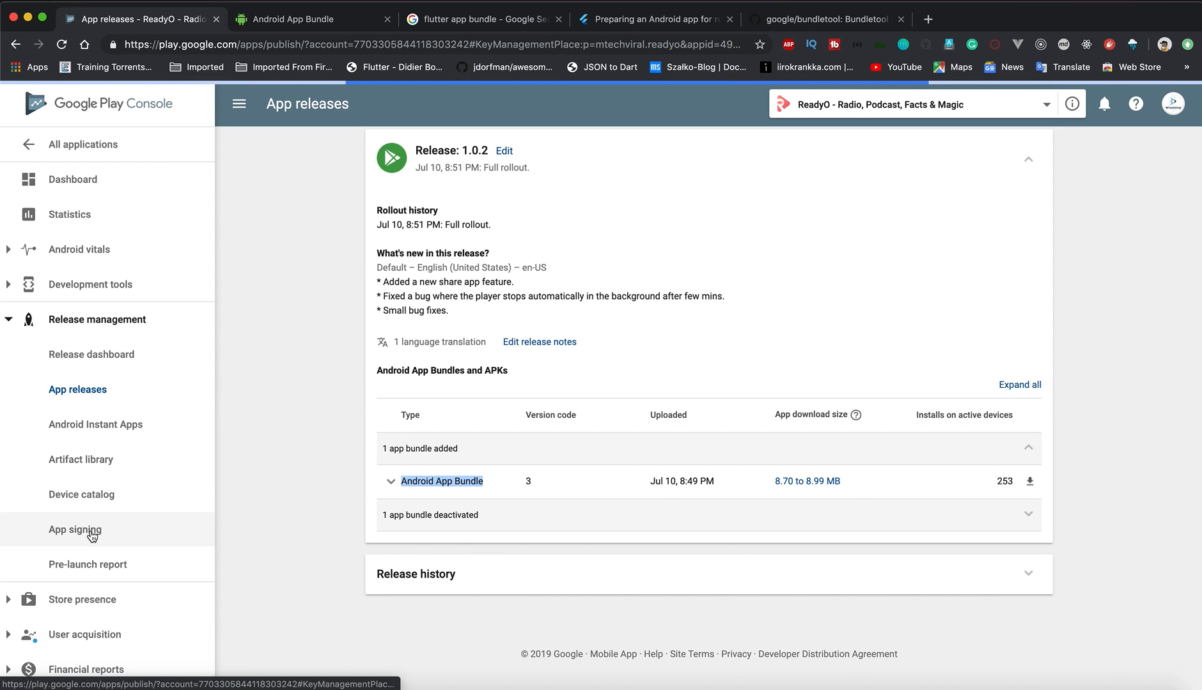
pyautogui.click(75, 529)
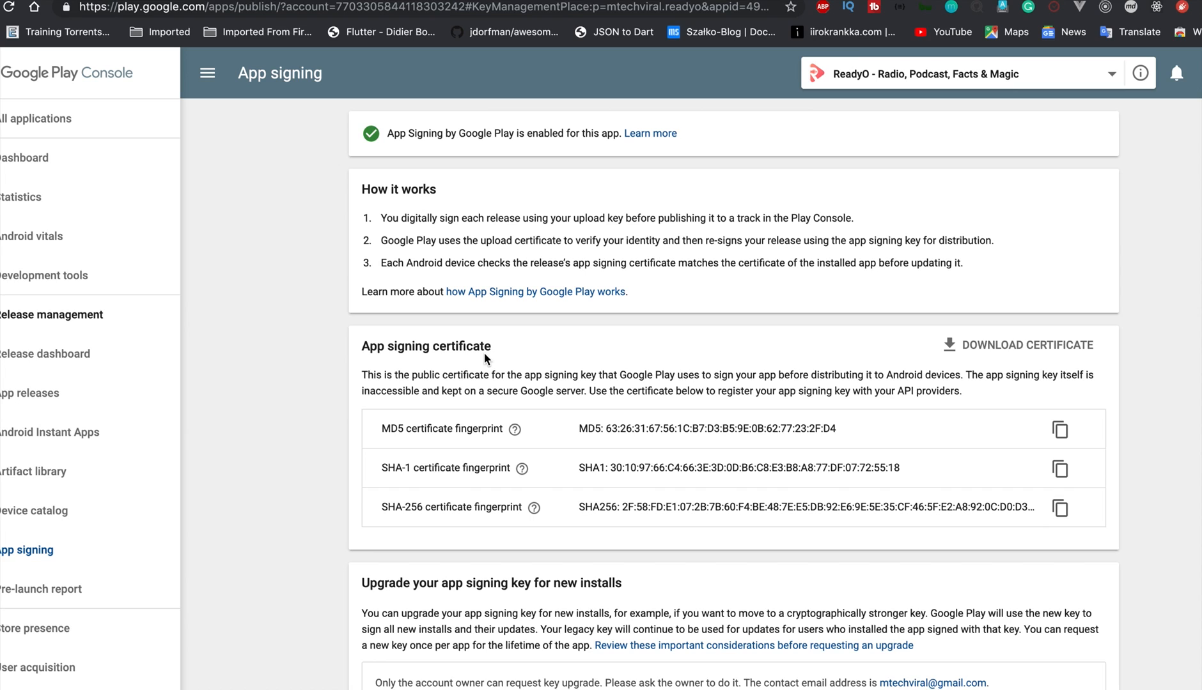
pyautogui.scroll(-3)
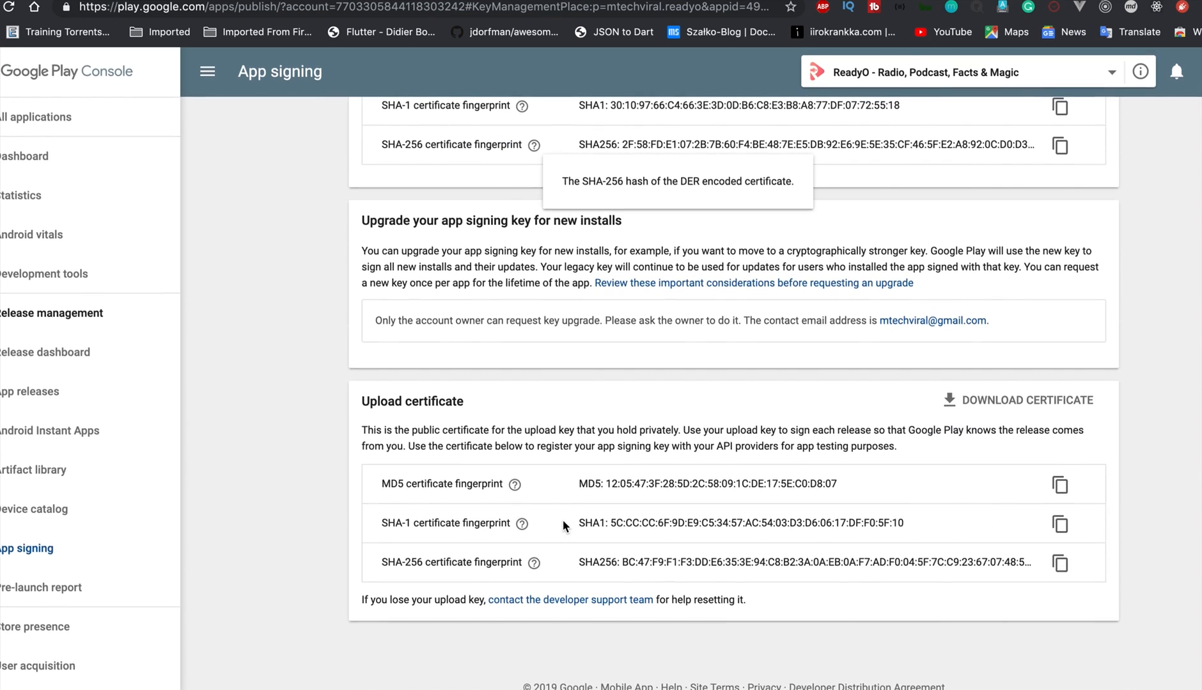
pyautogui.scroll(3)
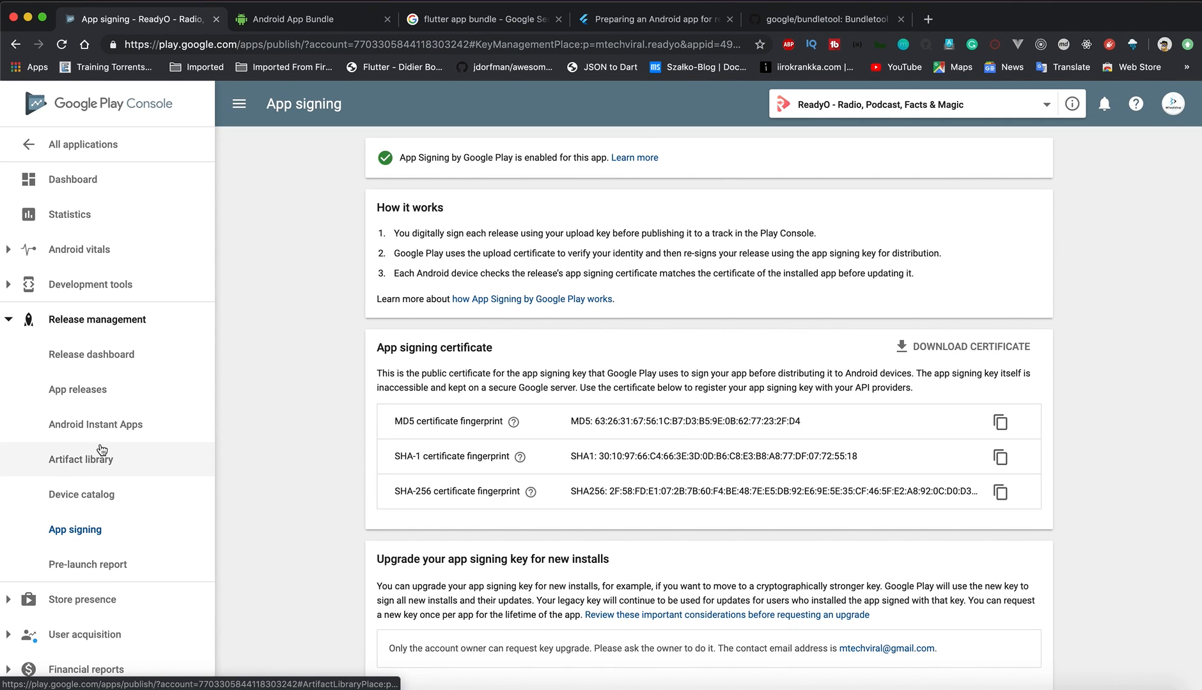
pyautogui.moveTo(77, 393)
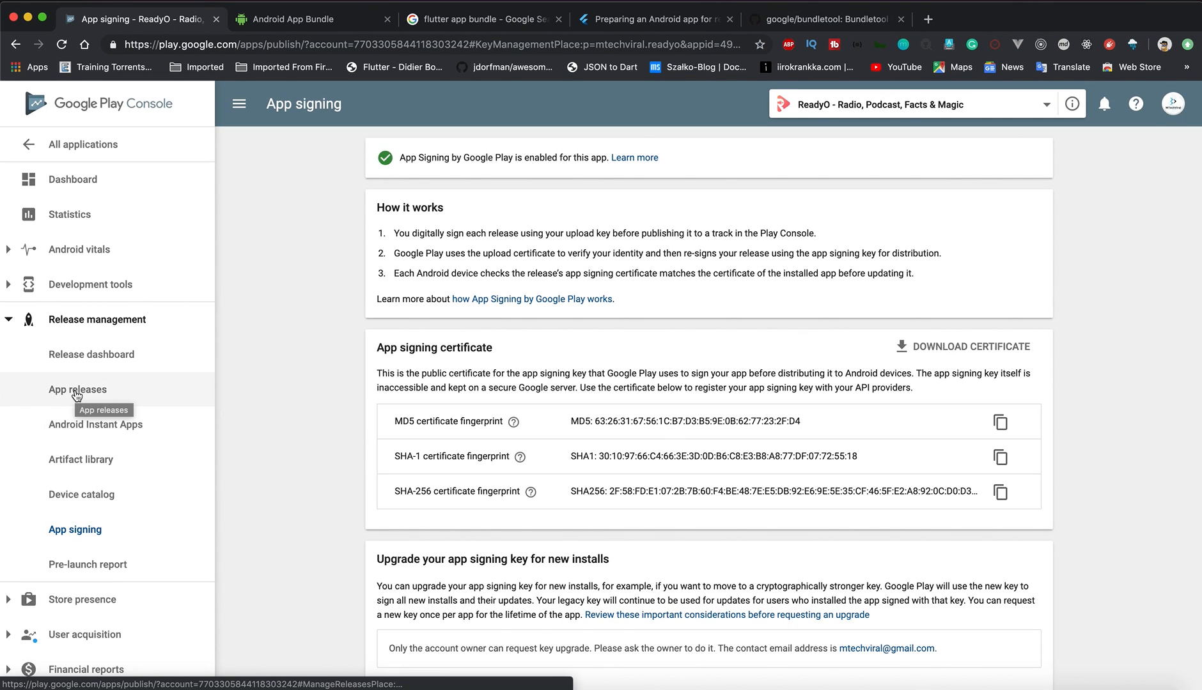
pyautogui.click(78, 389)
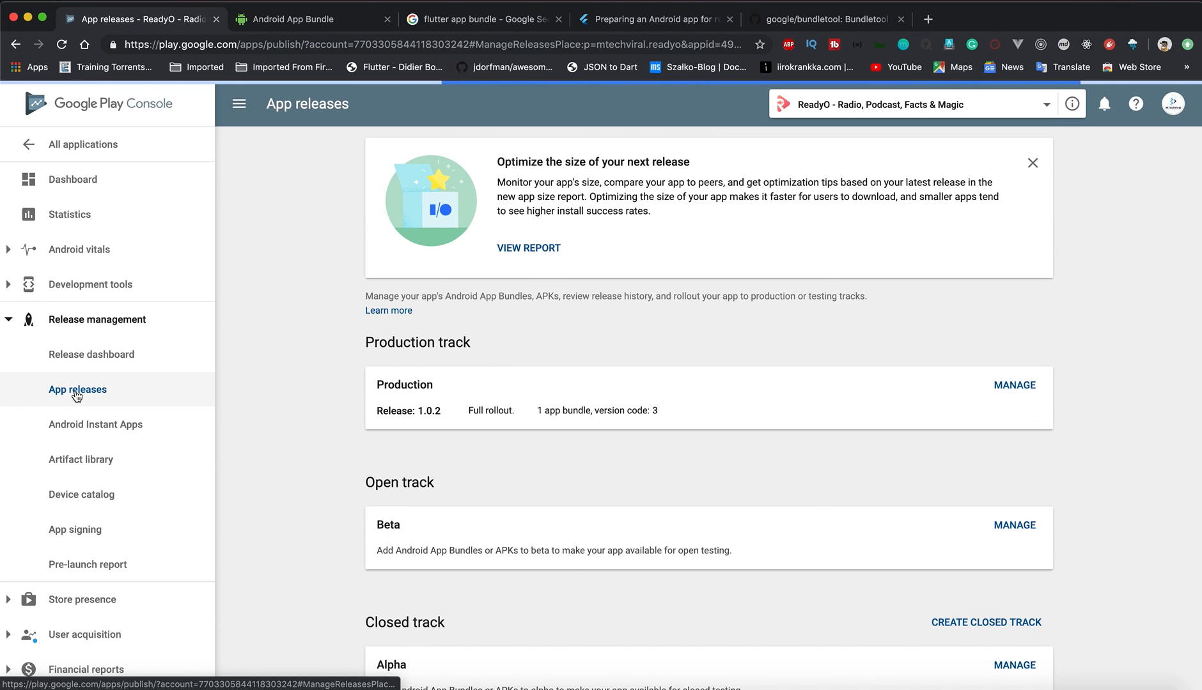
pyautogui.moveTo(731, 346)
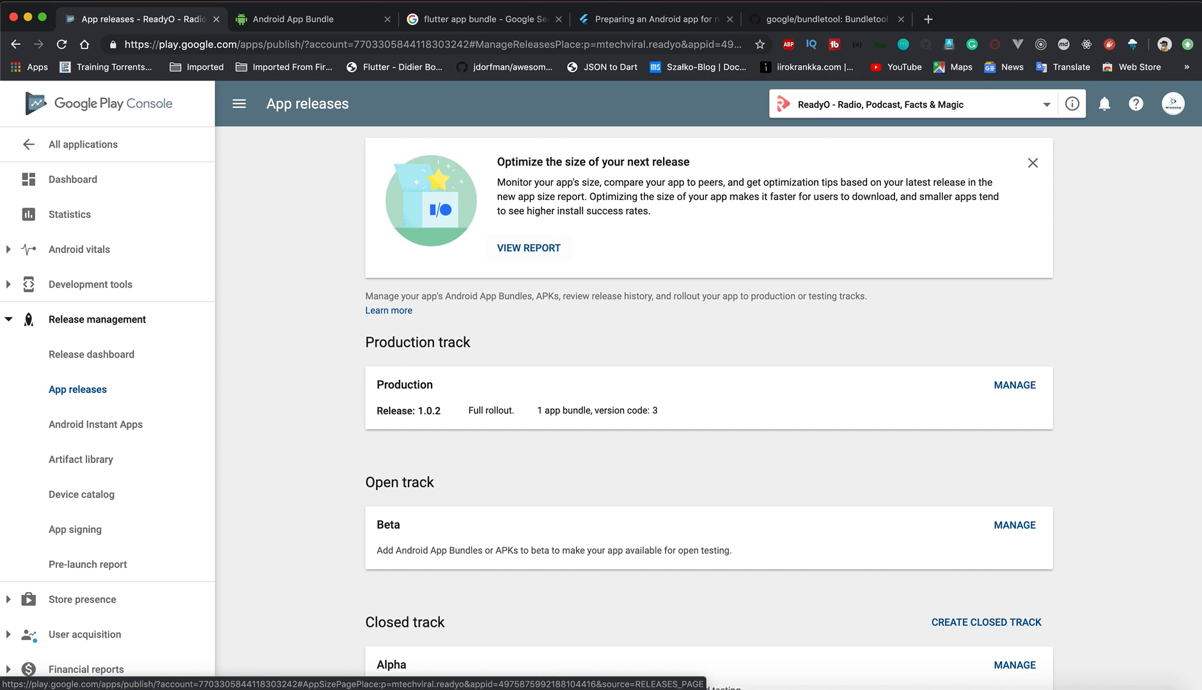
# Step: Read through the google/bundletool README, then return to the Android App Bundle page
pyautogui.click(827, 19)
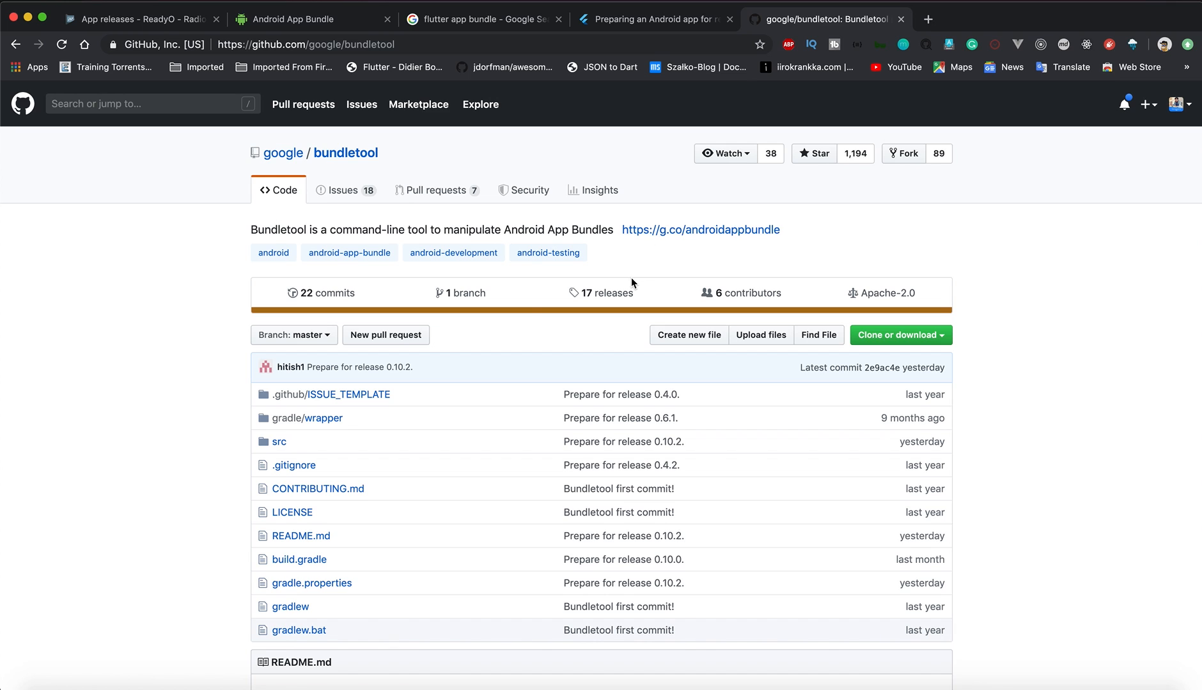
pyautogui.scroll(-3)
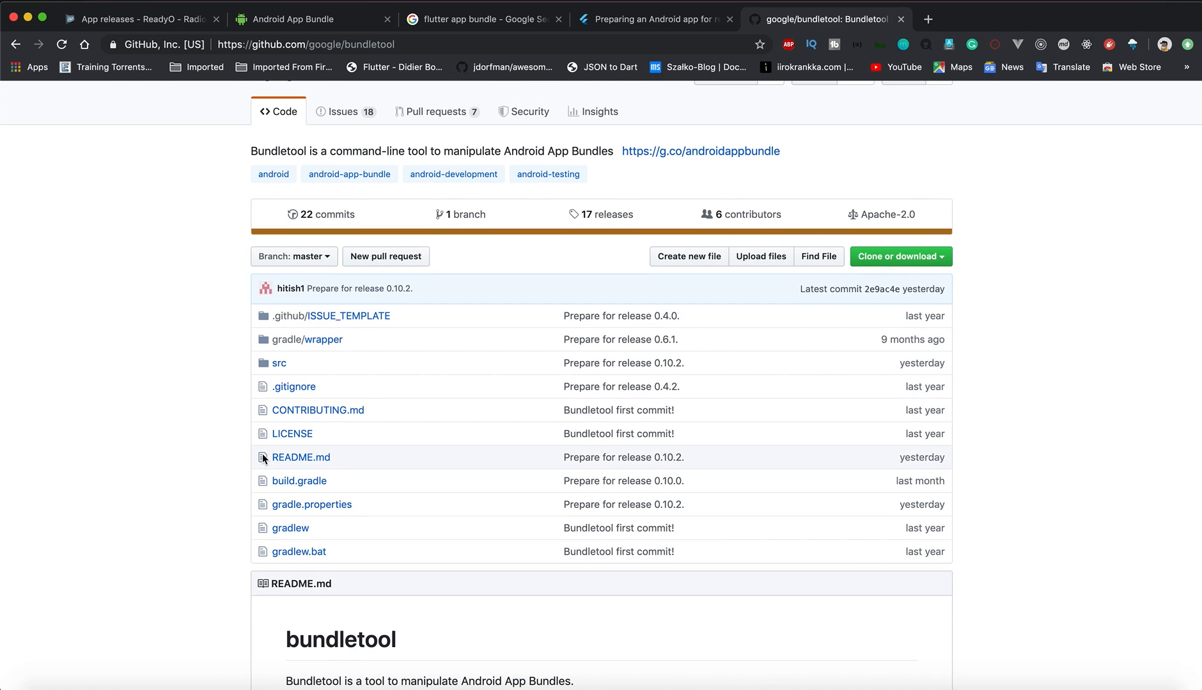
pyautogui.scroll(-3)
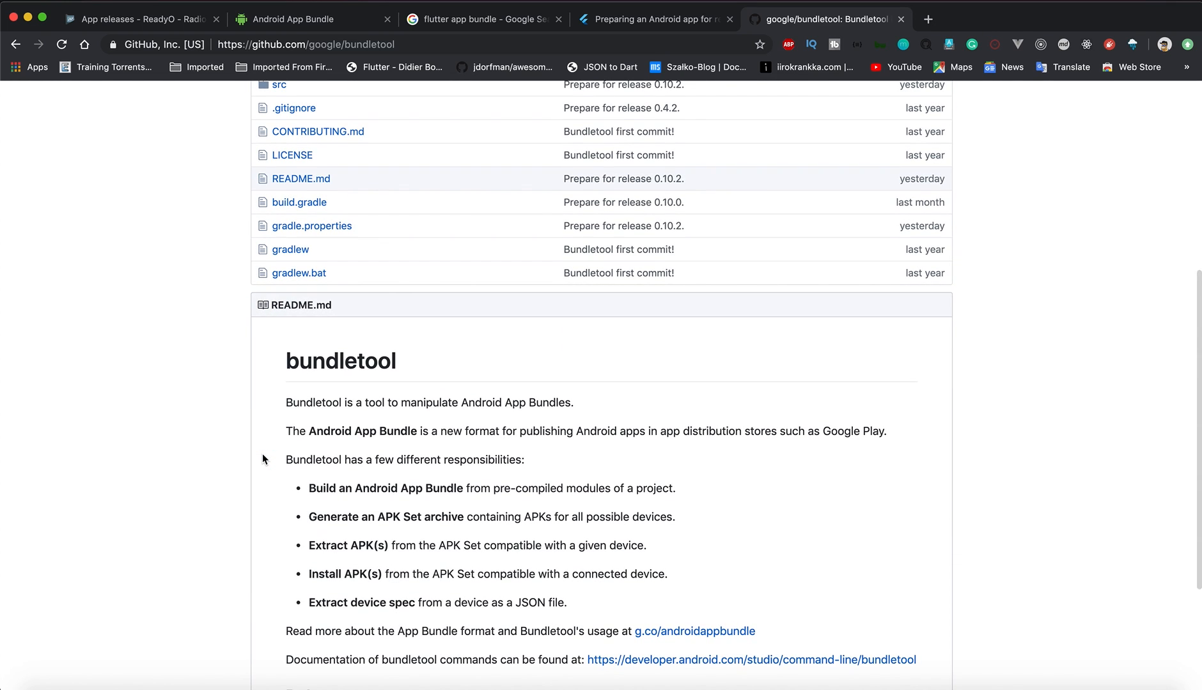
pyautogui.scroll(-3)
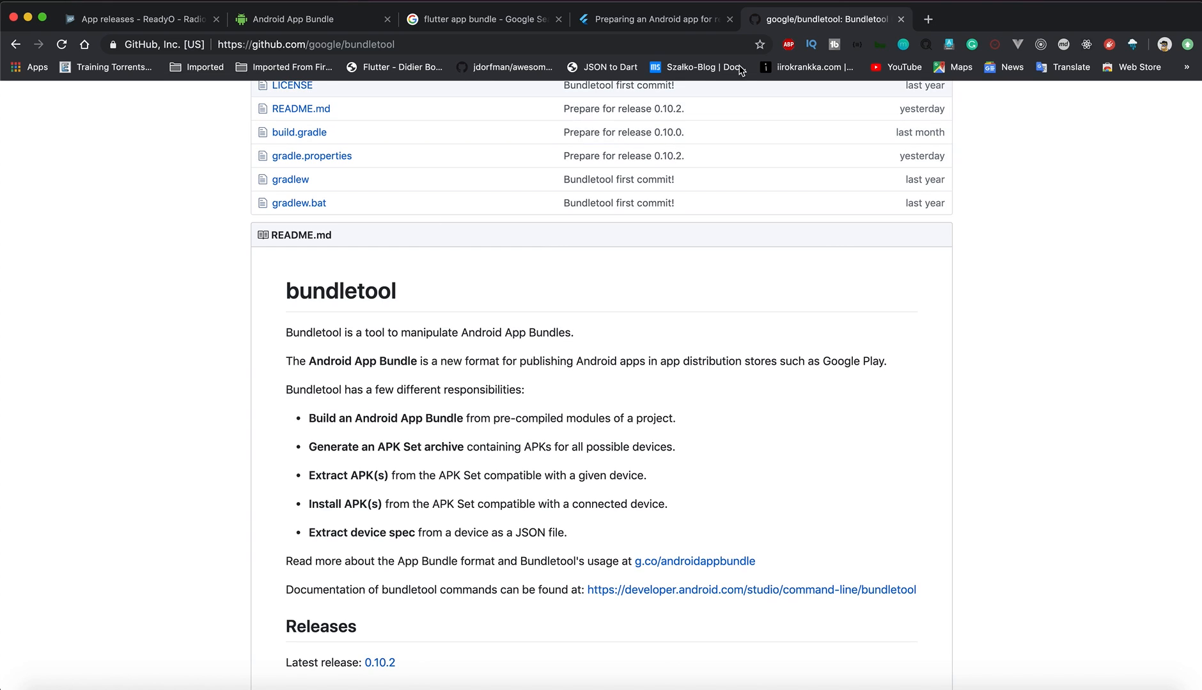
pyautogui.moveTo(537, 351)
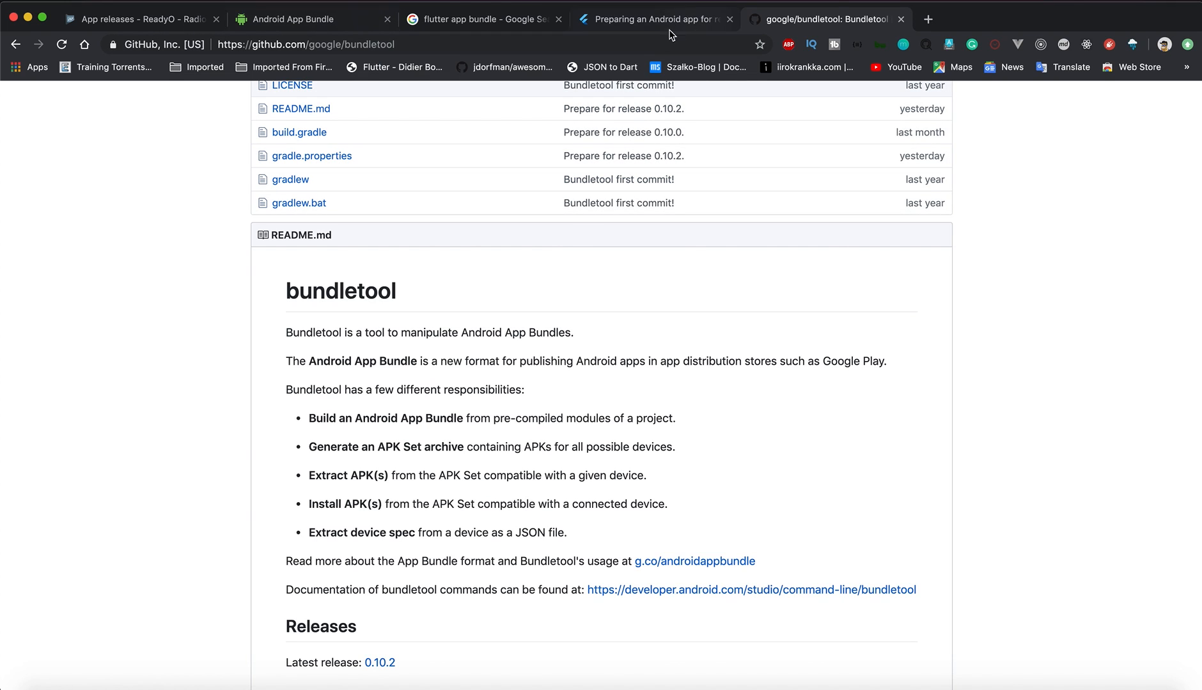
pyautogui.click(292, 18)
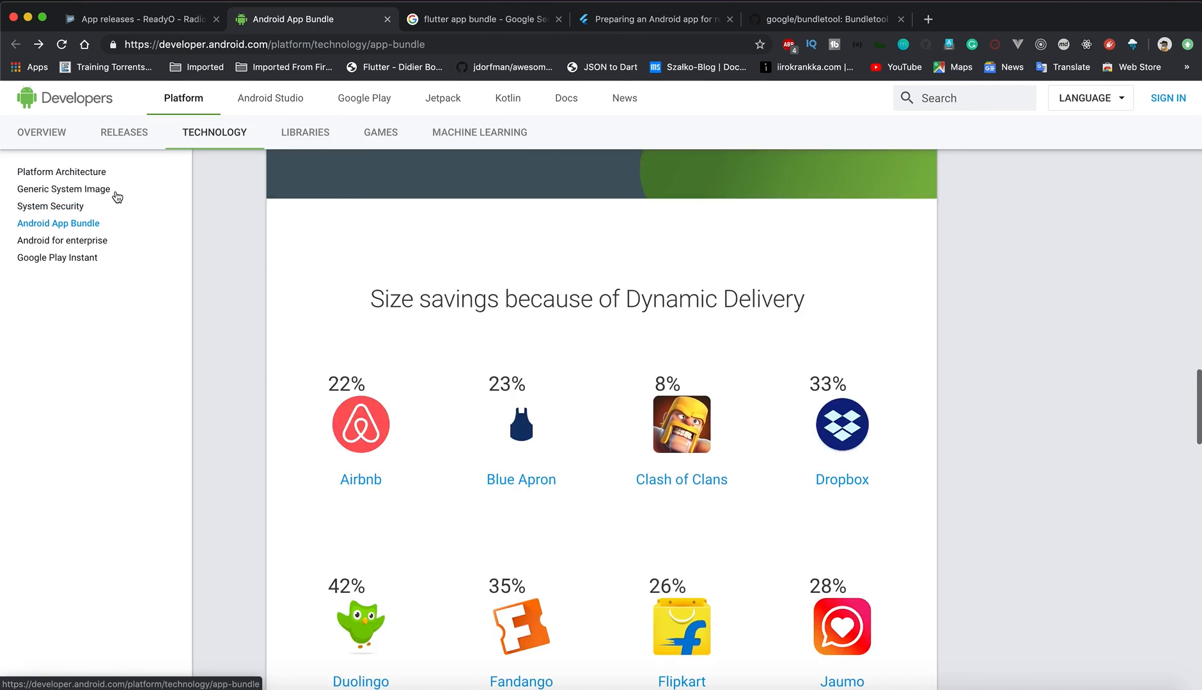
# Step: Return to ReadyO's App releases page and scroll to the Internal test track
pyautogui.click(483, 18)
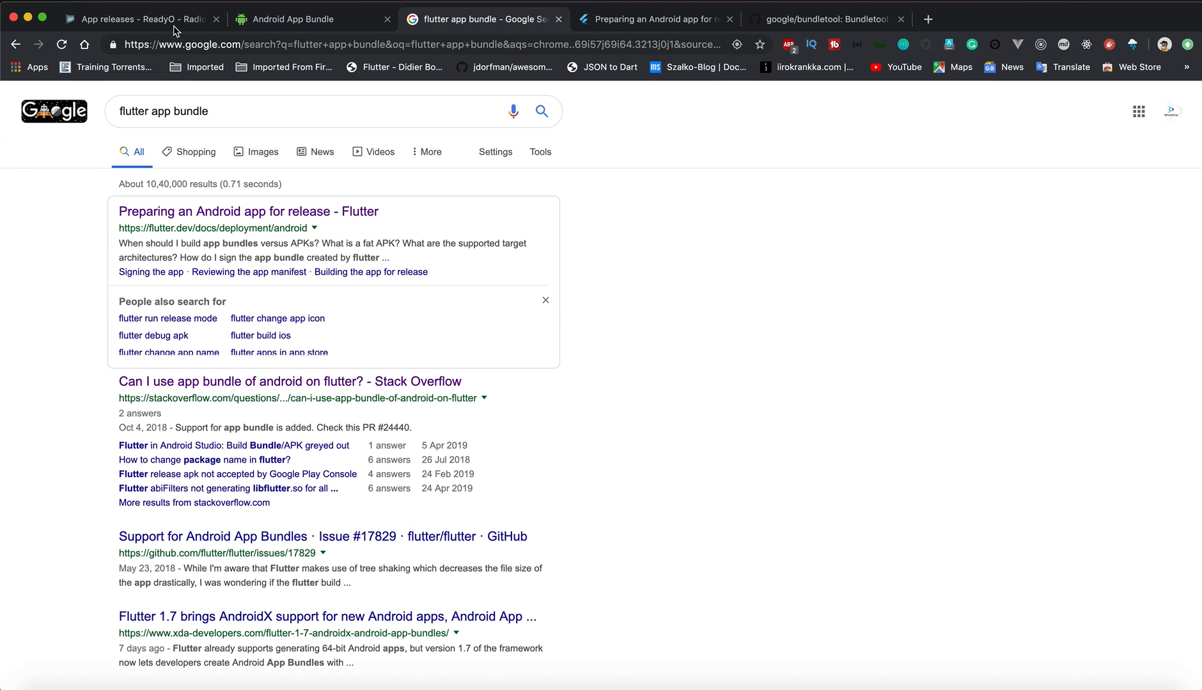
pyautogui.click(141, 18)
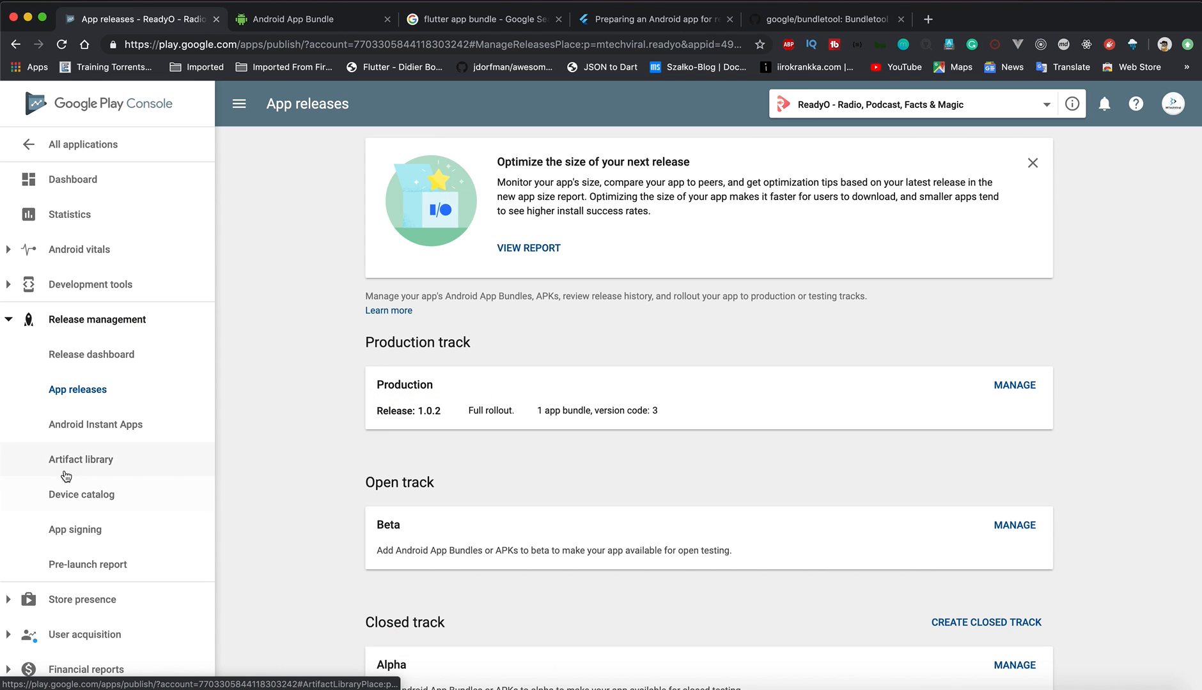
pyautogui.moveTo(161, 429)
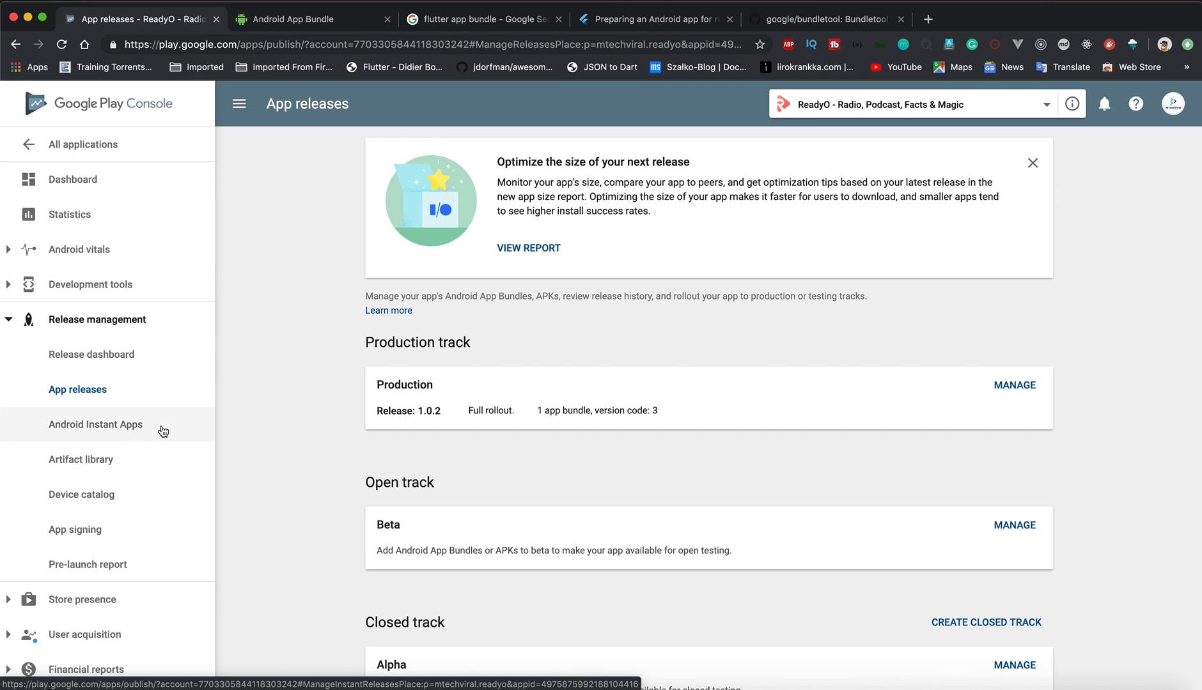
pyautogui.moveTo(112, 361)
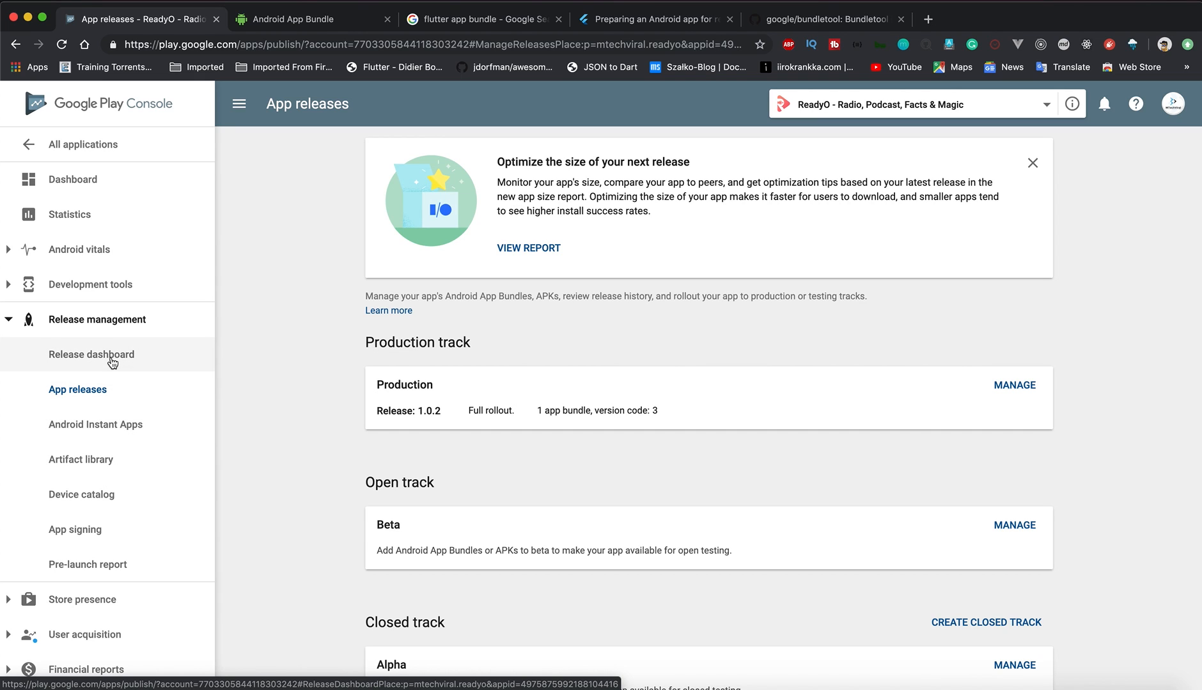
pyautogui.scroll(-3)
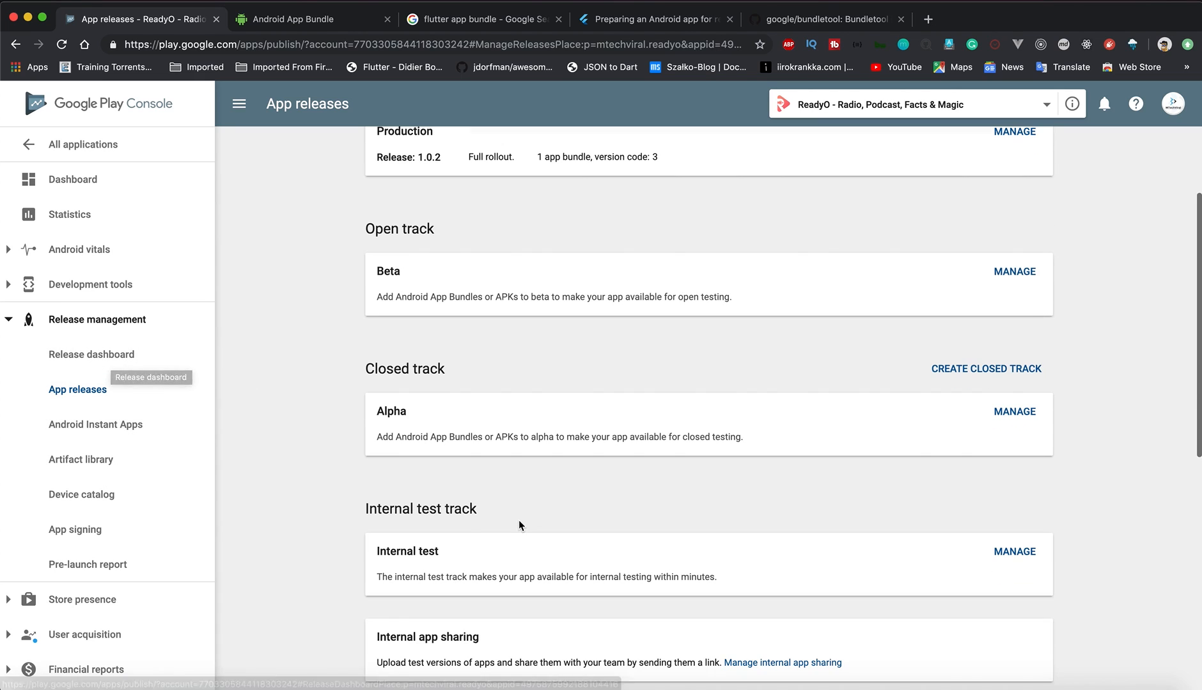
pyautogui.moveTo(424, 568)
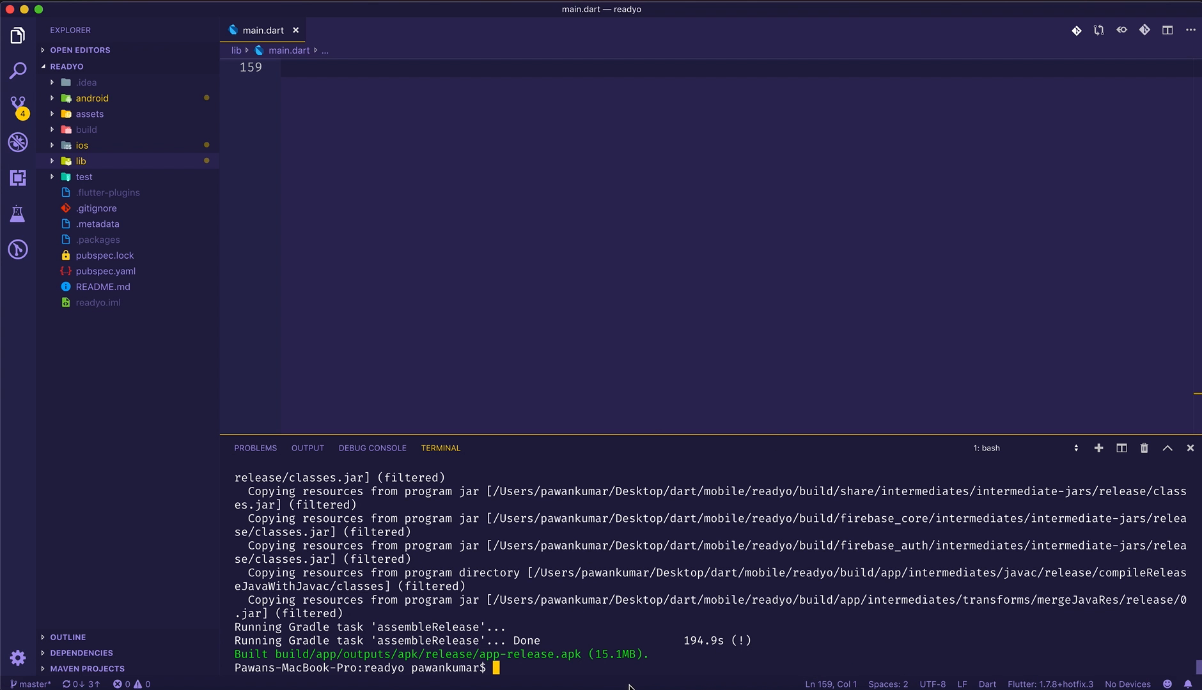
pyautogui.moveTo(622, 674)
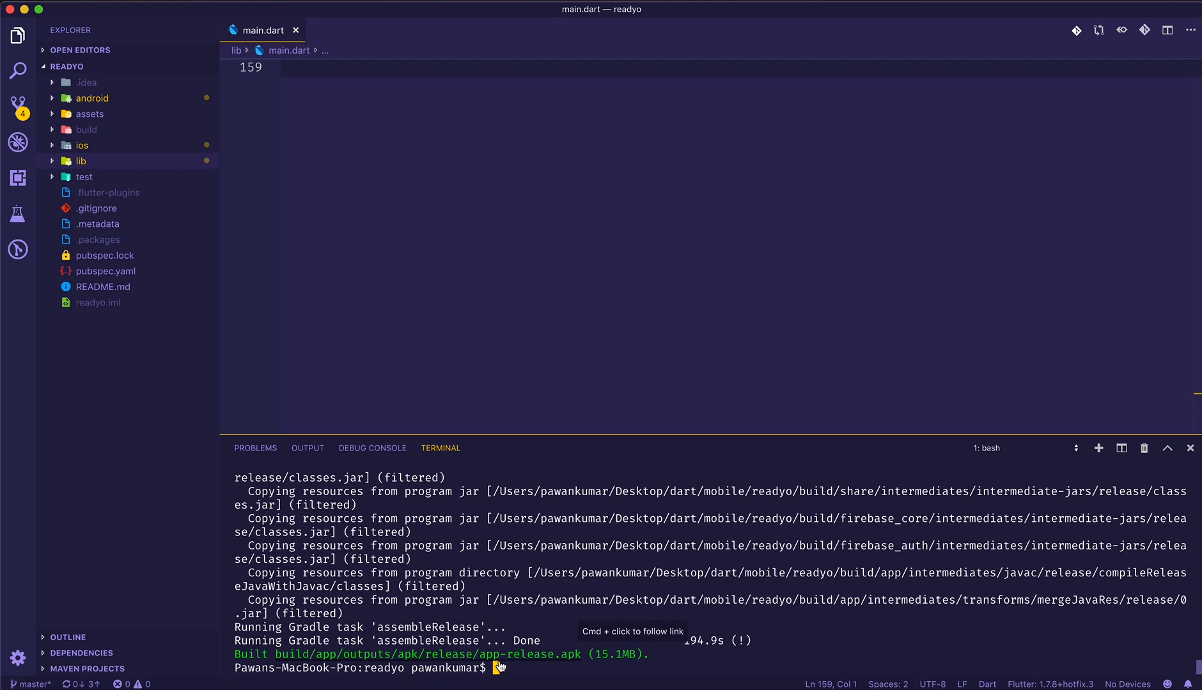
# Step: Begin typing the next flutter command at the cleared terminal prompt
pyautogui.write('f')
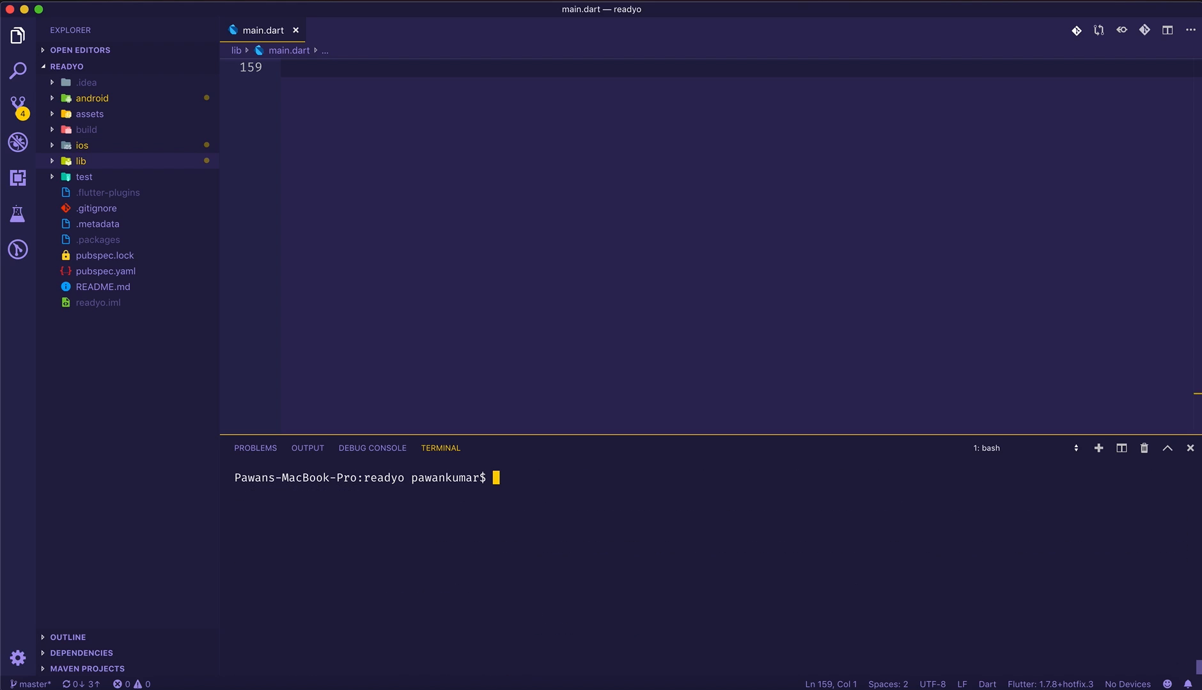
# Step: Run flutter build appbundle, producing build/app/outputs/bundle/release/app.aab (15.4MB)
pyautogui.write('flutter build appbundle')
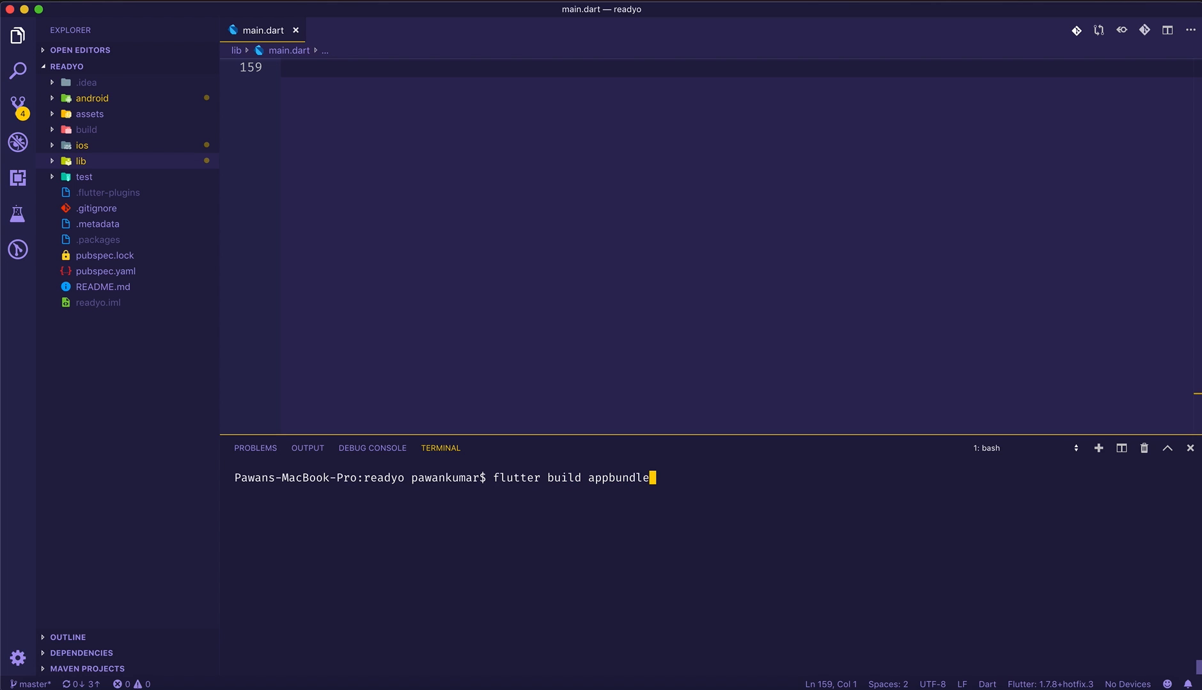
pyautogui.press('Return')
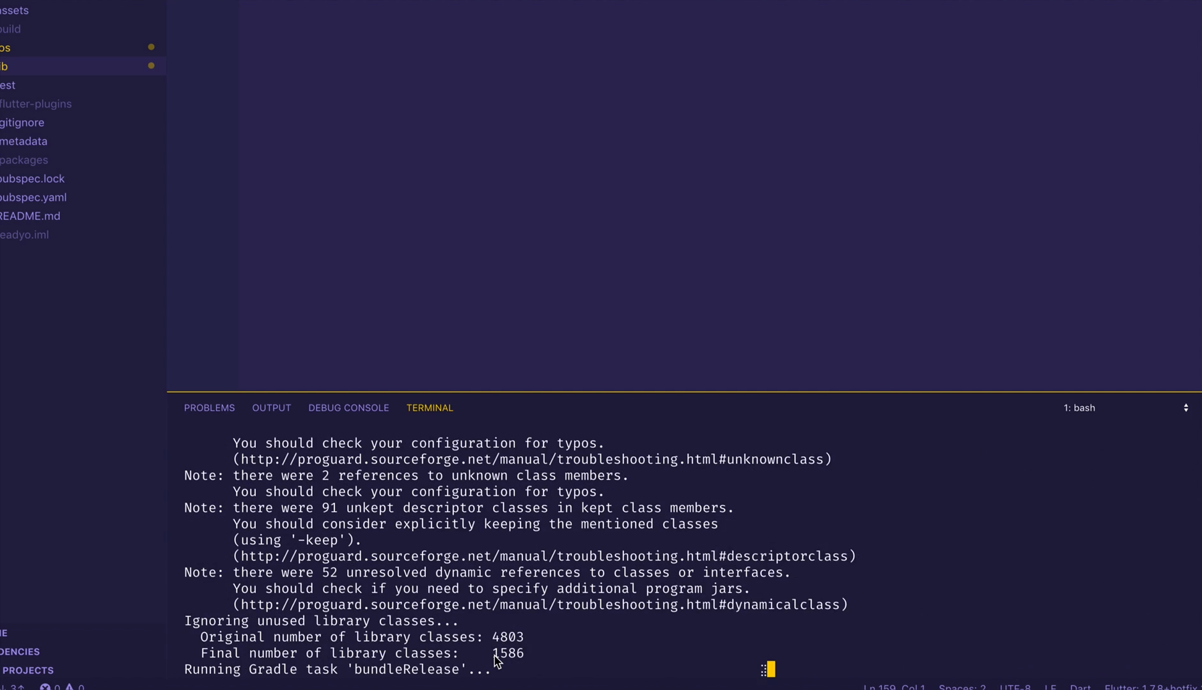
pyautogui.scroll(-3)
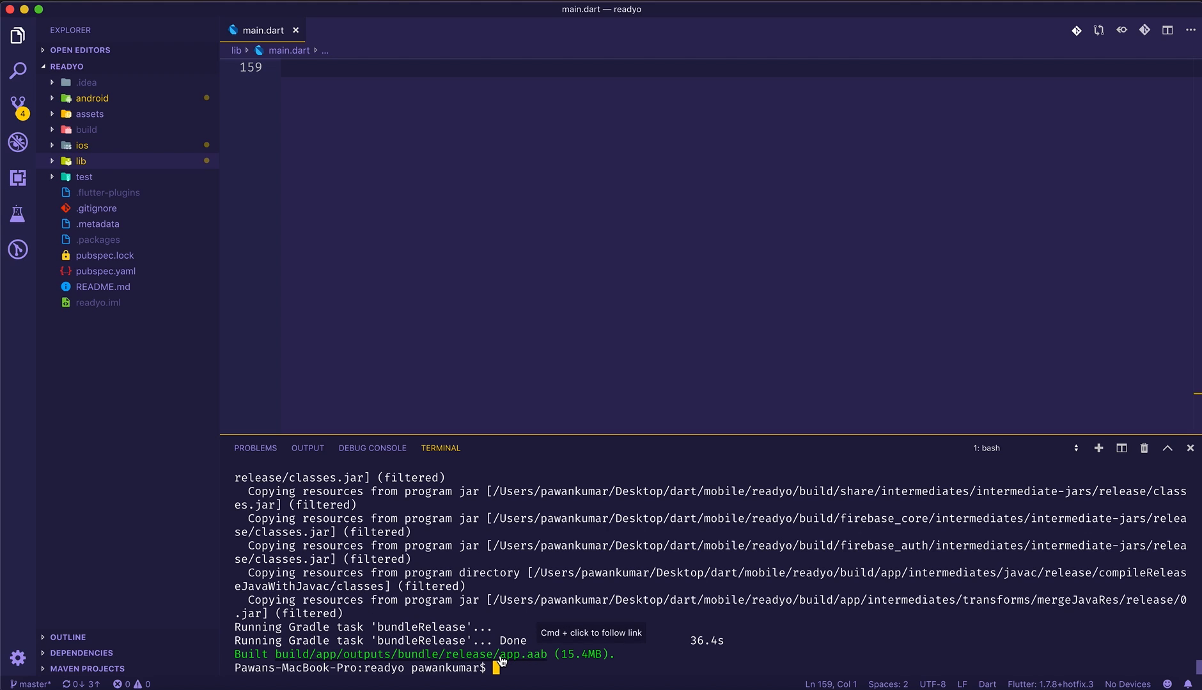
pyautogui.moveTo(590, 661)
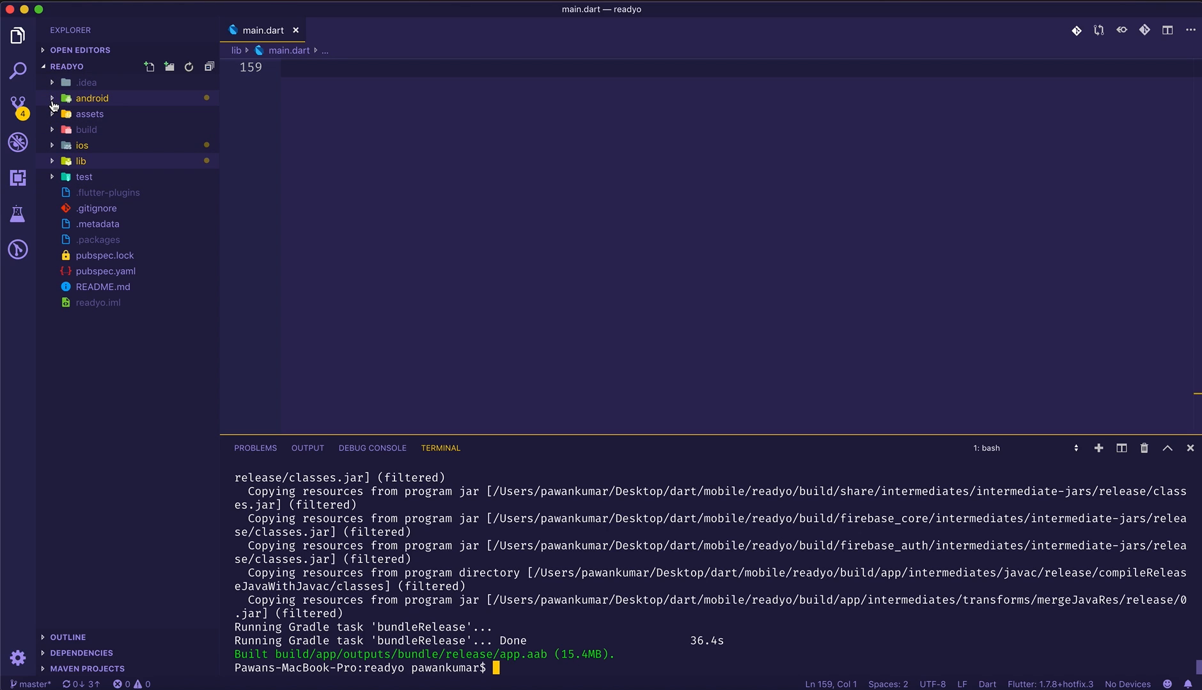
pyautogui.moveTo(60, 165)
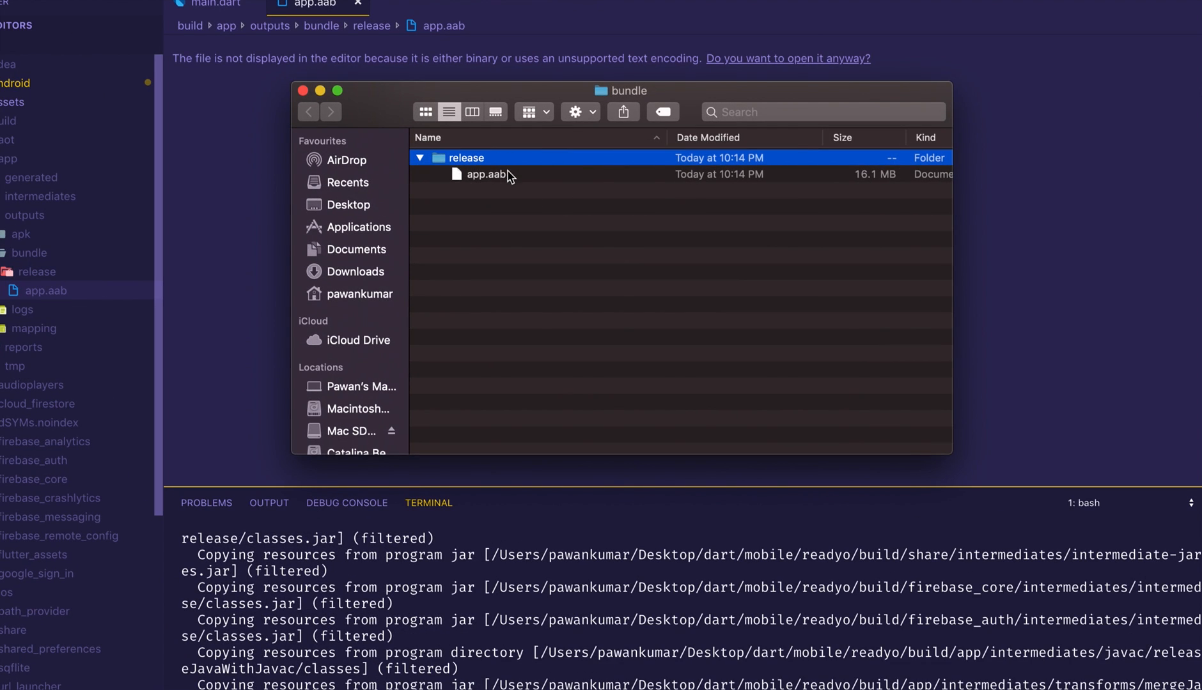
pyautogui.moveTo(480, 181)
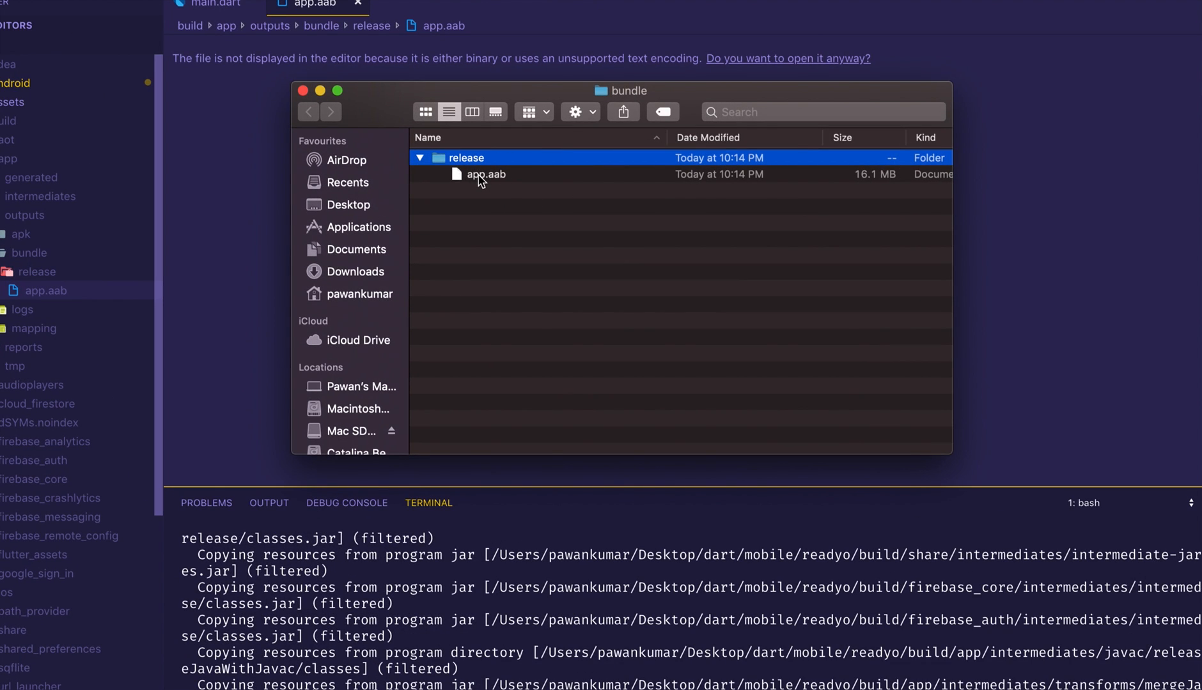
pyautogui.moveTo(860, 204)
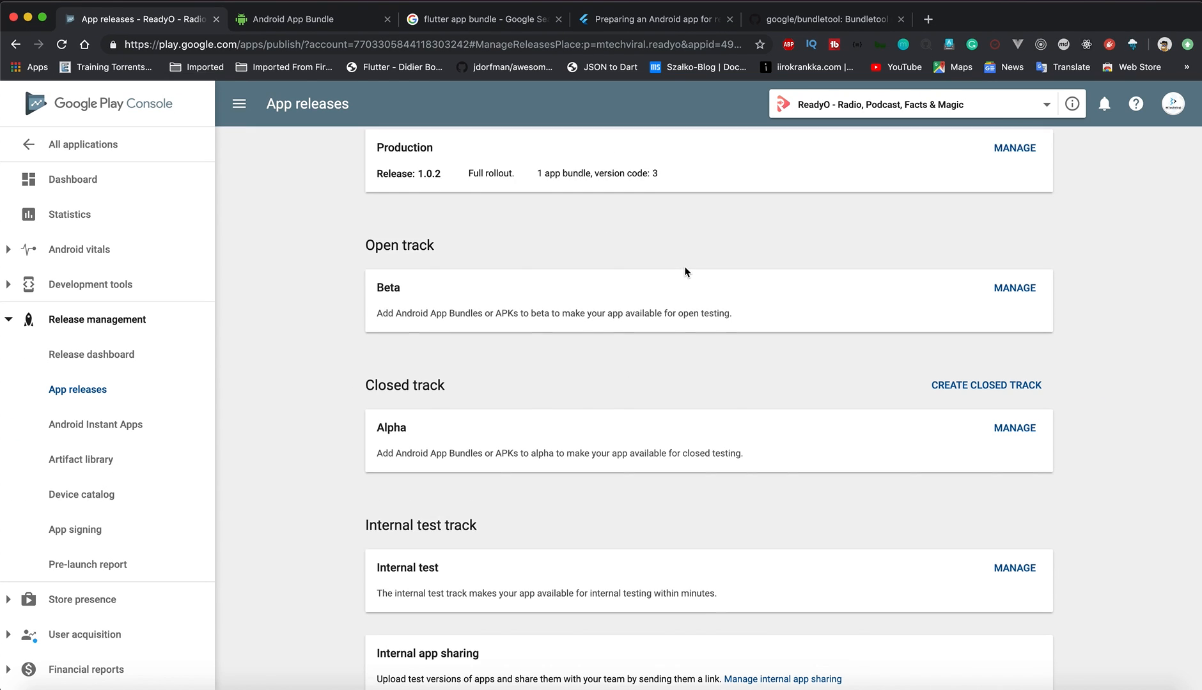
# Step: Review the Production track's current 1.0.2 release and the release dashboard
pyautogui.scroll(3)
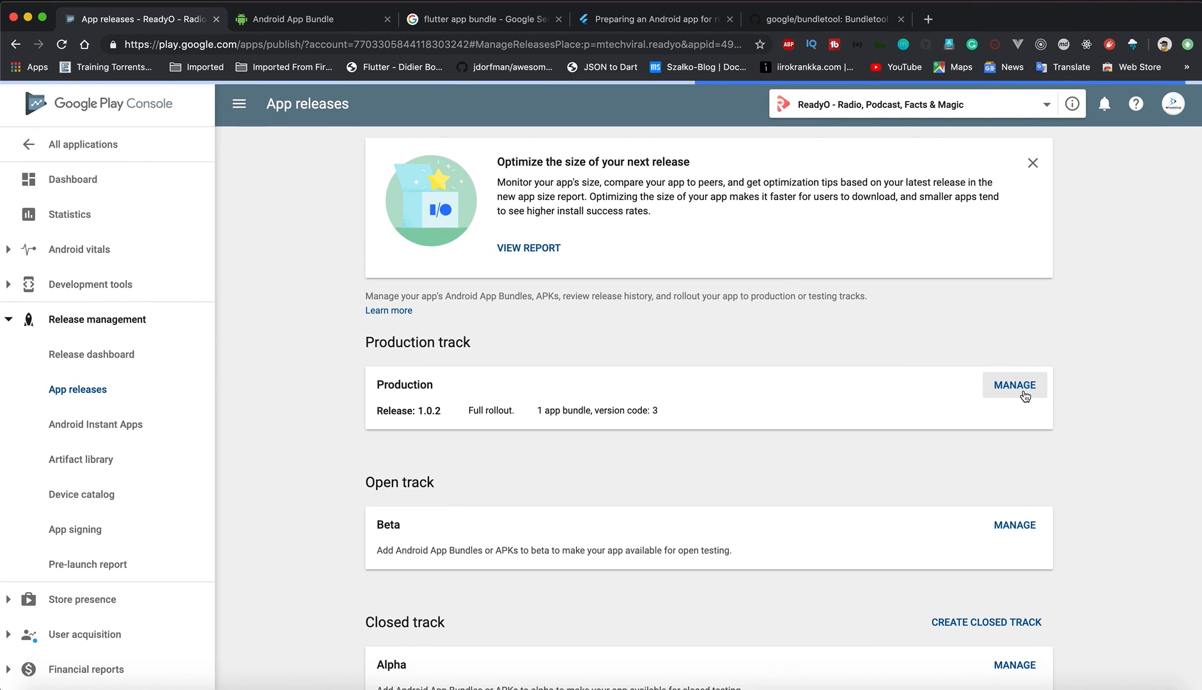
pyautogui.click(1013, 385)
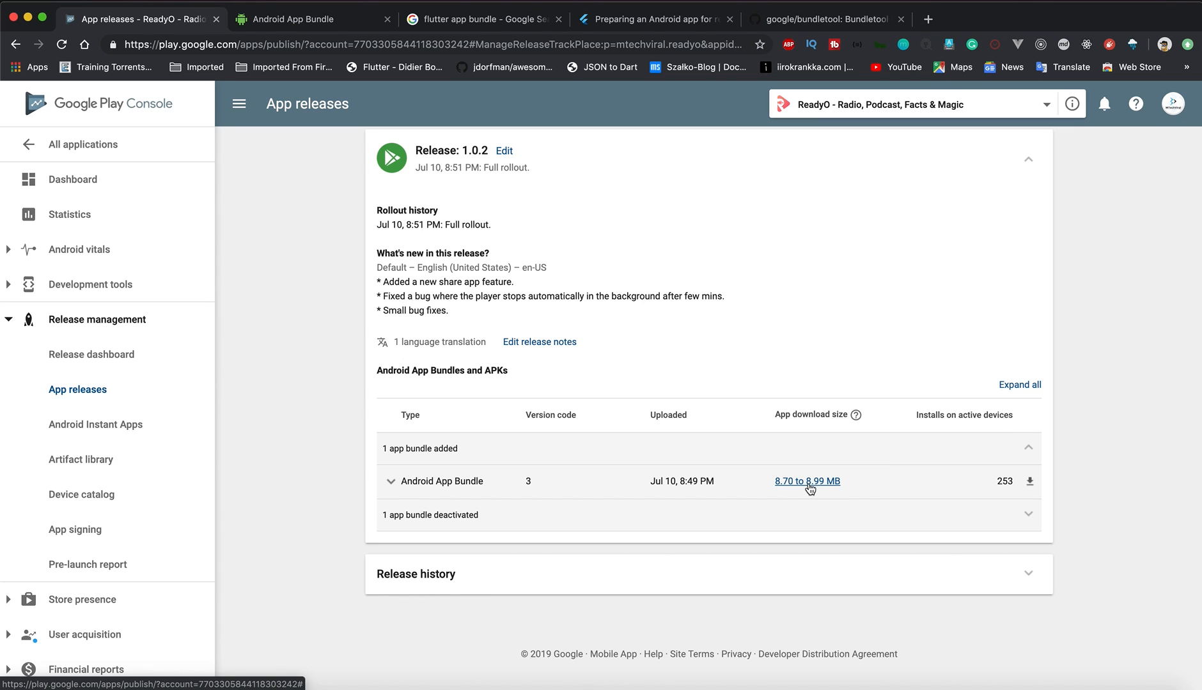
pyautogui.moveTo(91, 355)
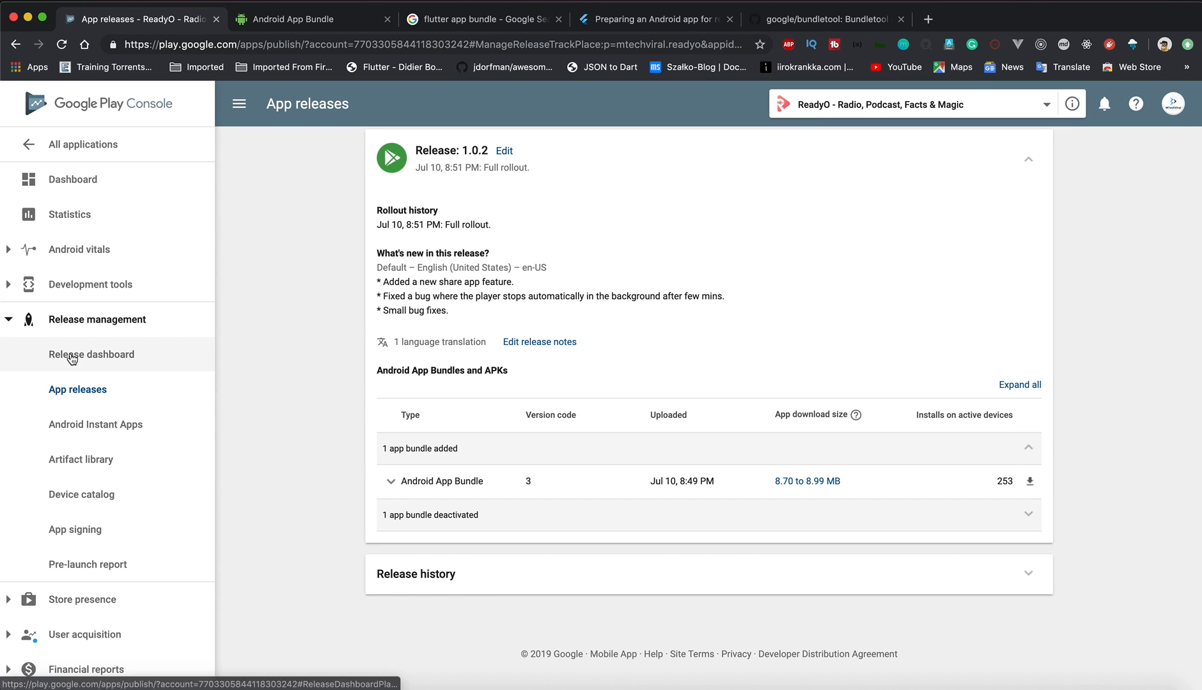
pyautogui.click(91, 355)
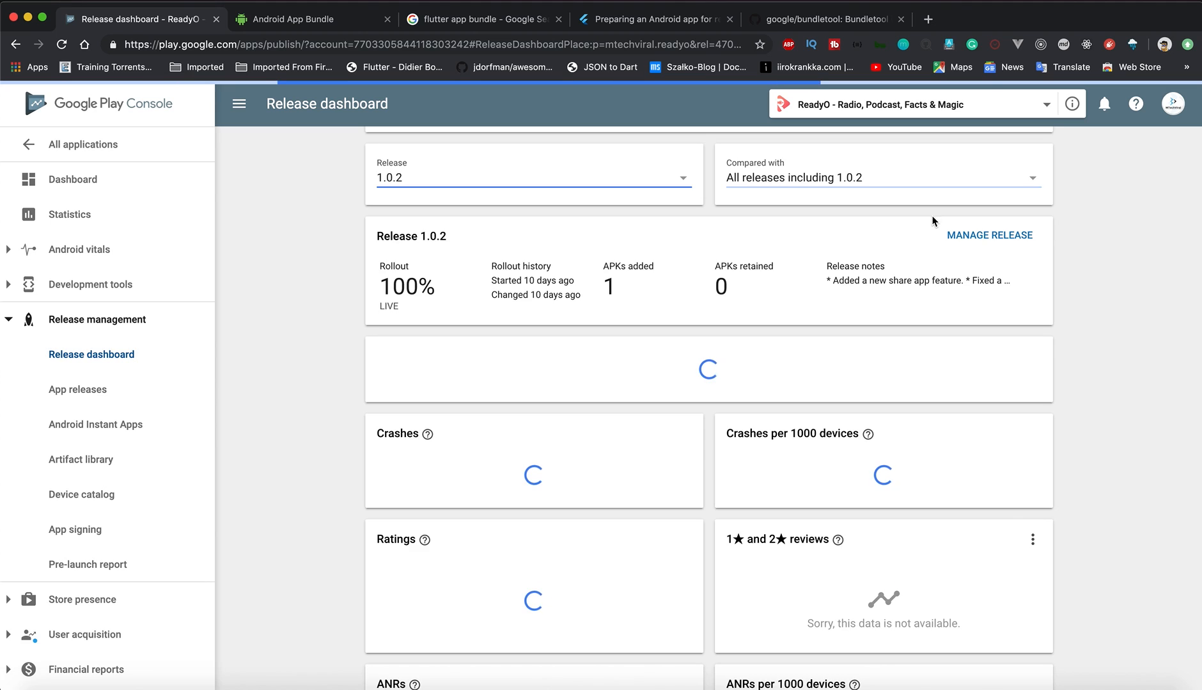
pyautogui.click(78, 388)
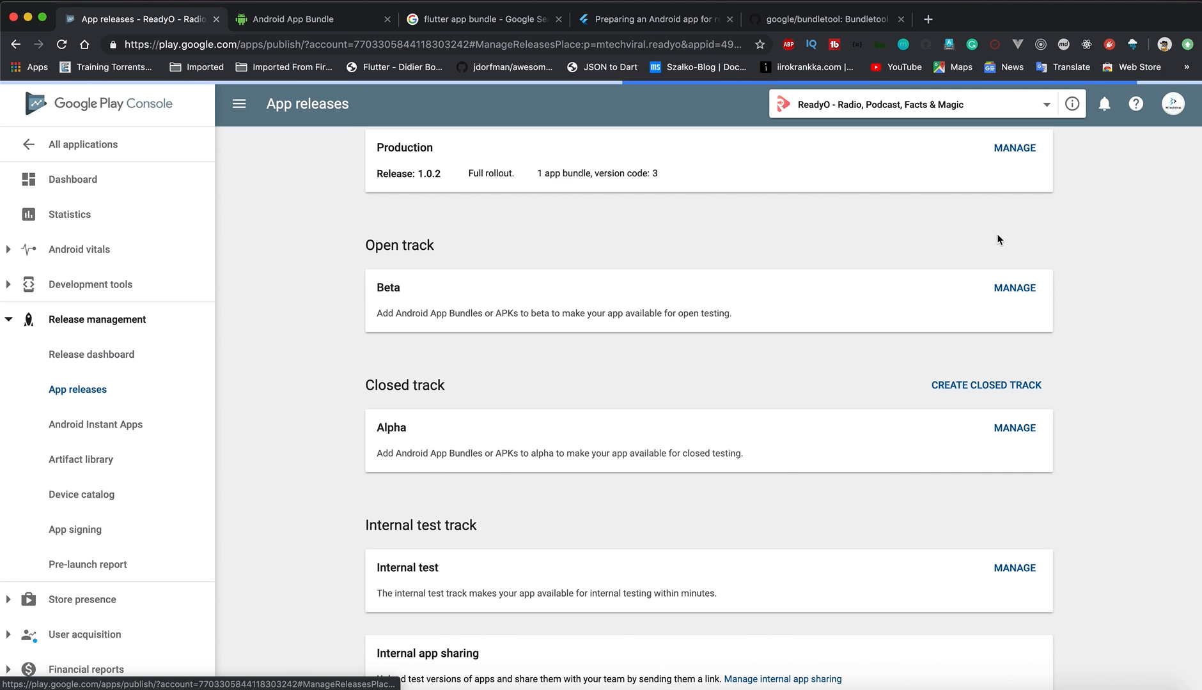
# Step: Manage the Production track and create a new production release draft
pyautogui.scroll(3)
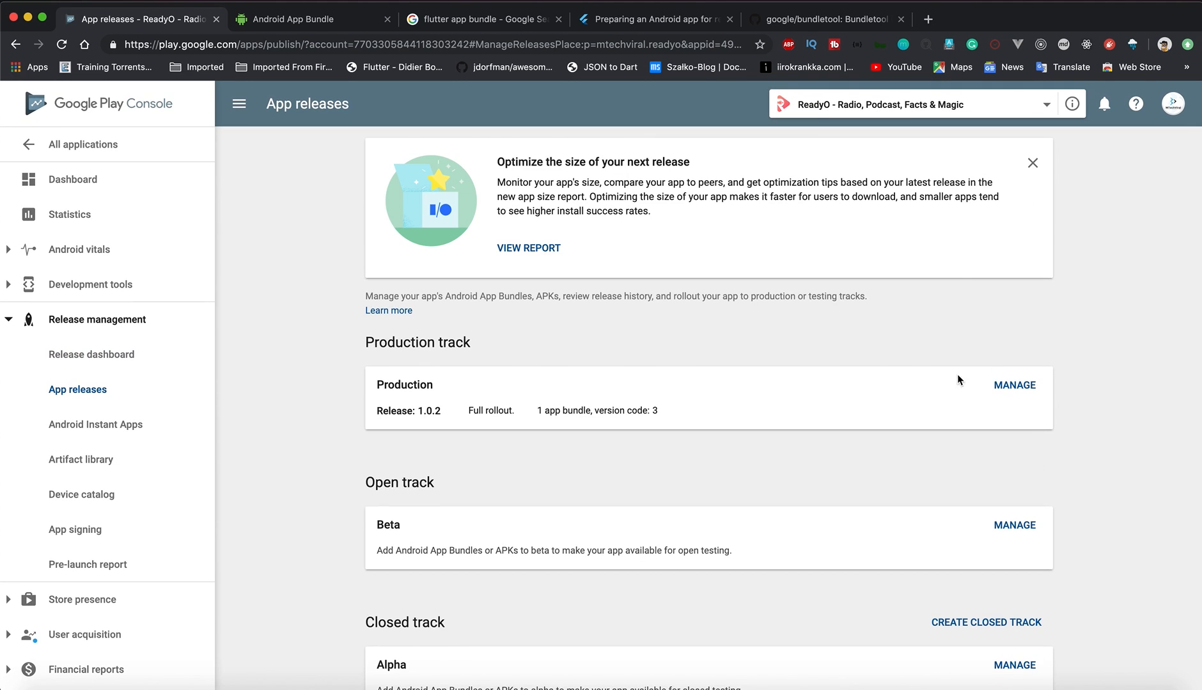
pyautogui.click(1013, 385)
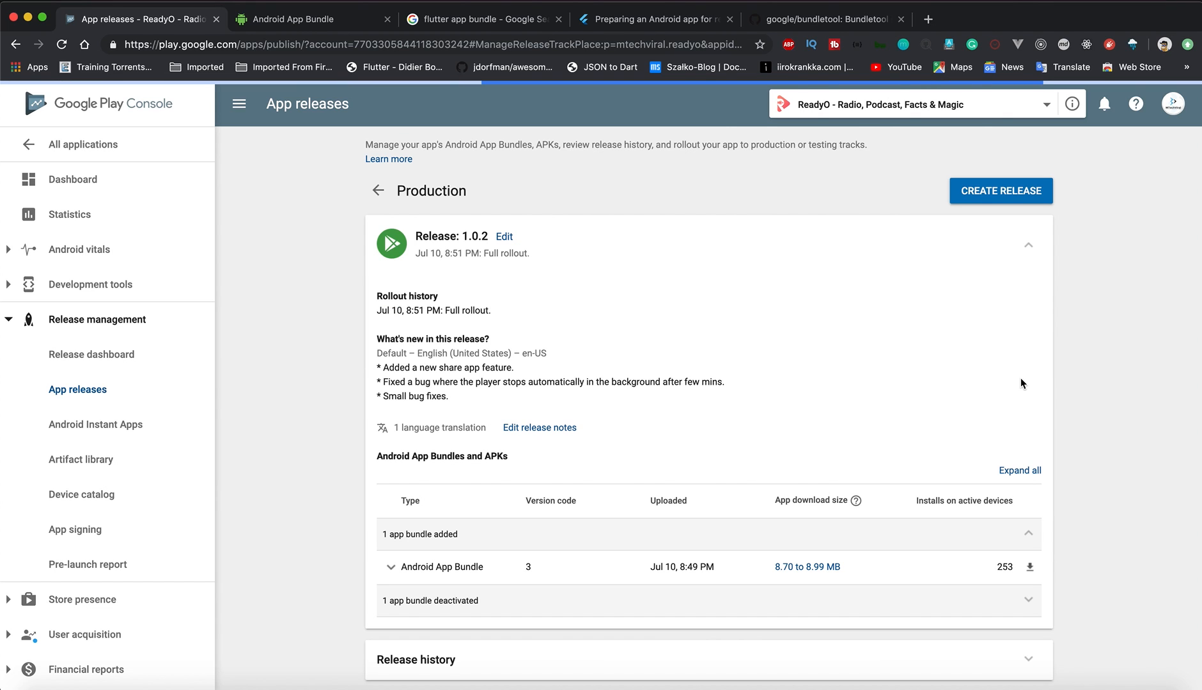
pyautogui.moveTo(1009, 198)
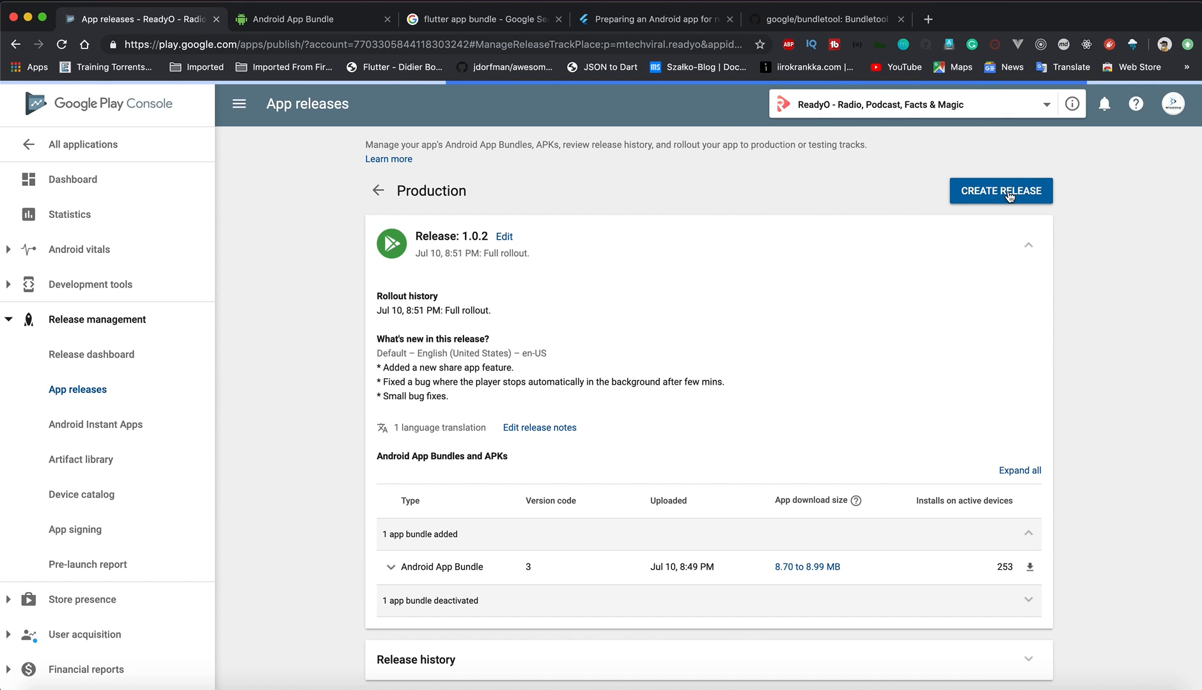
pyautogui.click(1000, 191)
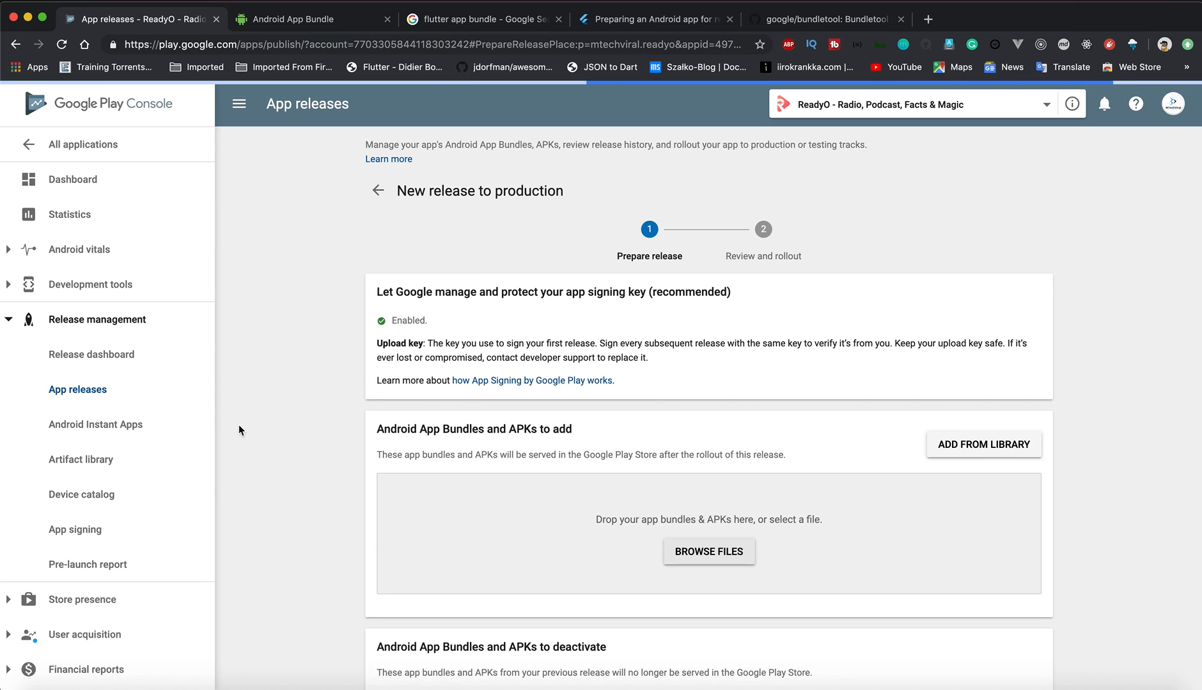
pyautogui.moveTo(577, 288)
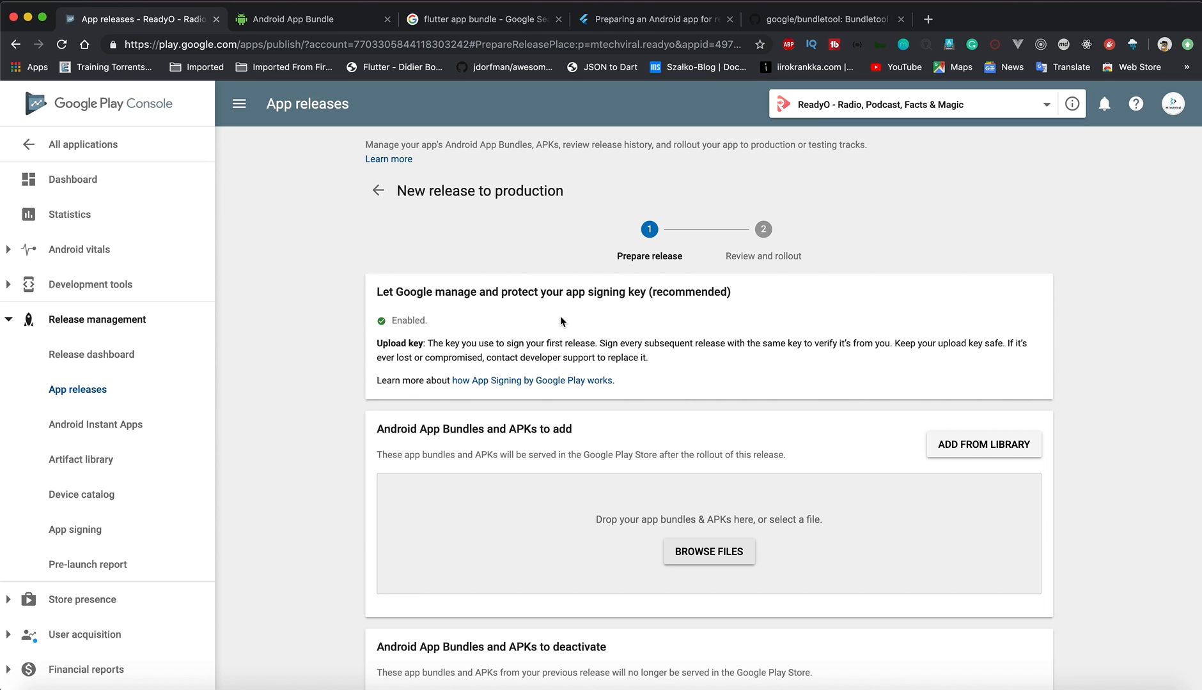
# Step: Browse for and upload app.aab to the new production release's bundles
pyautogui.scroll(-3)
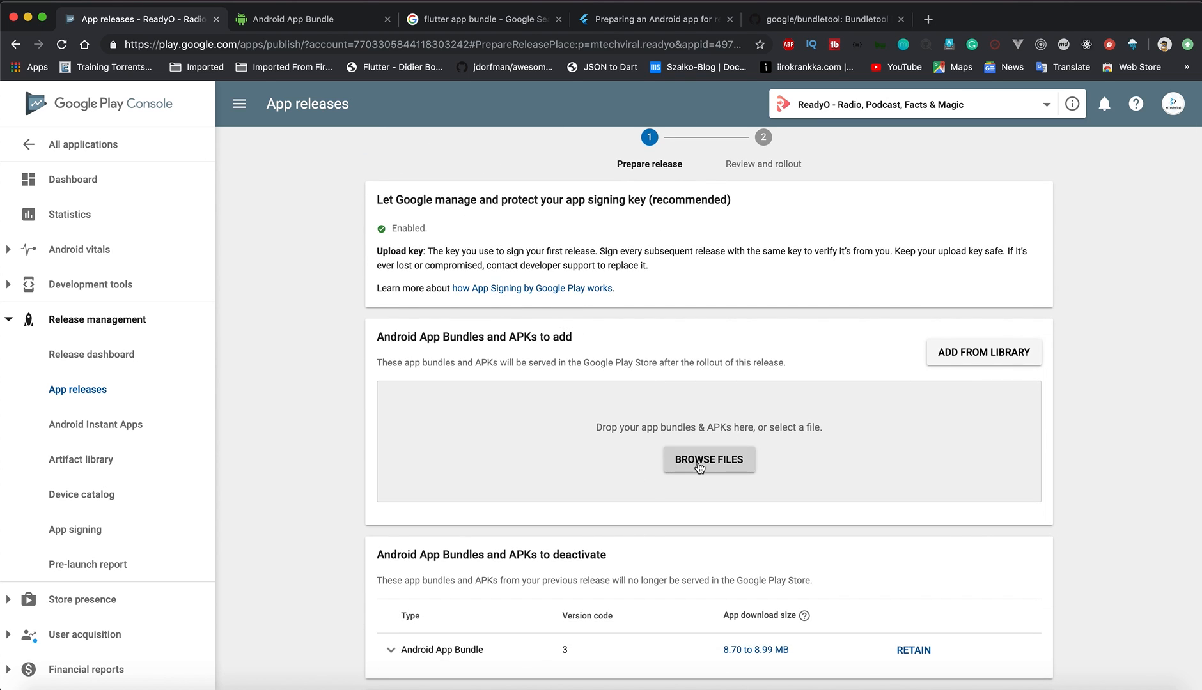
pyautogui.scroll(-3)
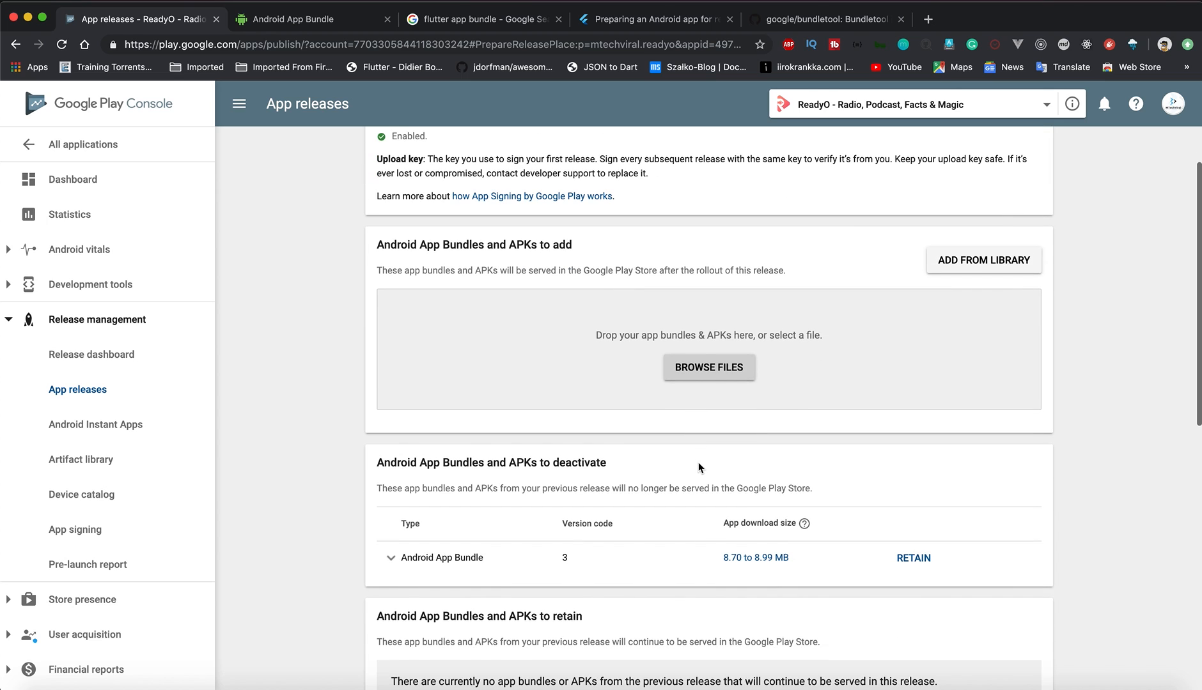
pyautogui.click(708, 367)
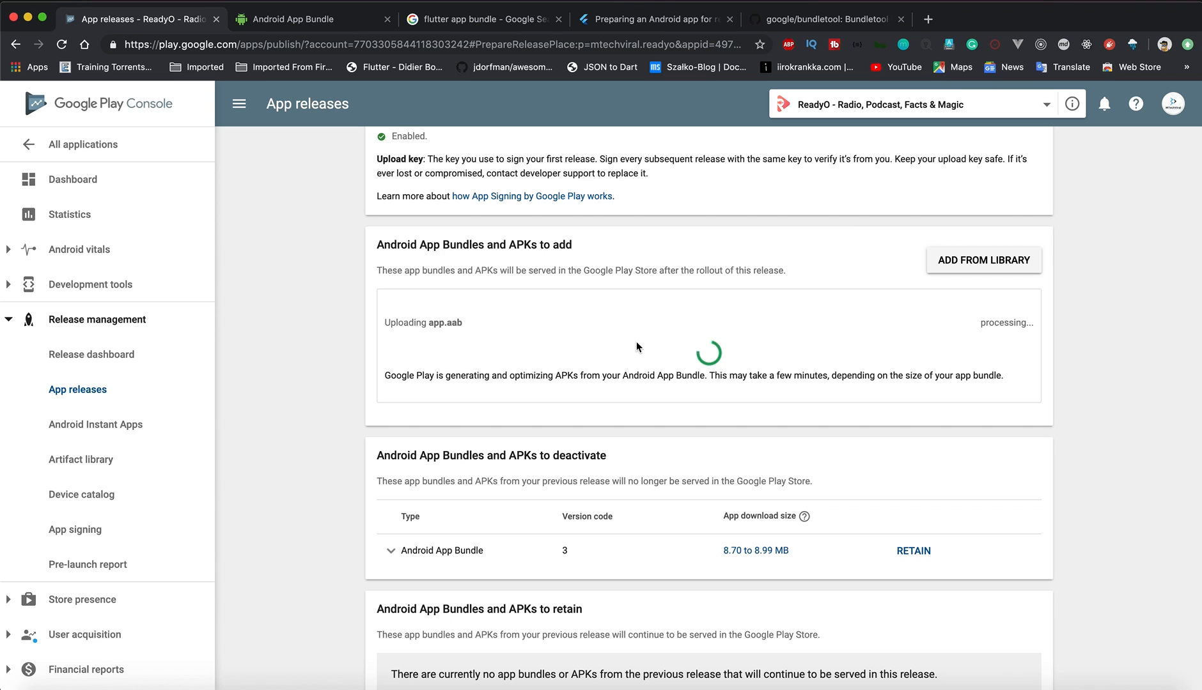
pyautogui.moveTo(395, 388)
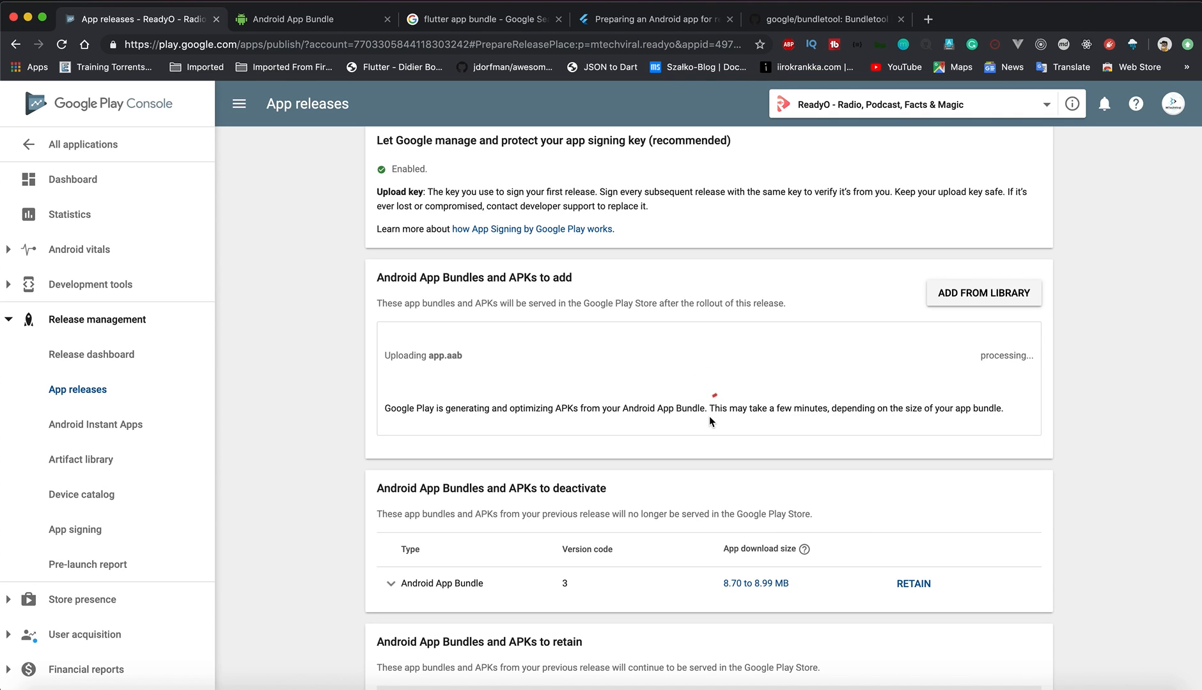
# Step: Review the Flutter deployment guide's Build an app bundle section, noting app bundles are preferred
pyautogui.click(656, 18)
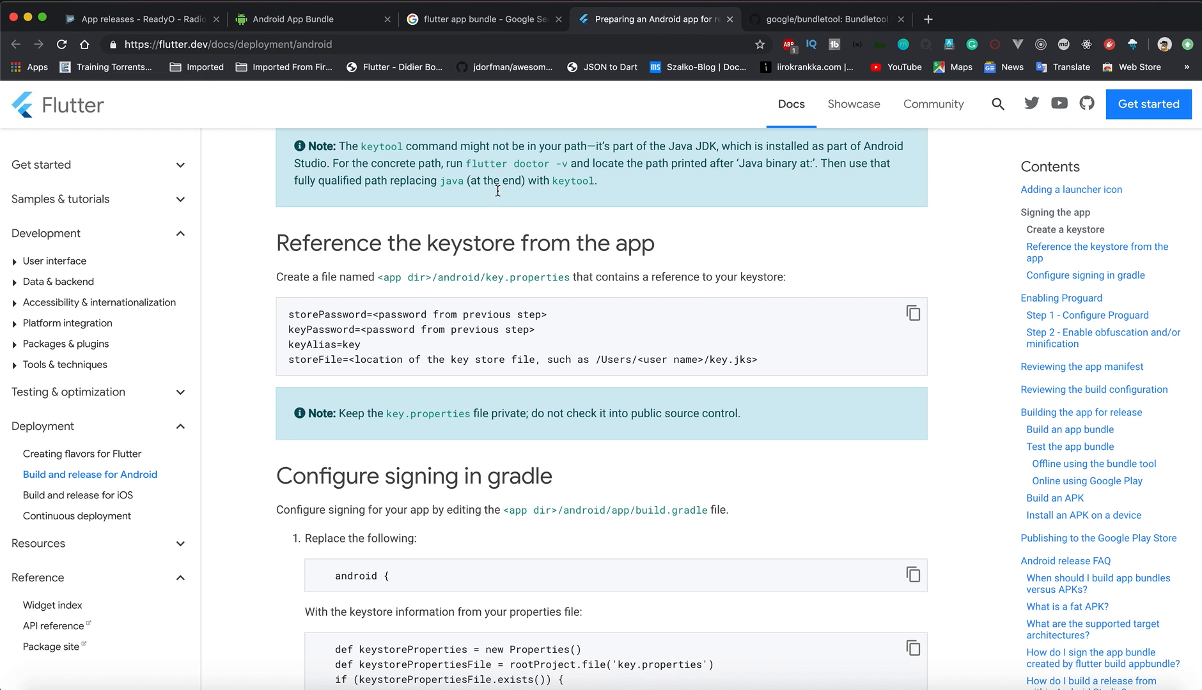
pyautogui.moveTo(464, 222)
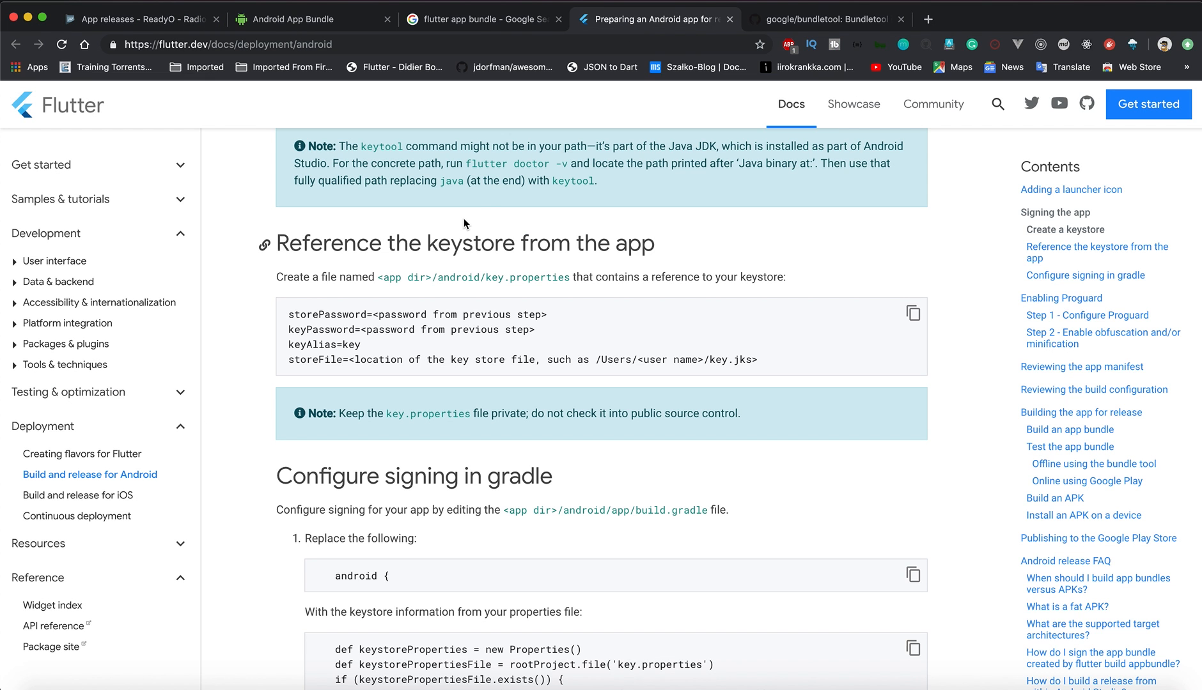
pyautogui.scroll(-3)
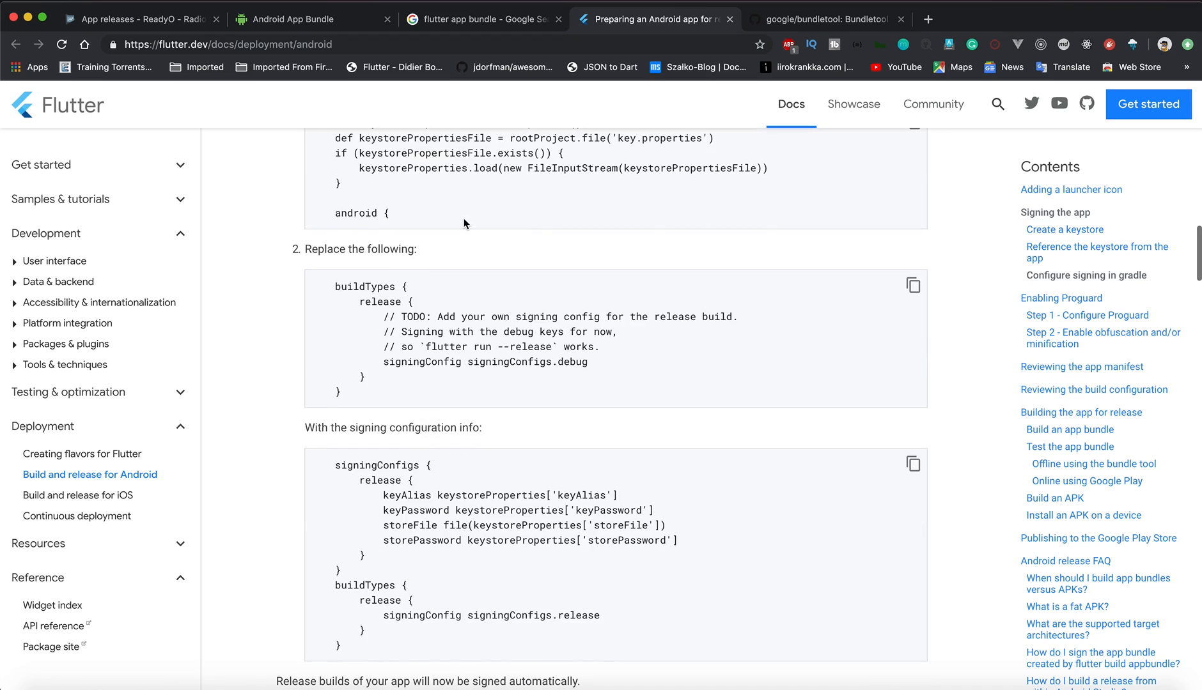
pyautogui.scroll(-3)
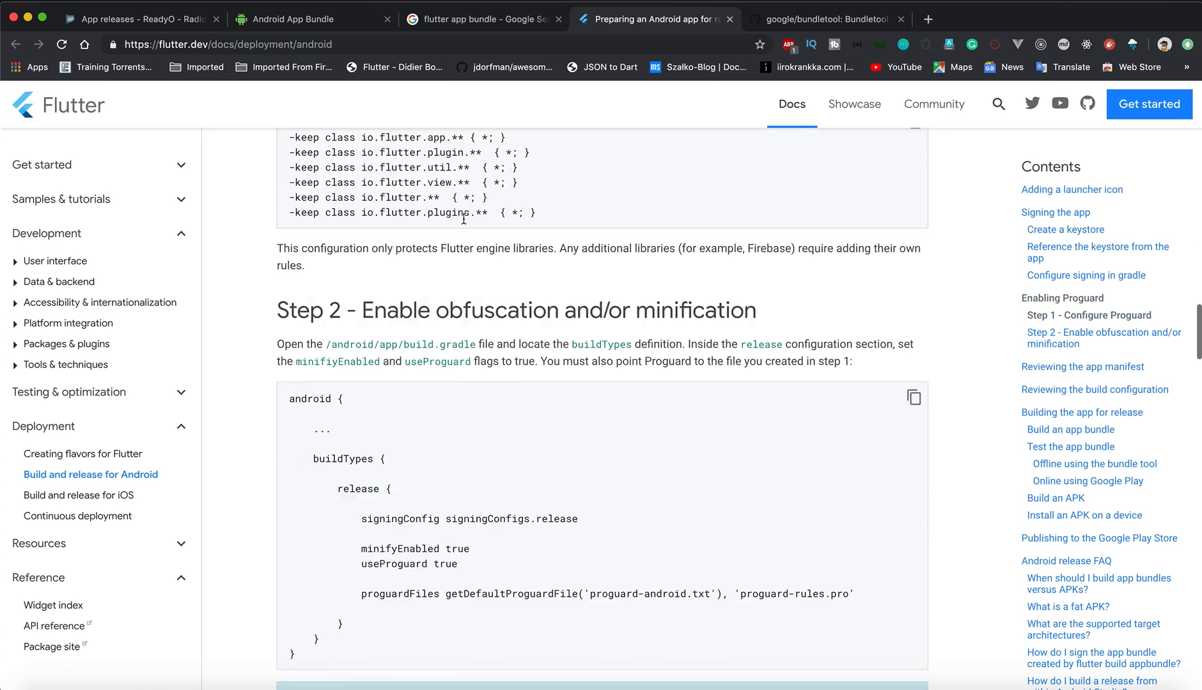
pyautogui.scroll(-3)
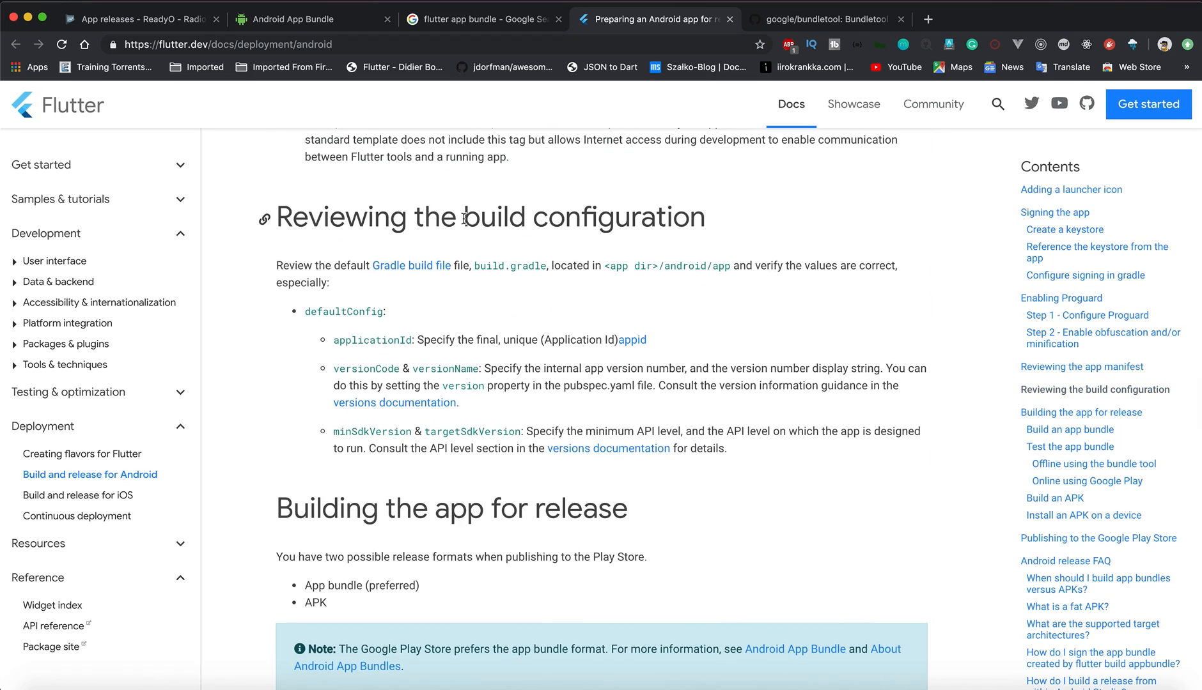
pyautogui.scroll(-3)
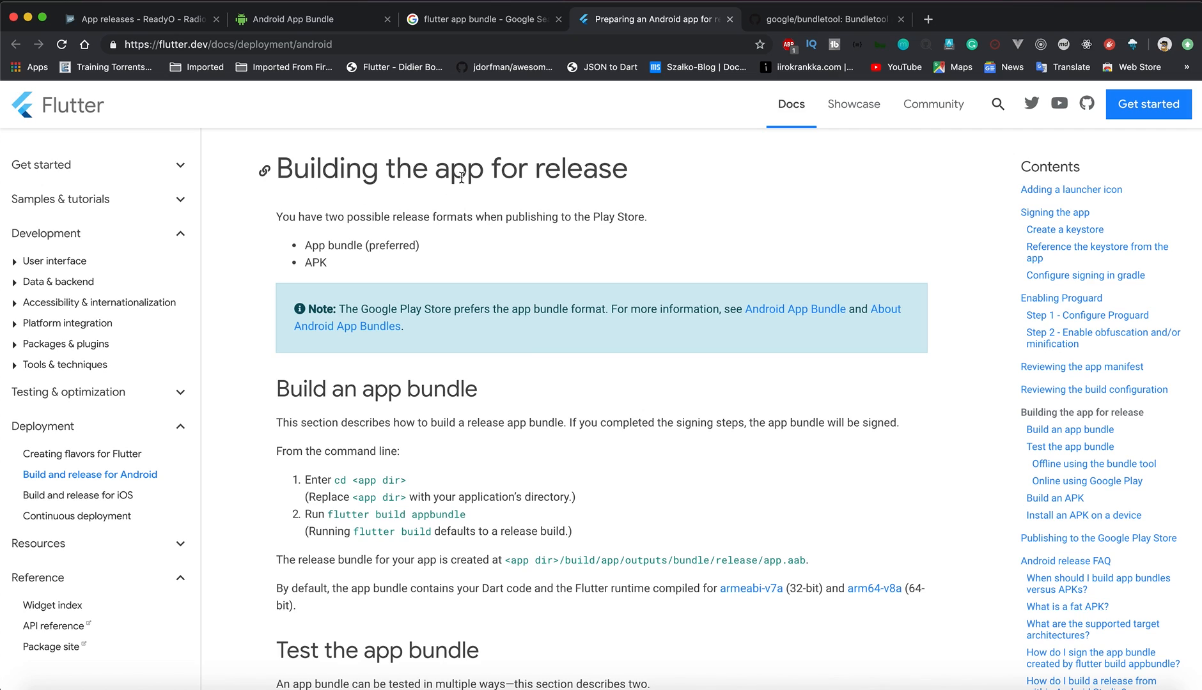
pyautogui.doubleClick(361, 245)
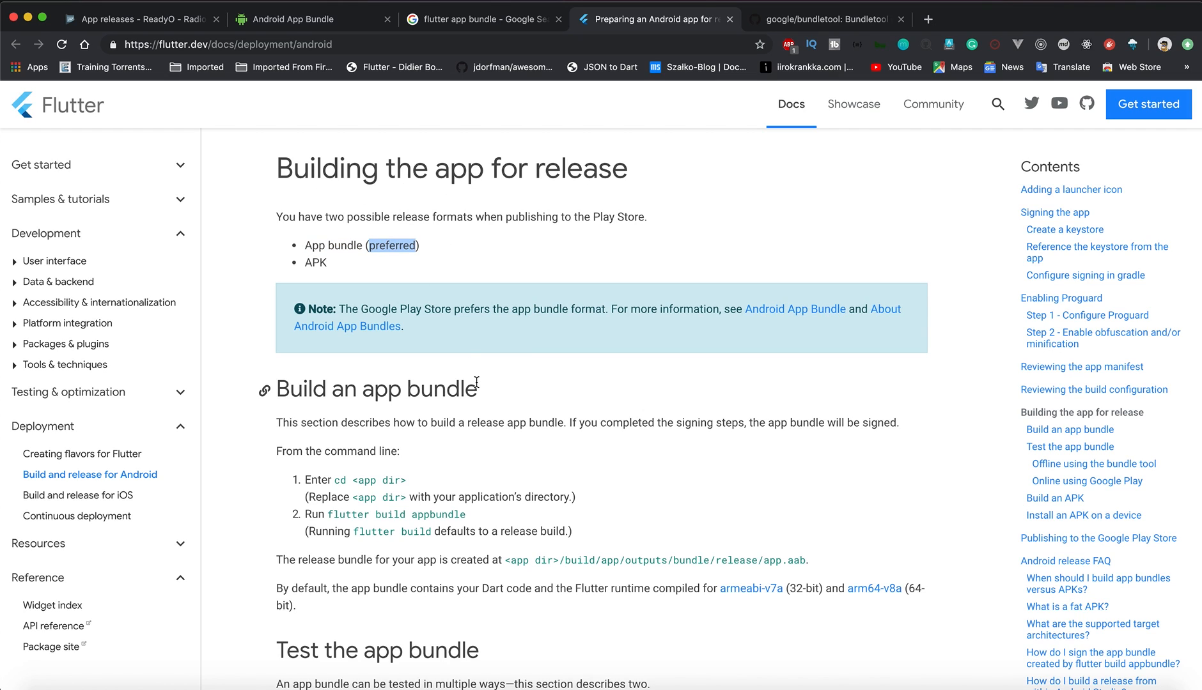
pyautogui.scroll(-3)
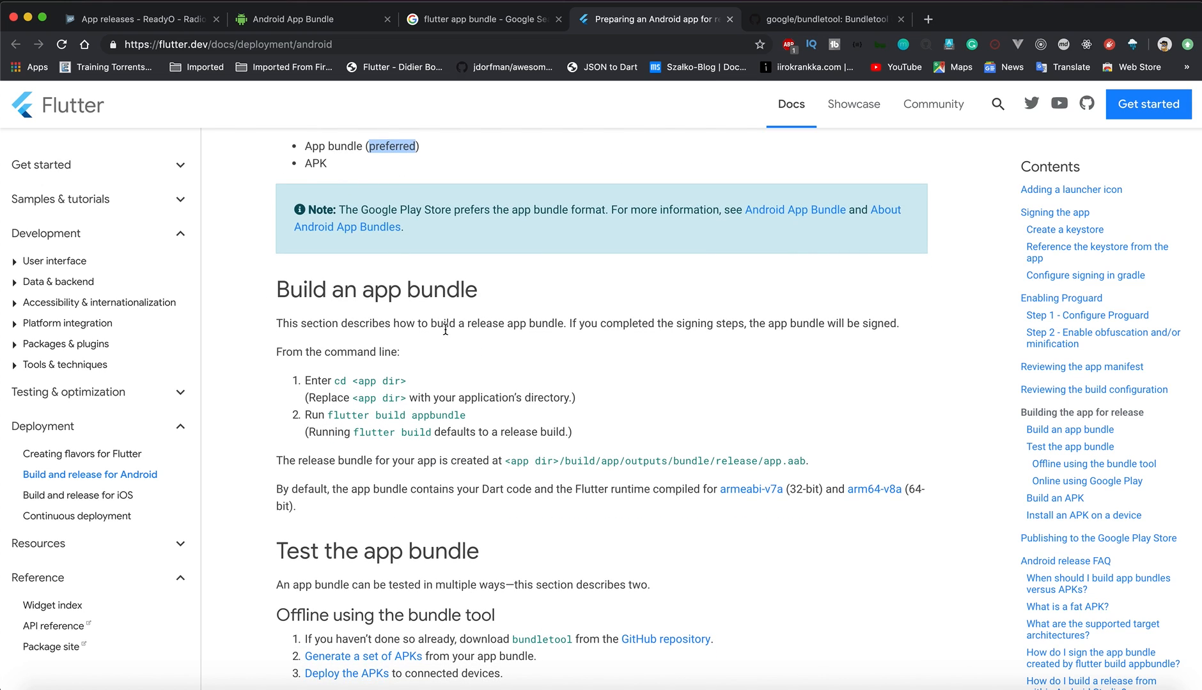
pyautogui.scroll(-3)
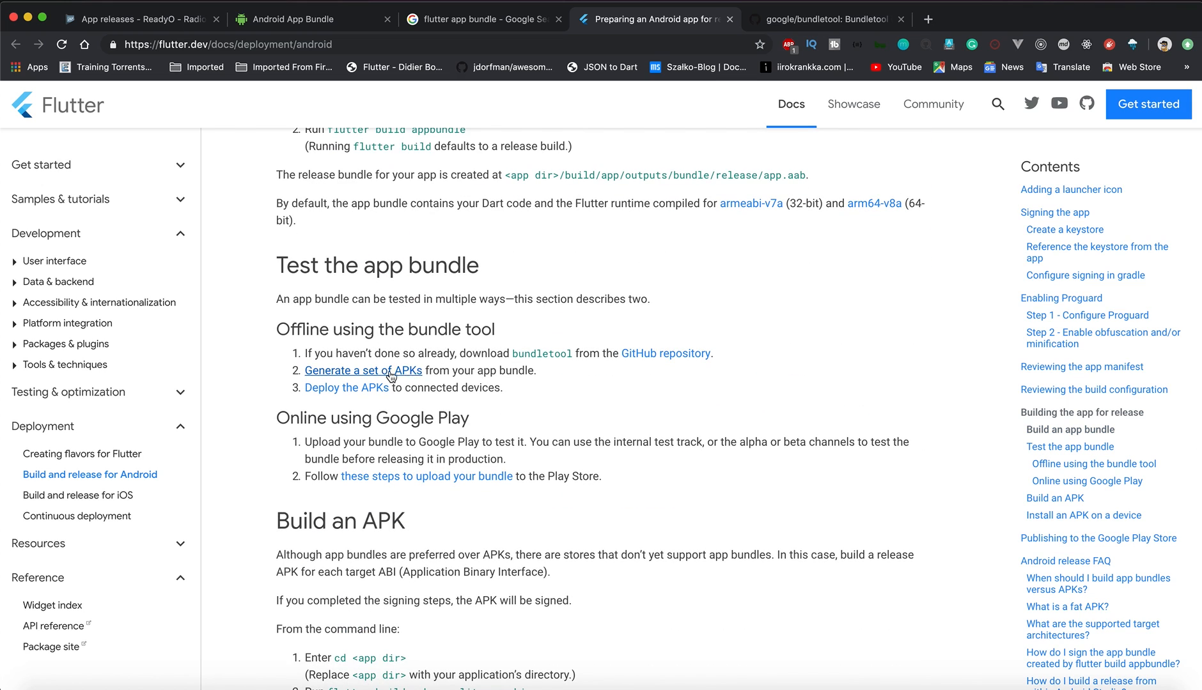
# Step: Peek at bundletool, finish the app bundle testing steps, and return to the failed version code 3 upload
pyautogui.click(823, 18)
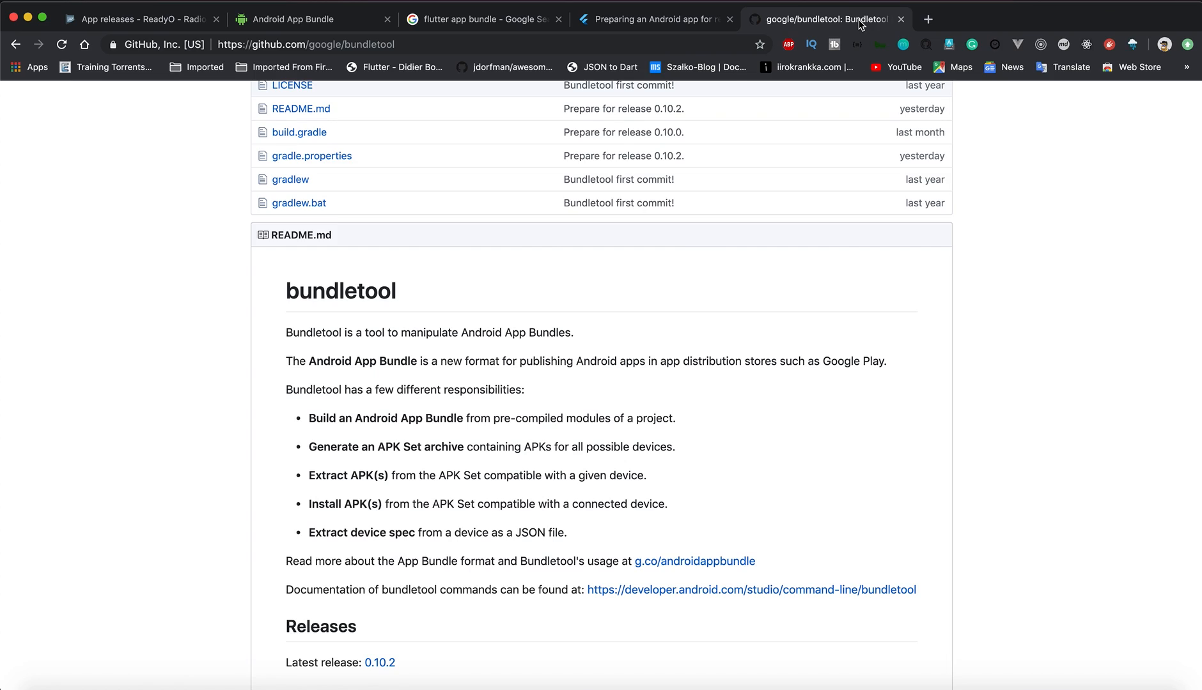
pyautogui.click(651, 19)
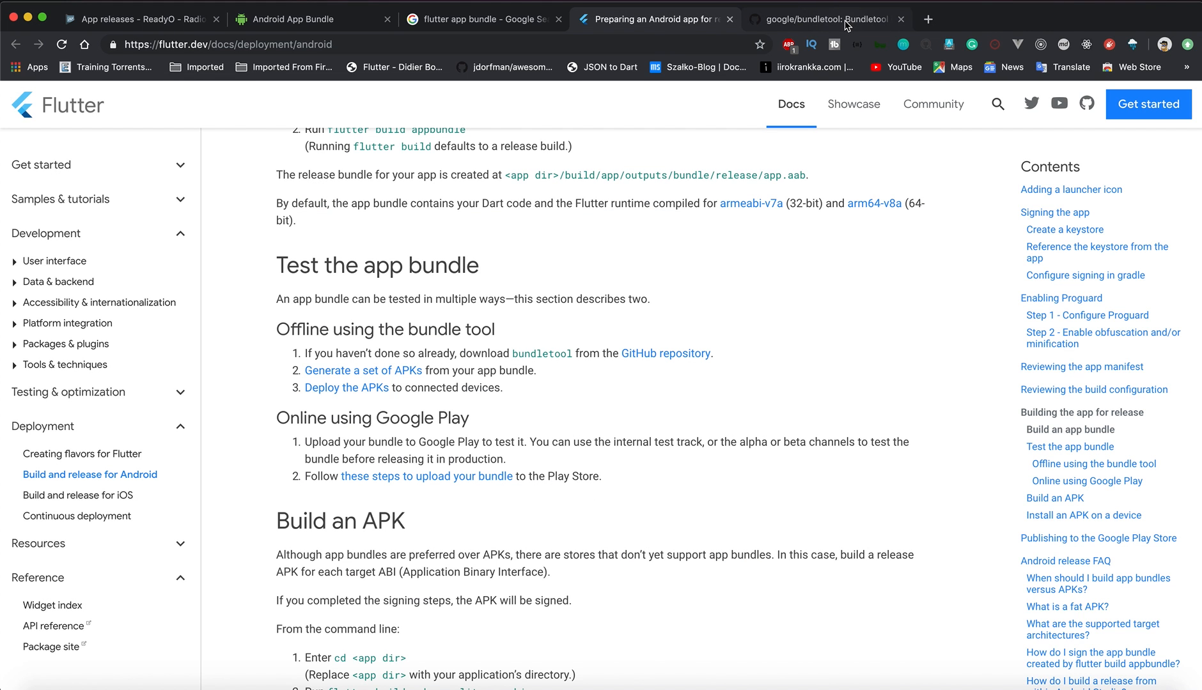
pyautogui.scroll(-3)
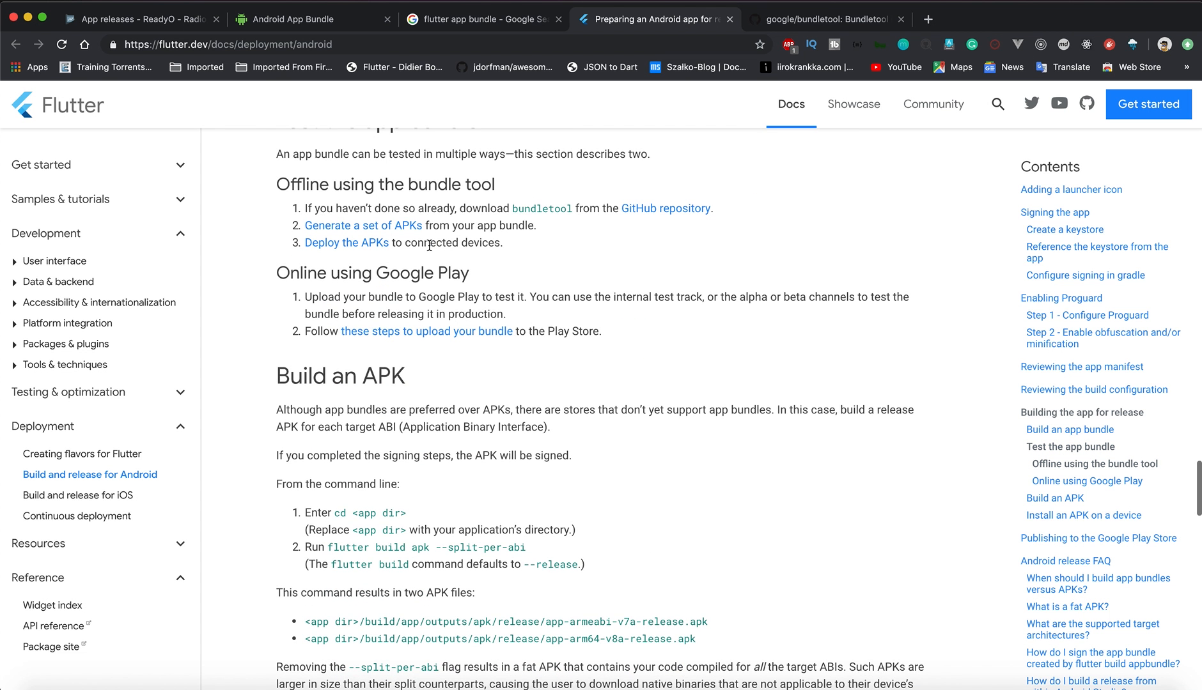
pyautogui.scroll(-3)
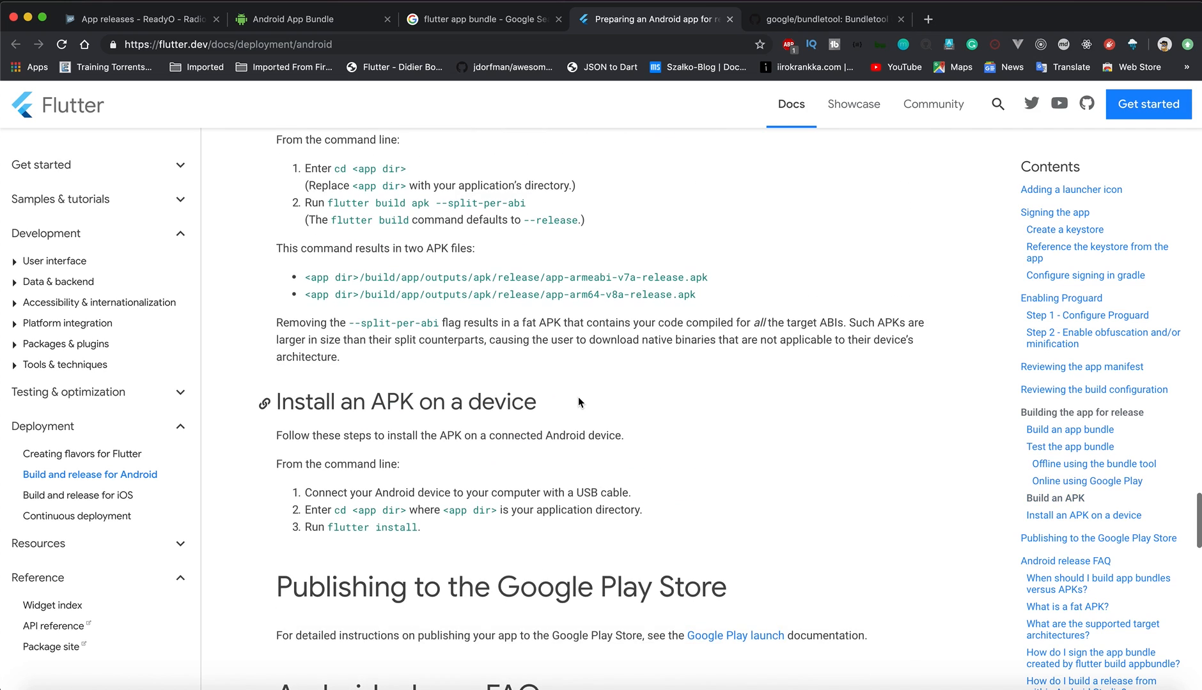
pyautogui.scroll(-3)
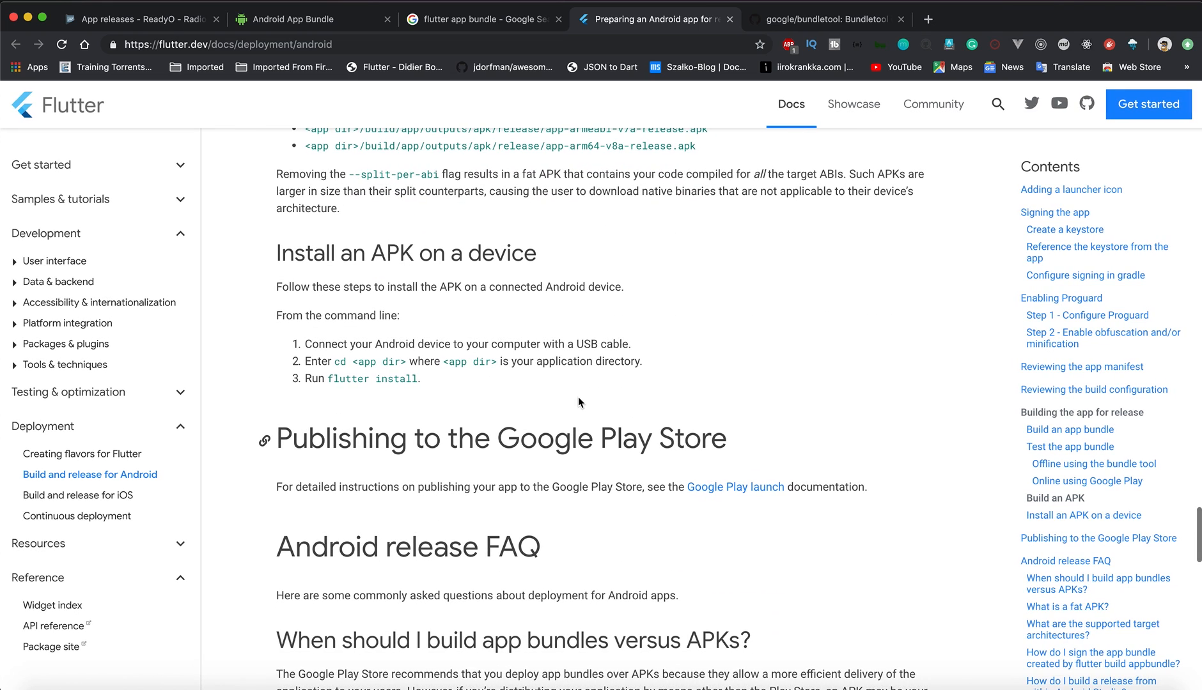
pyautogui.scroll(3)
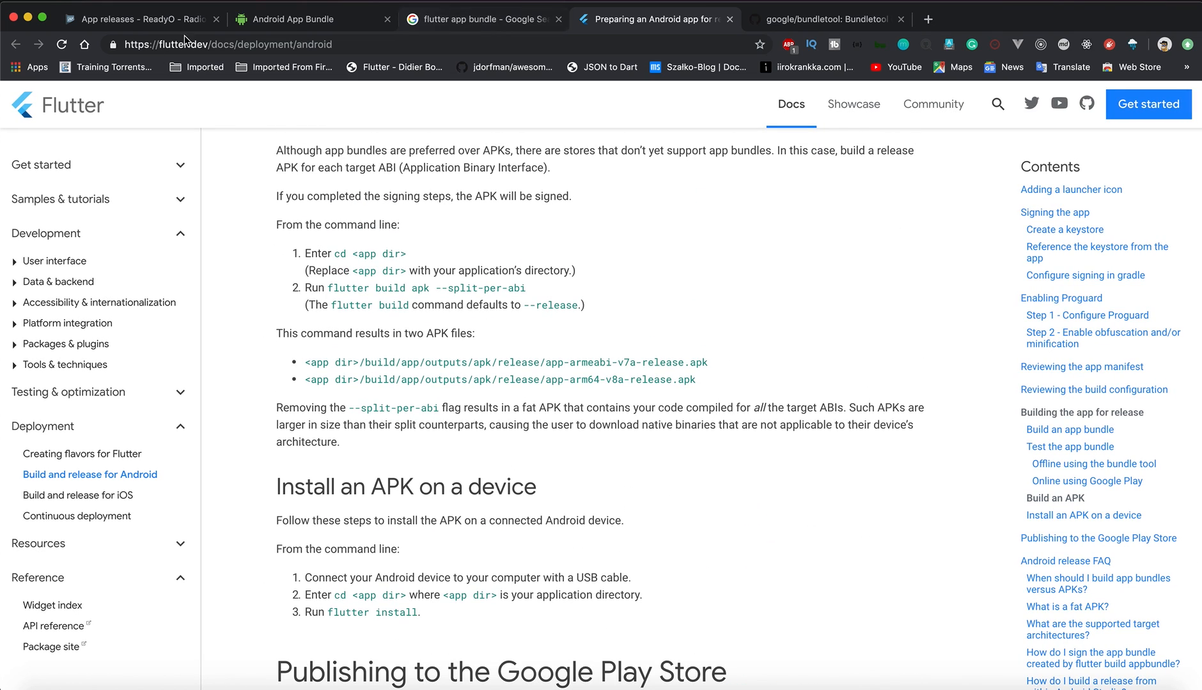
pyautogui.click(141, 18)
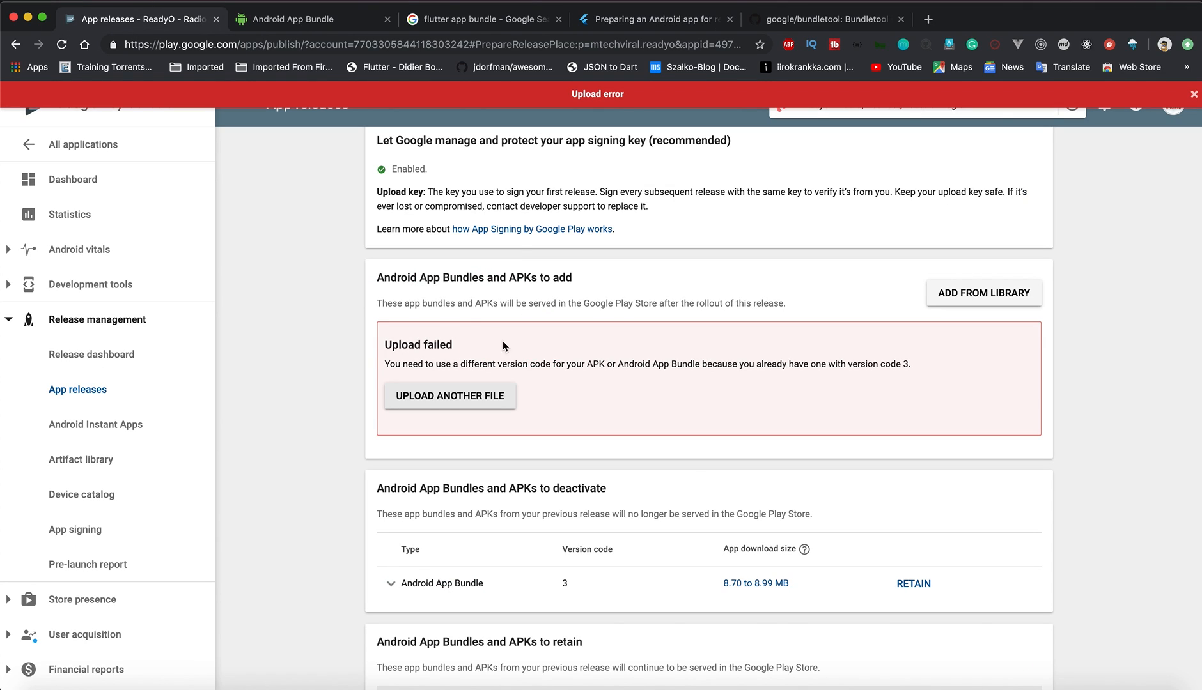
pyautogui.moveTo(534, 340)
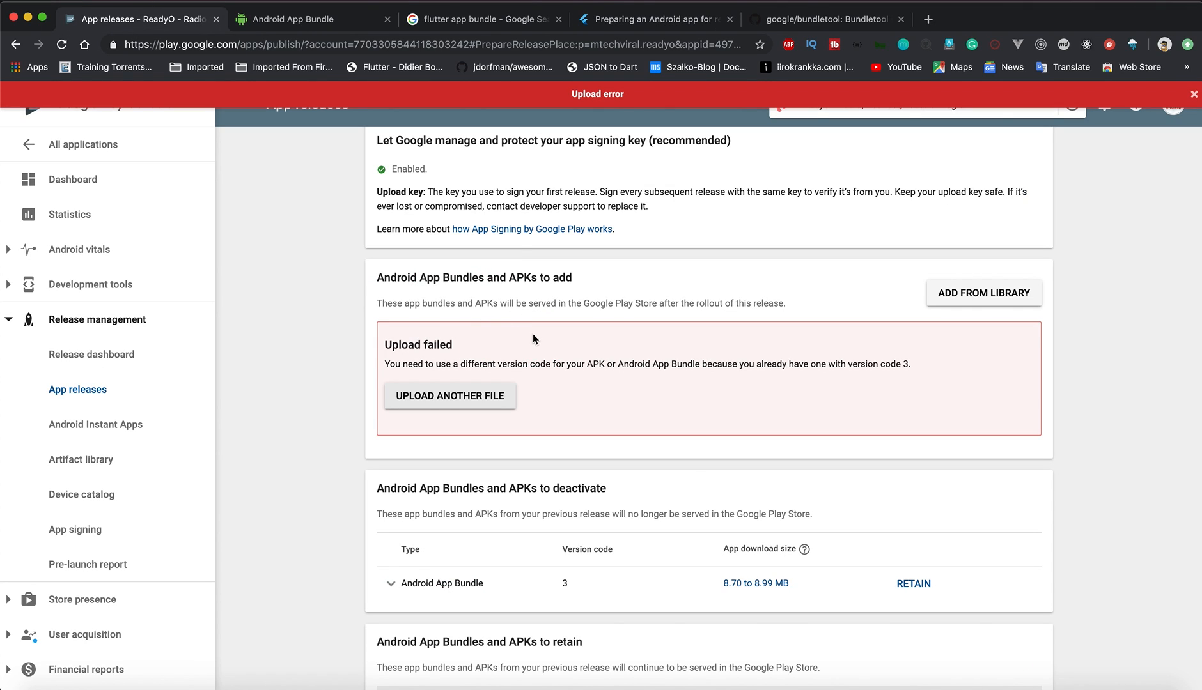
pyautogui.moveTo(899, 376)
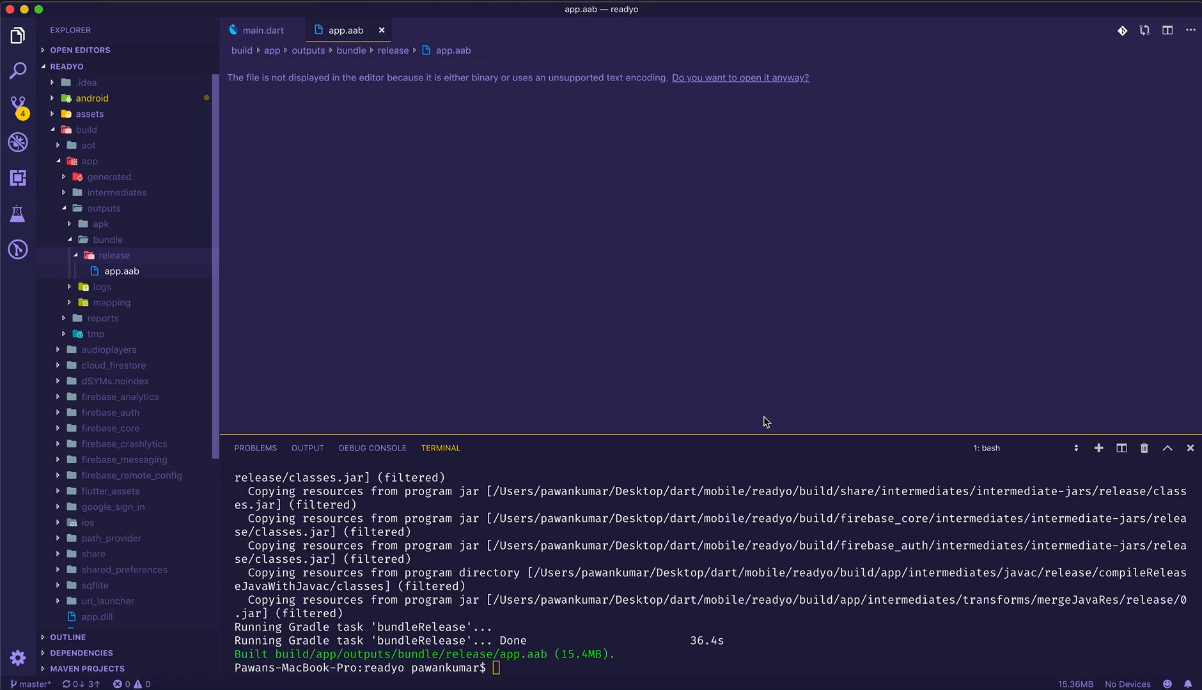
pyautogui.moveTo(605, 5)
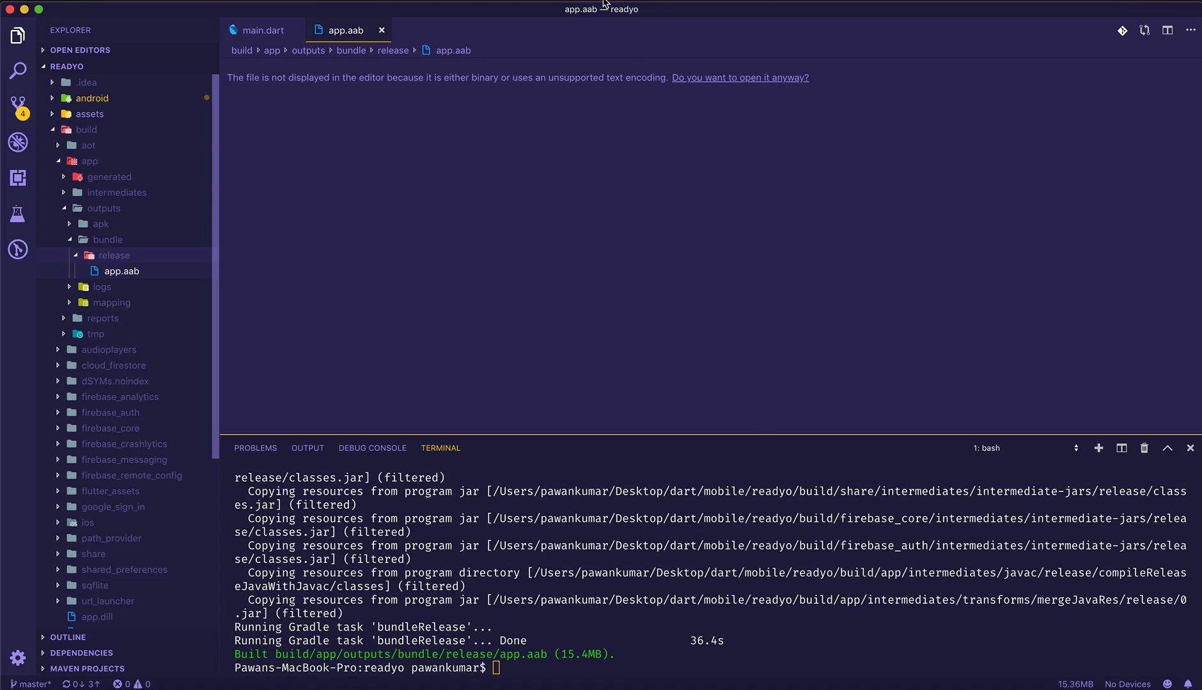